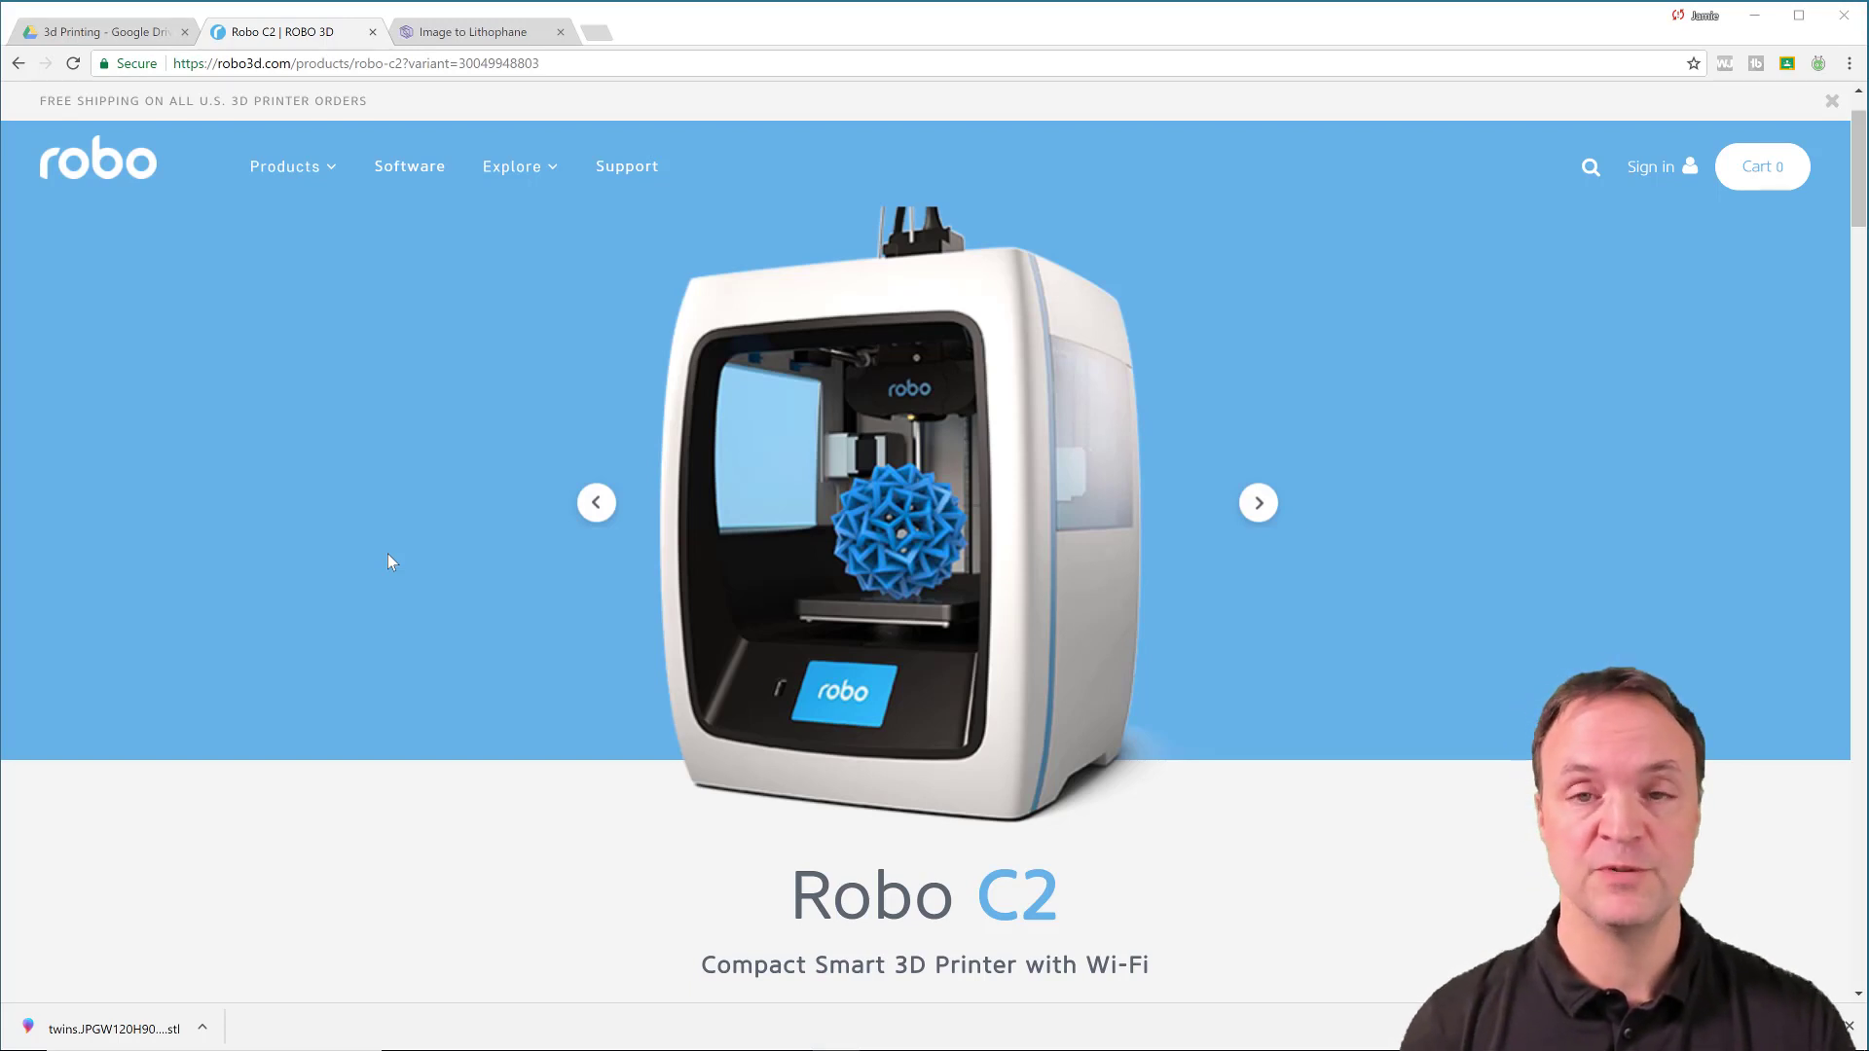
mouse_move(409, 489)
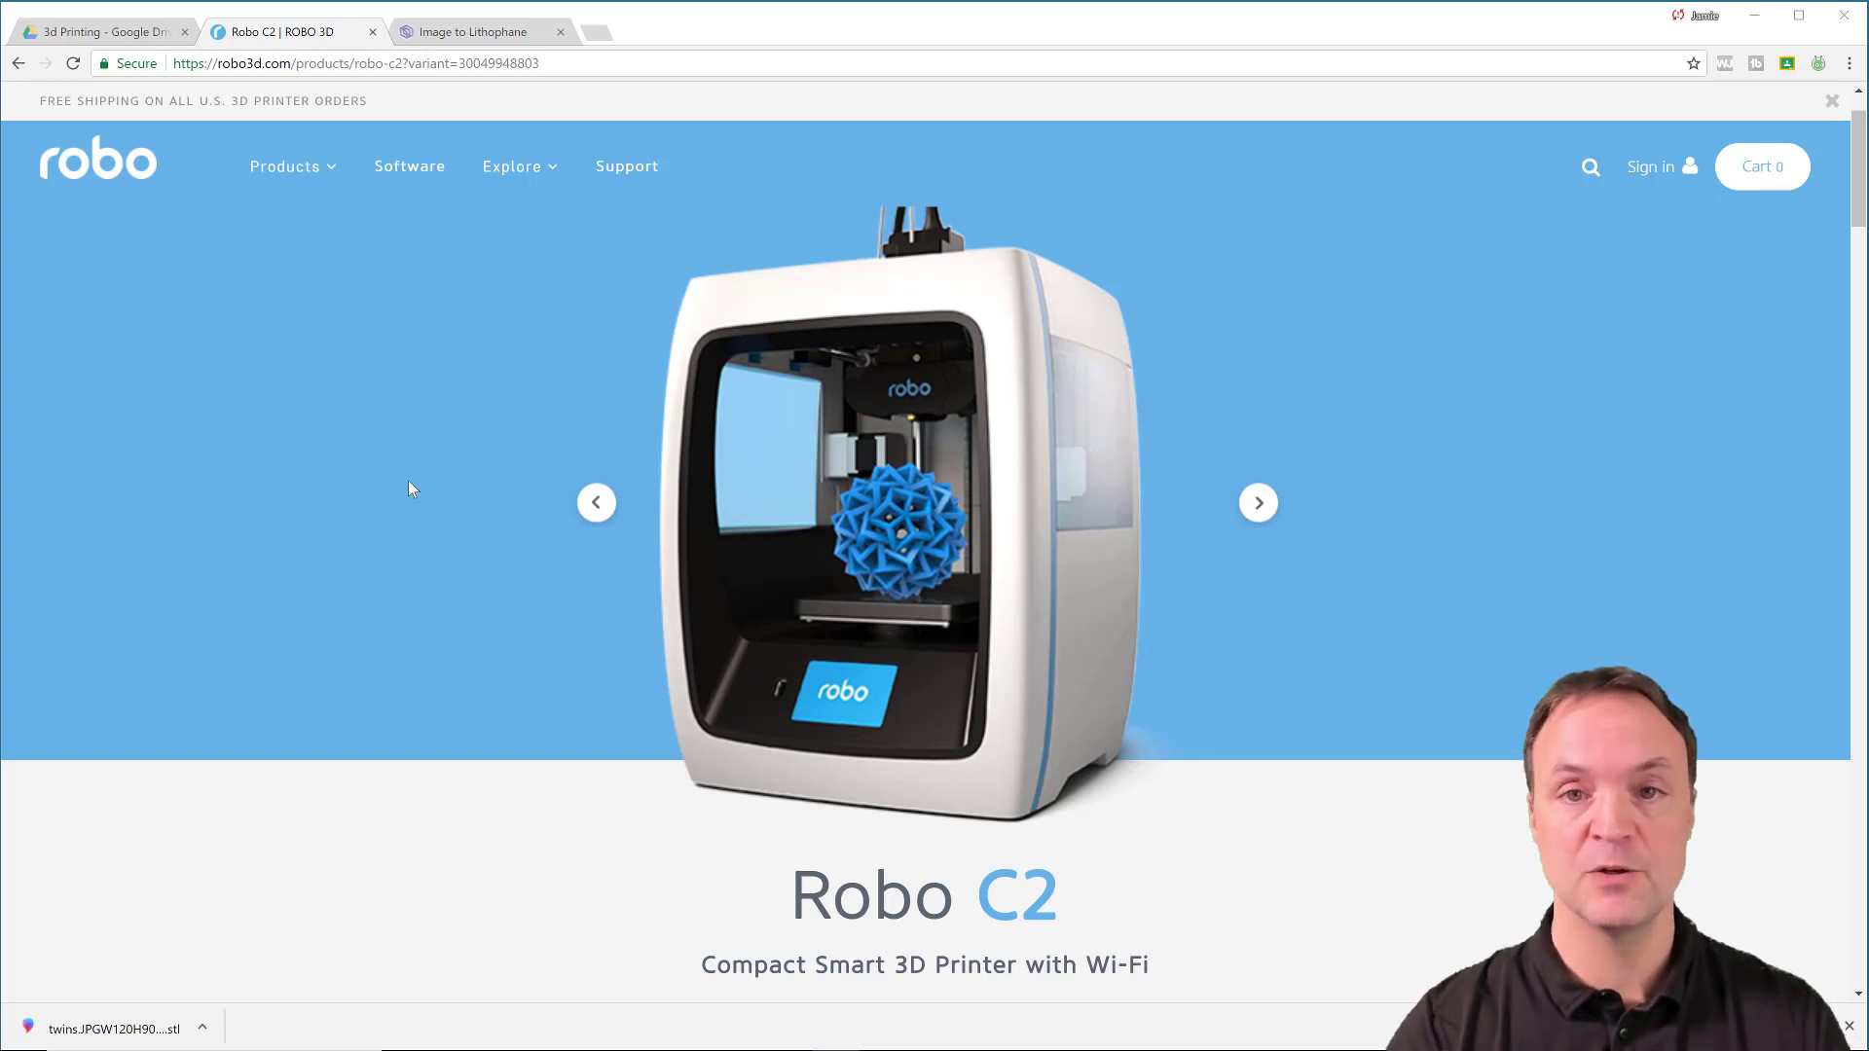
mouse_move(417, 473)
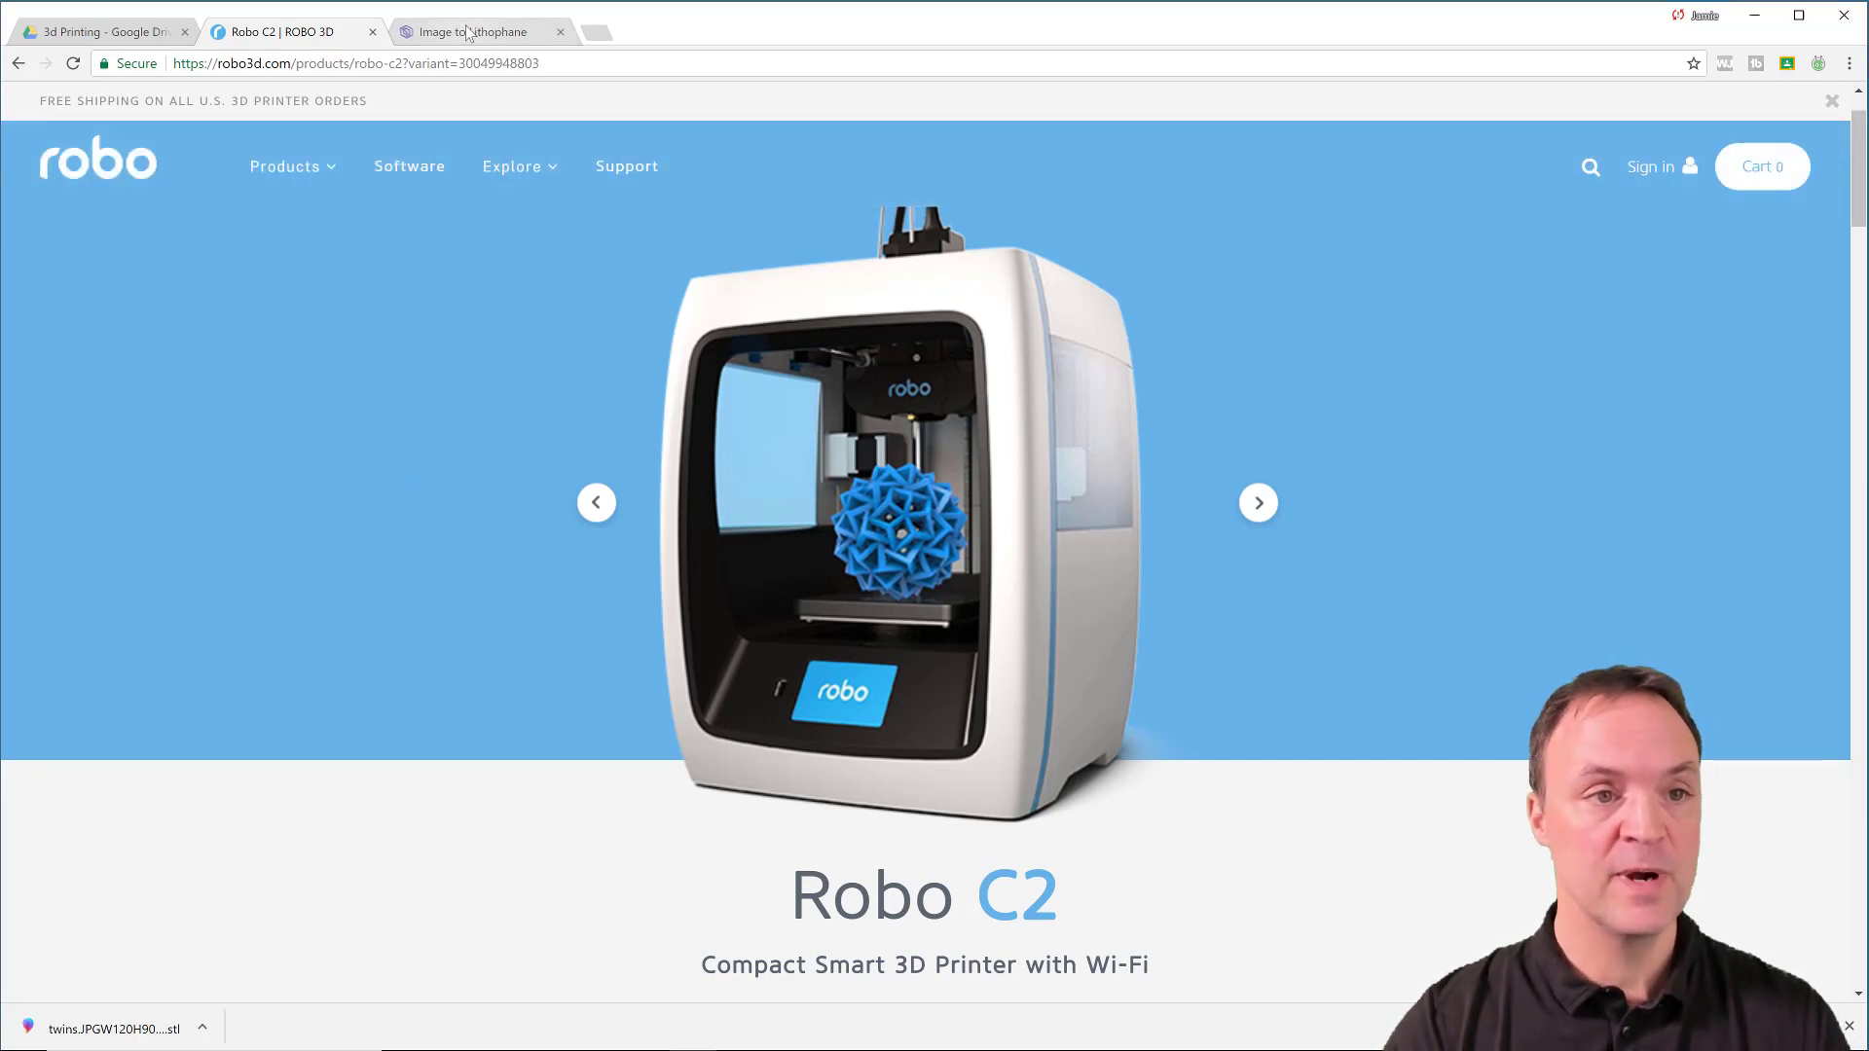
Choose the Outer Curve lithophane shape on the Image to Lithophane page
click(473, 31)
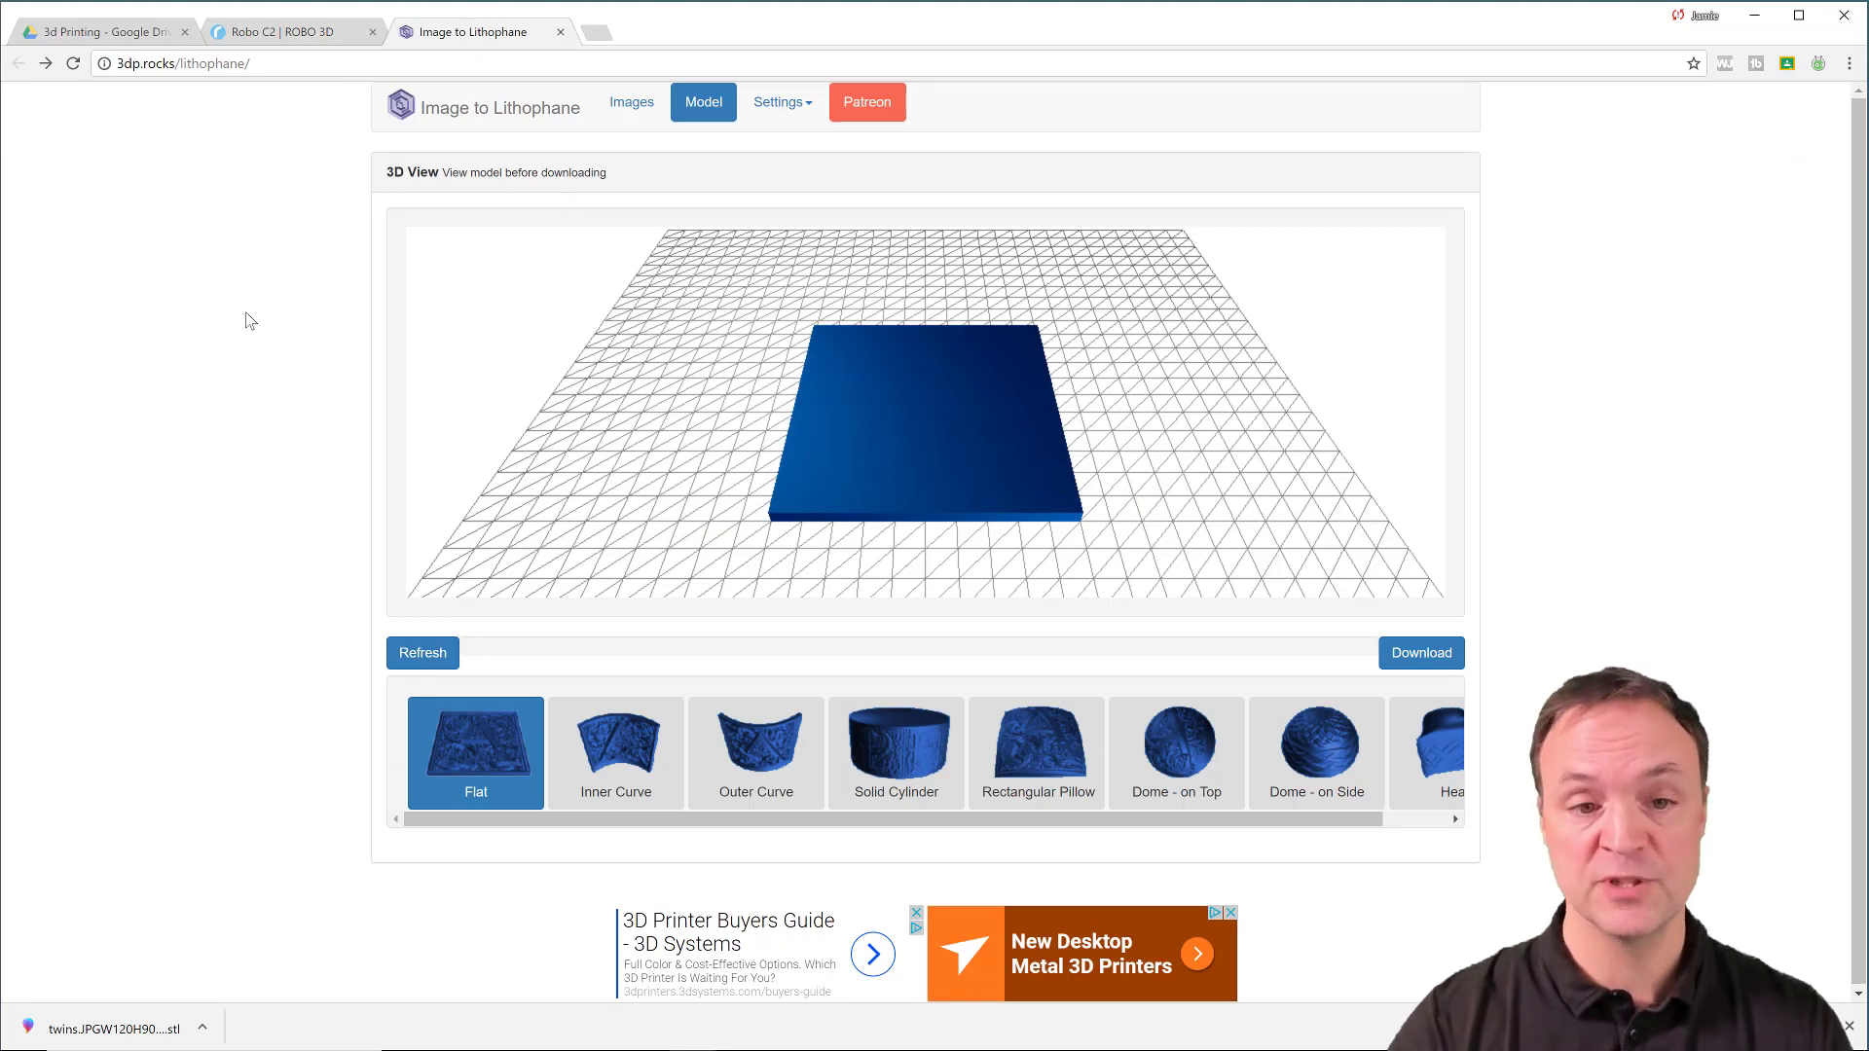
mouse_move(234, 257)
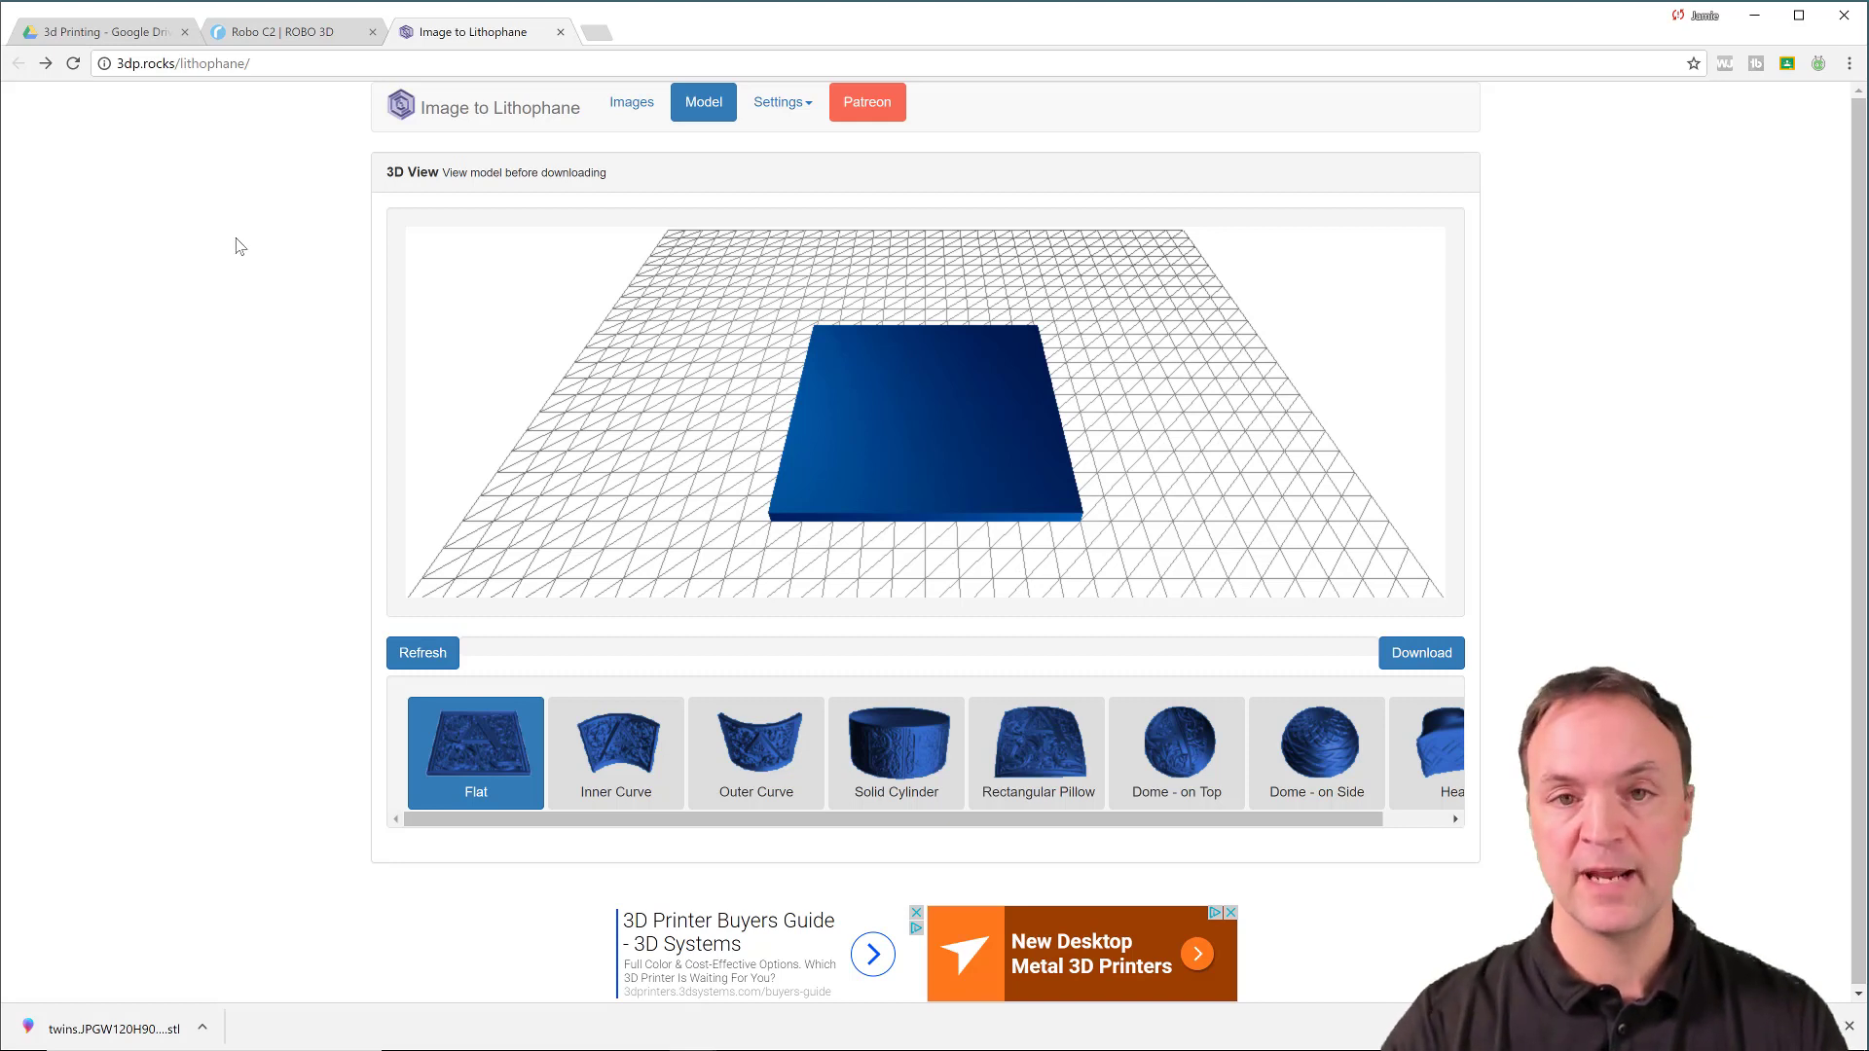
mouse_move(150, 522)
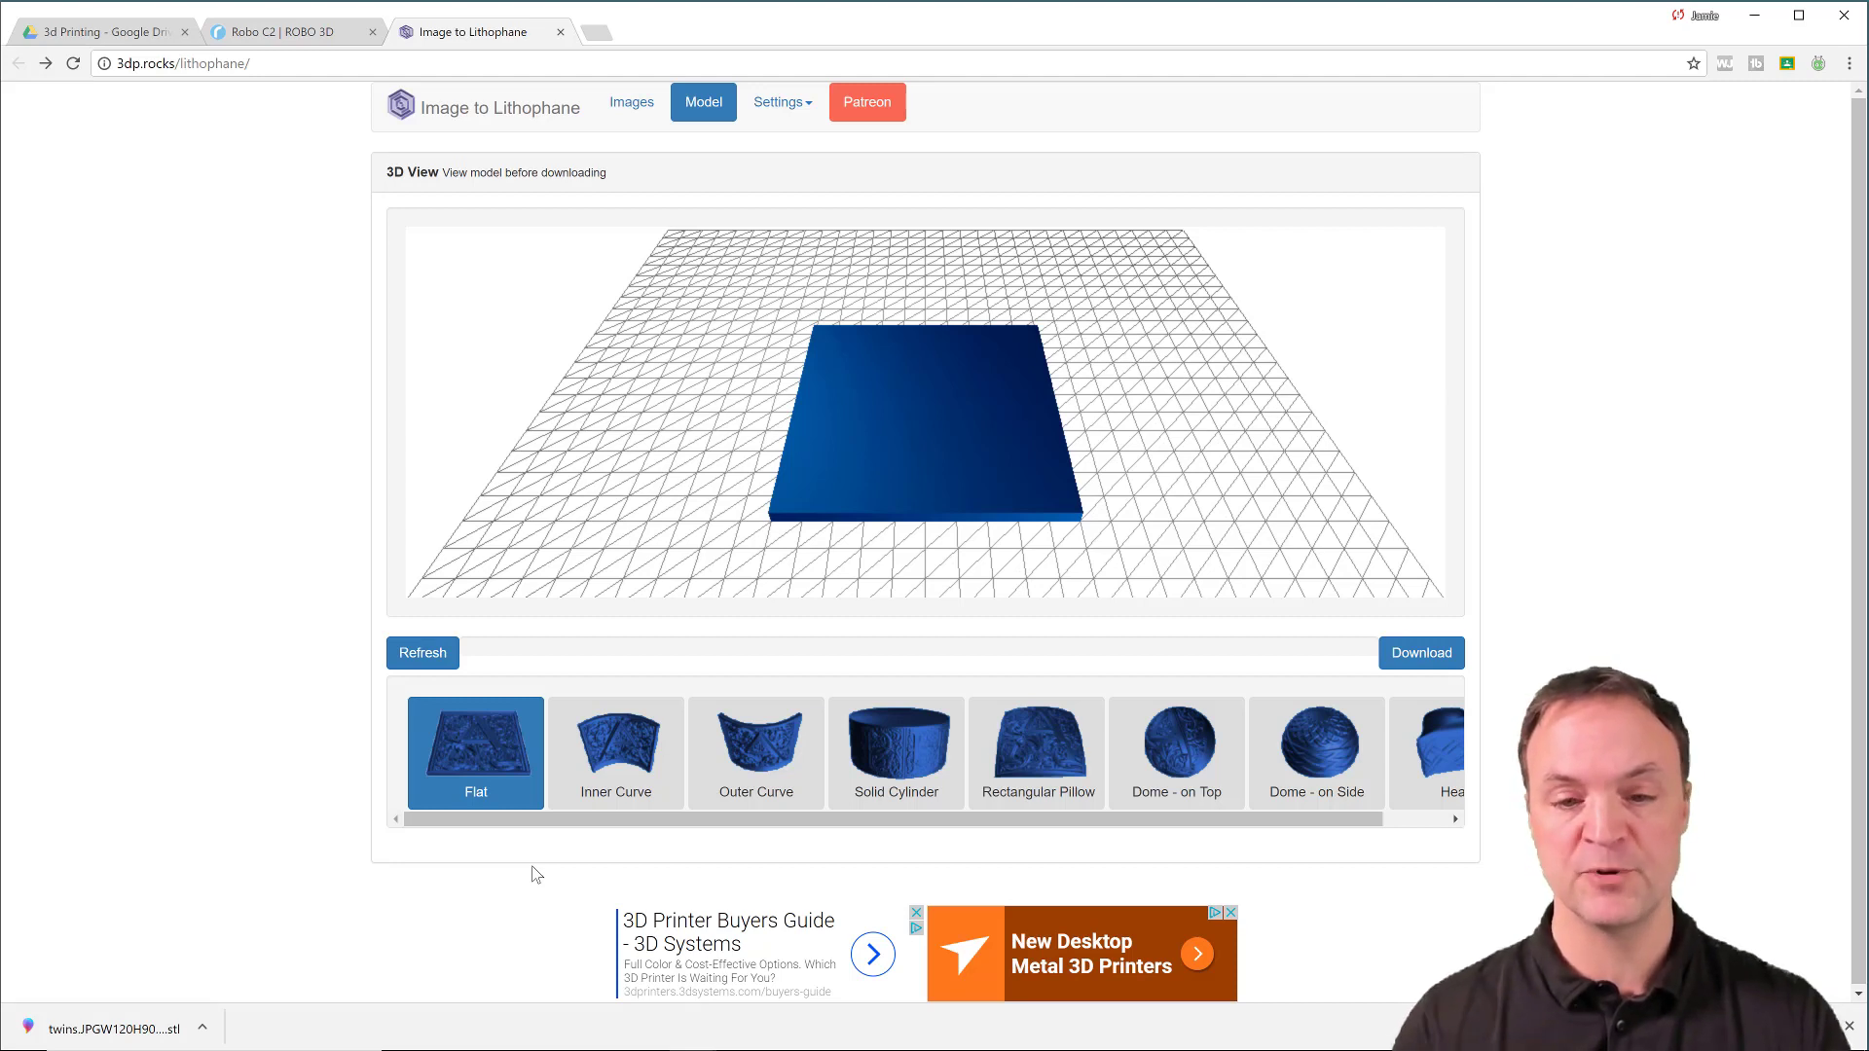
mouse_move(975, 533)
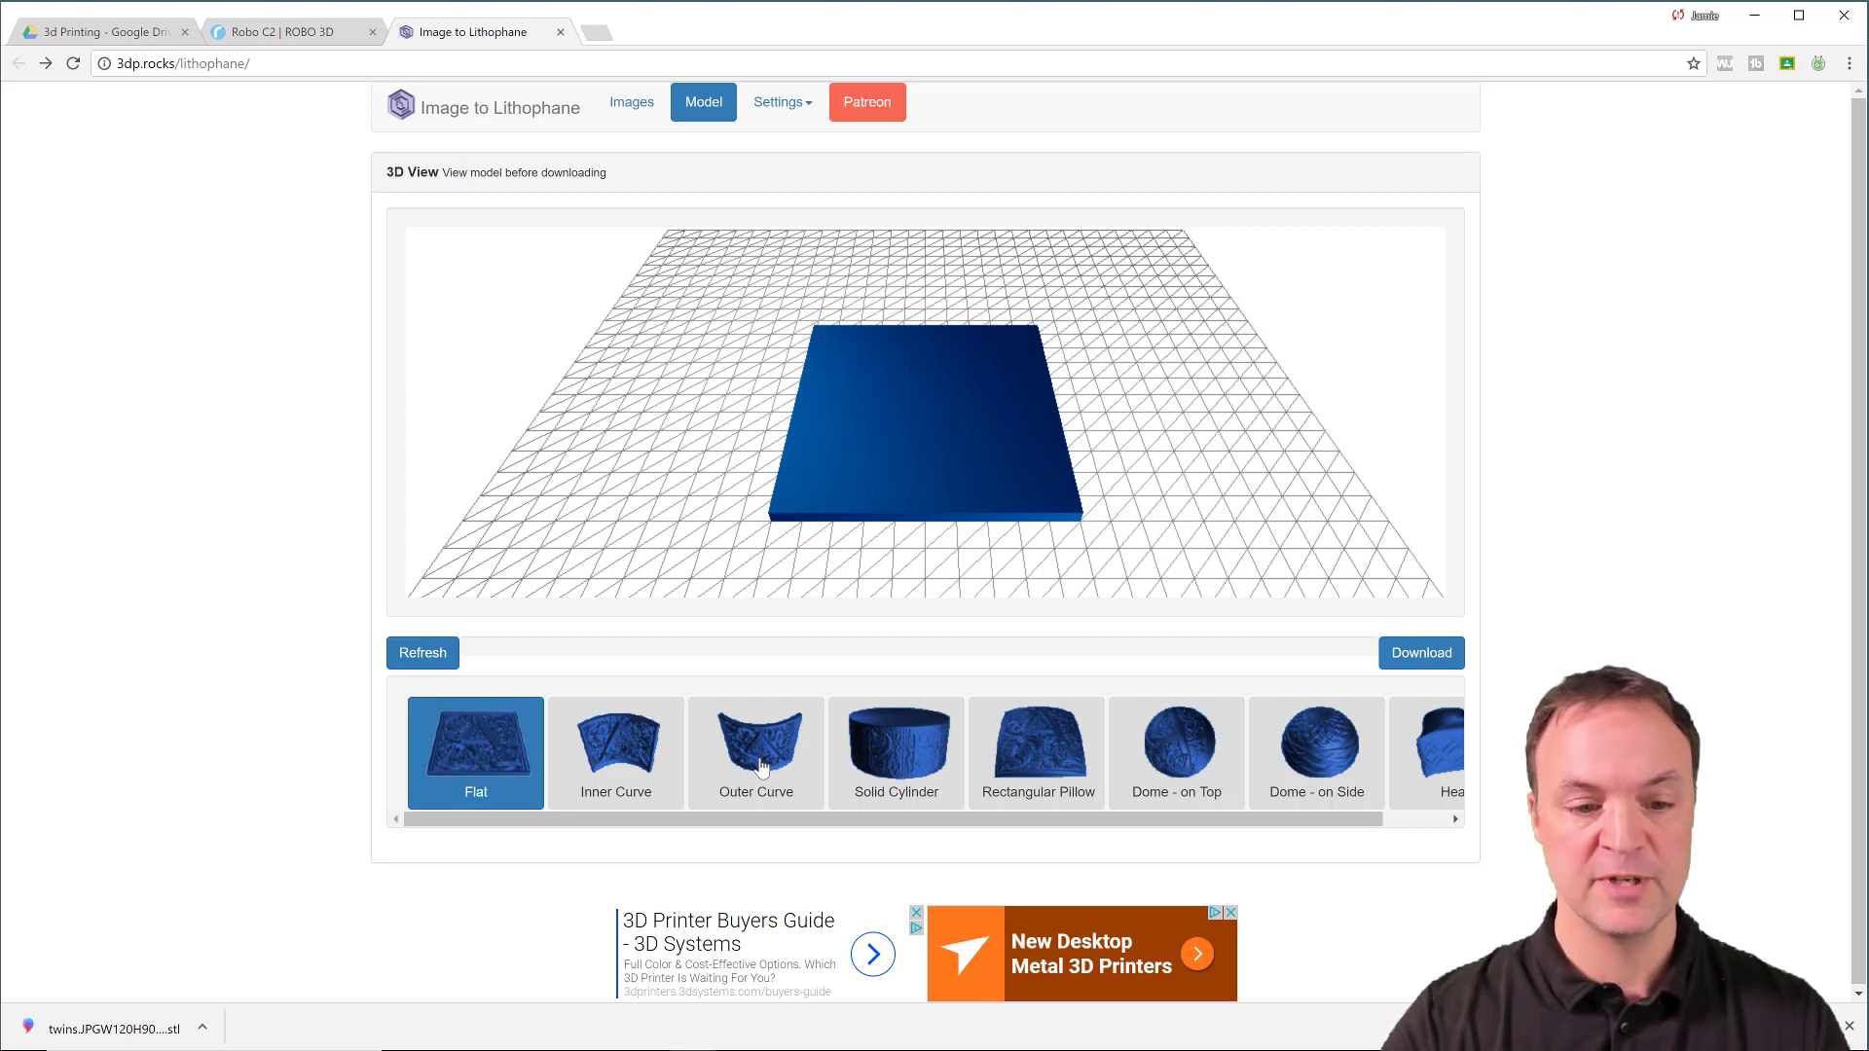
click(755, 751)
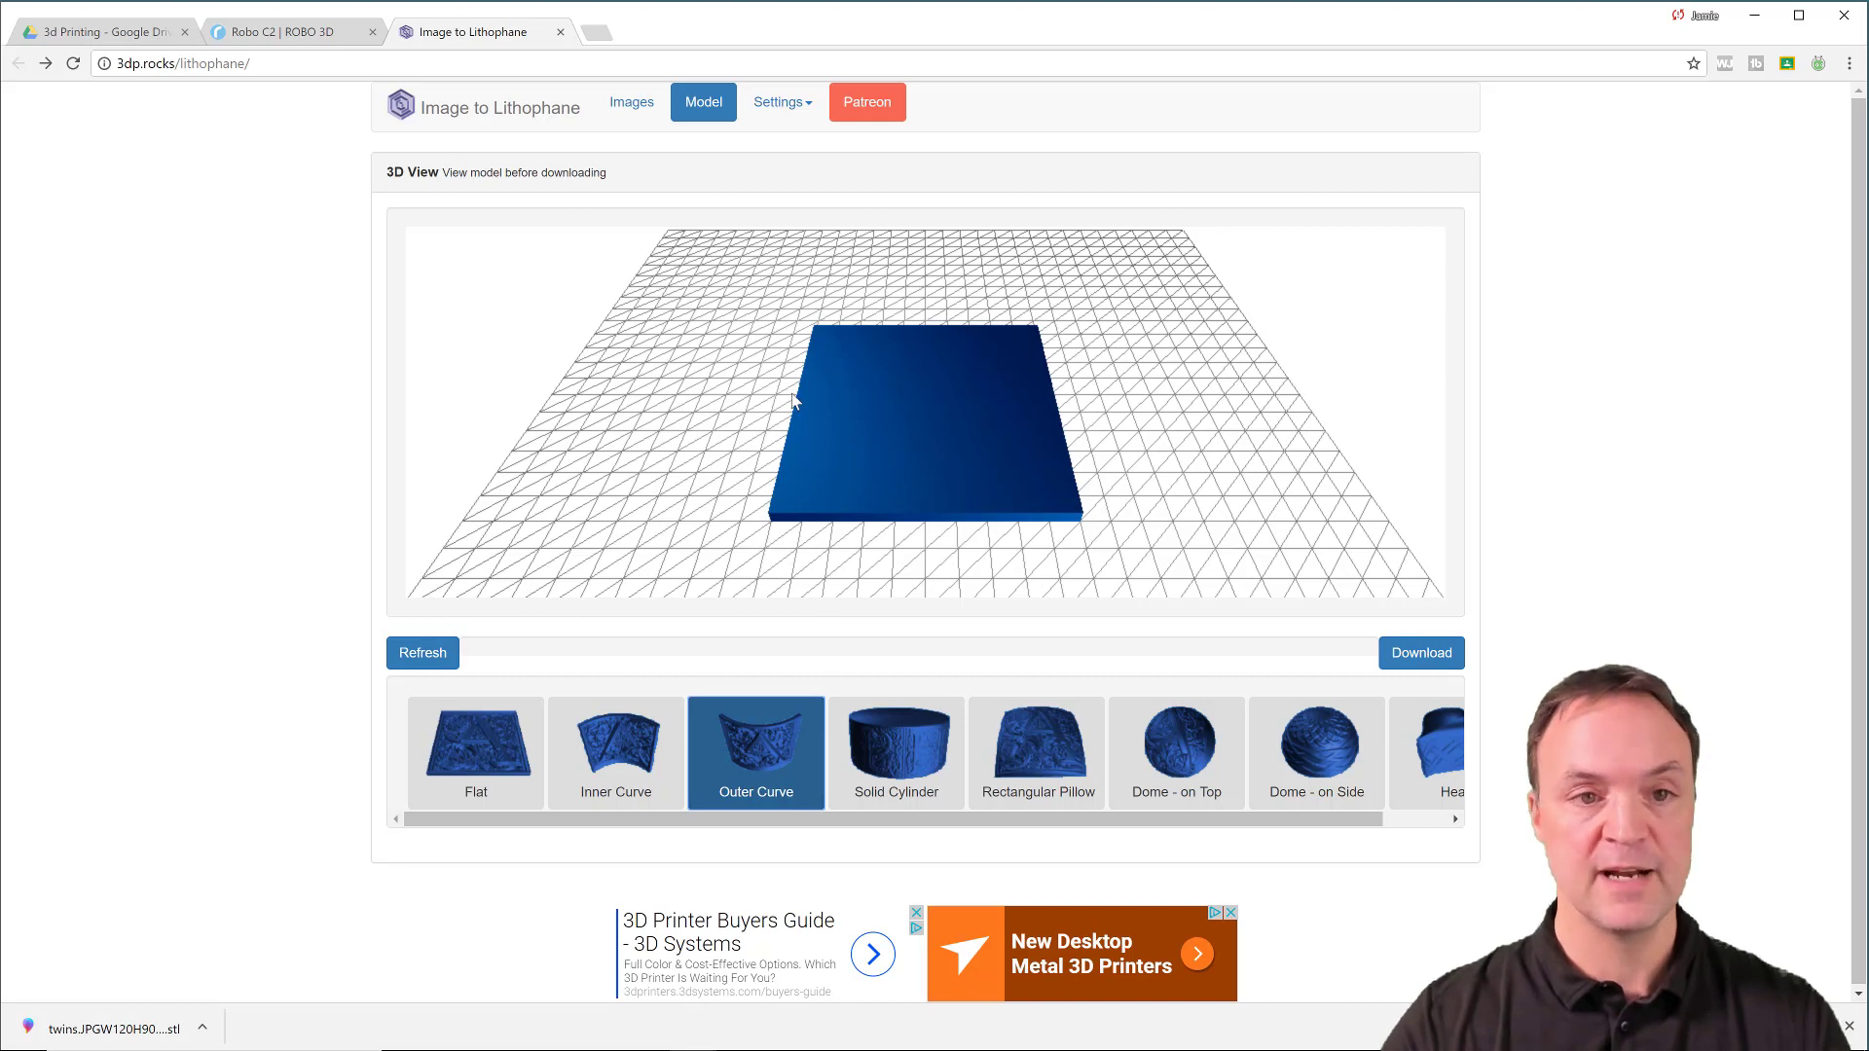
mouse_move(861, 354)
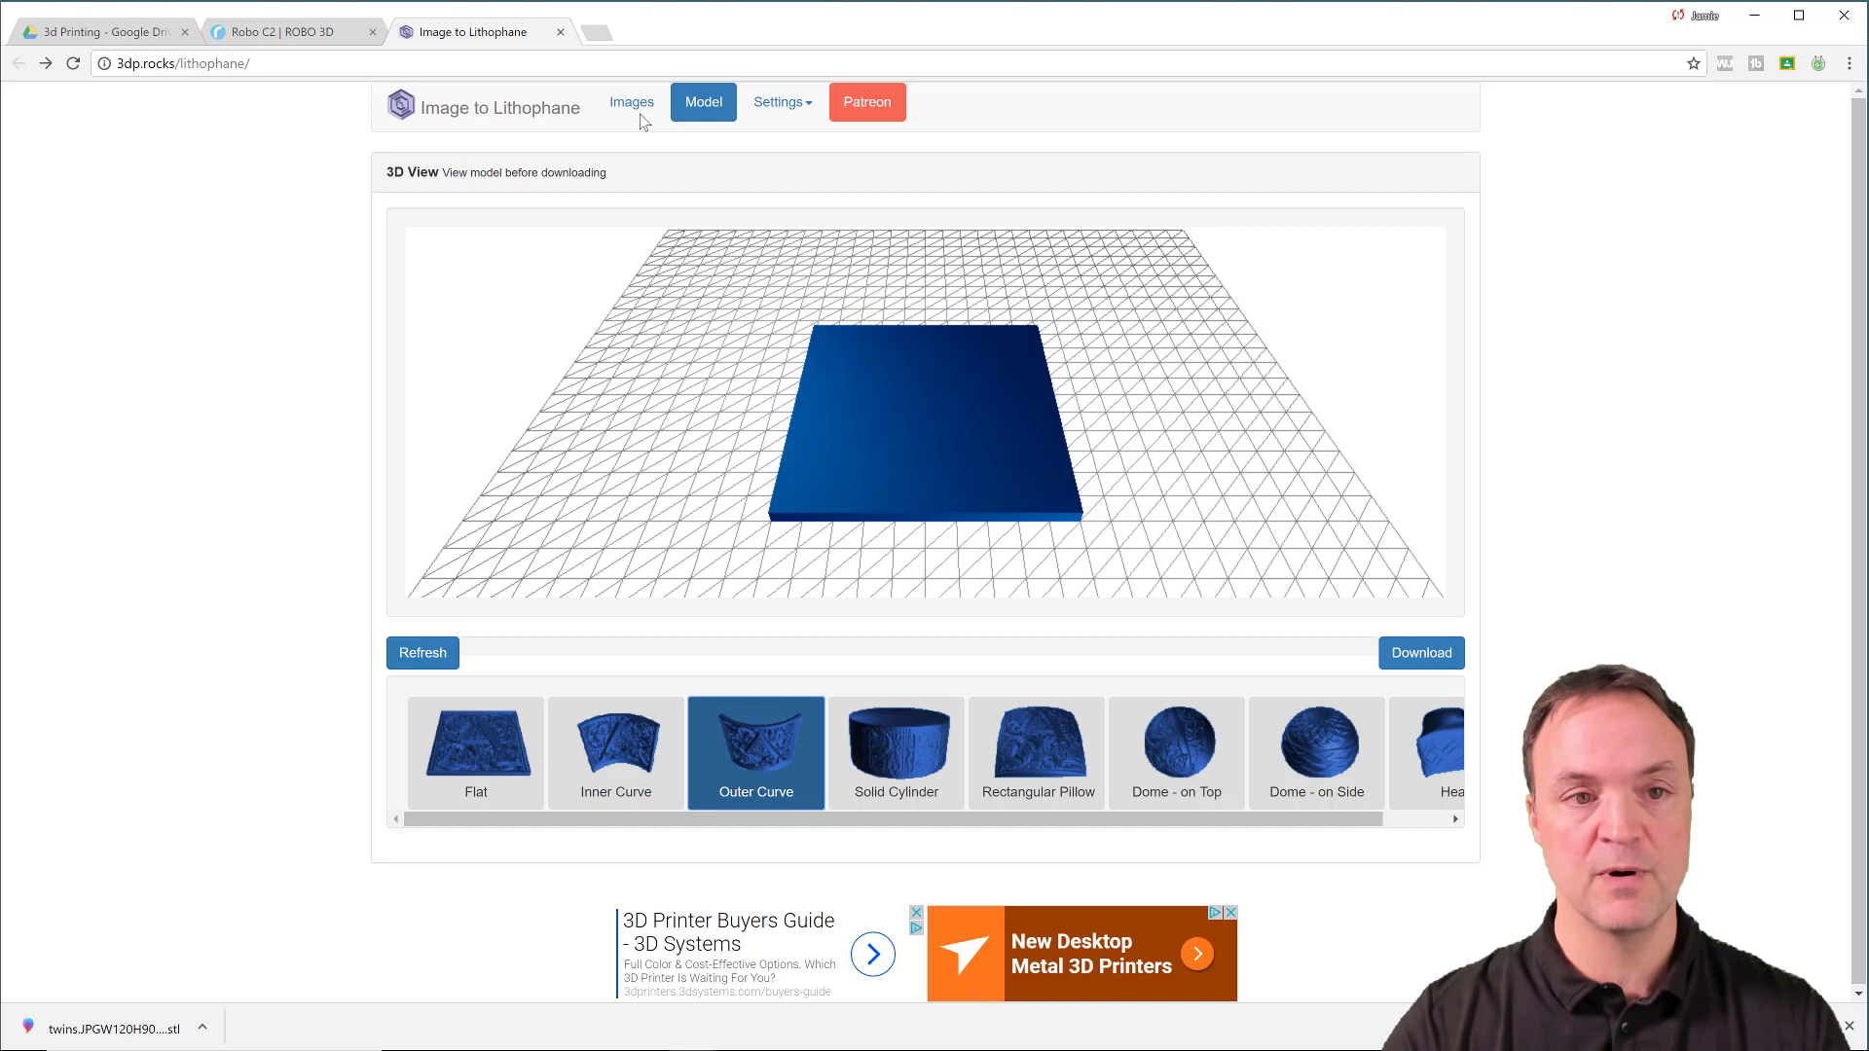
Upload the twins photo from the Media folder as the lithophane image
click(631, 101)
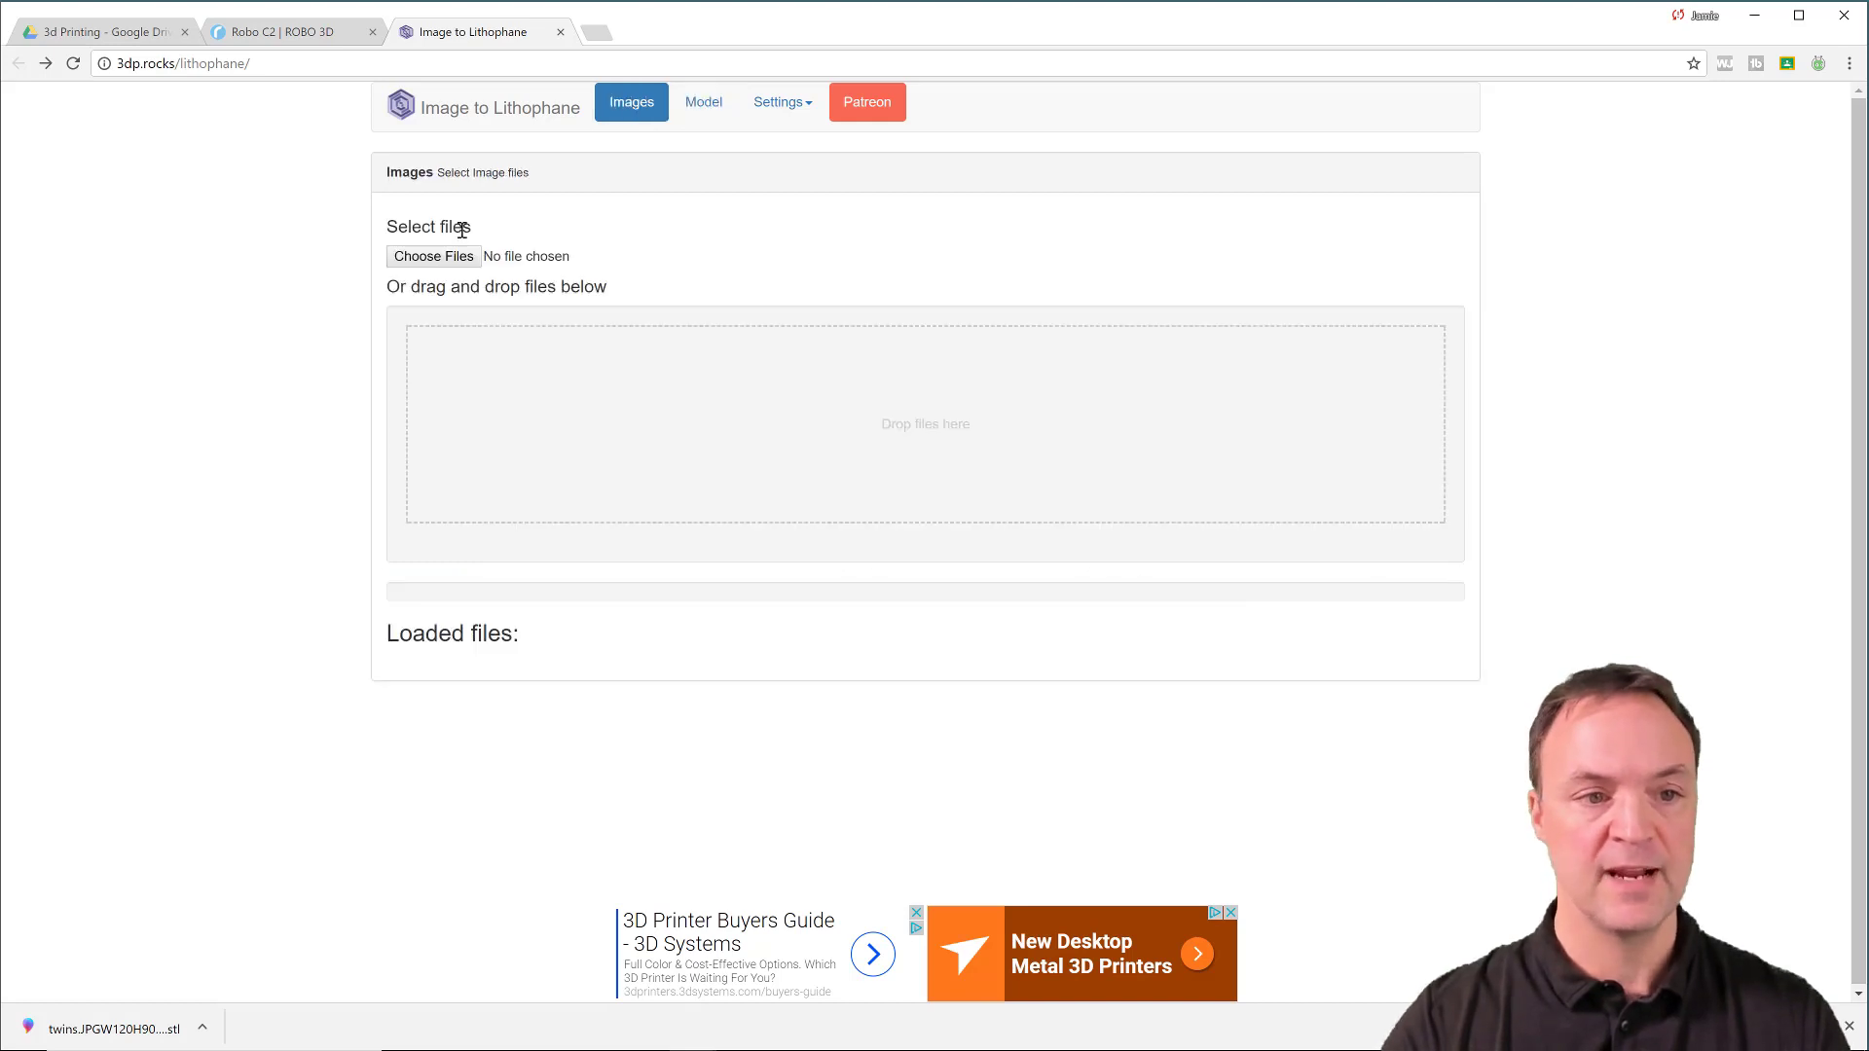
click(432, 257)
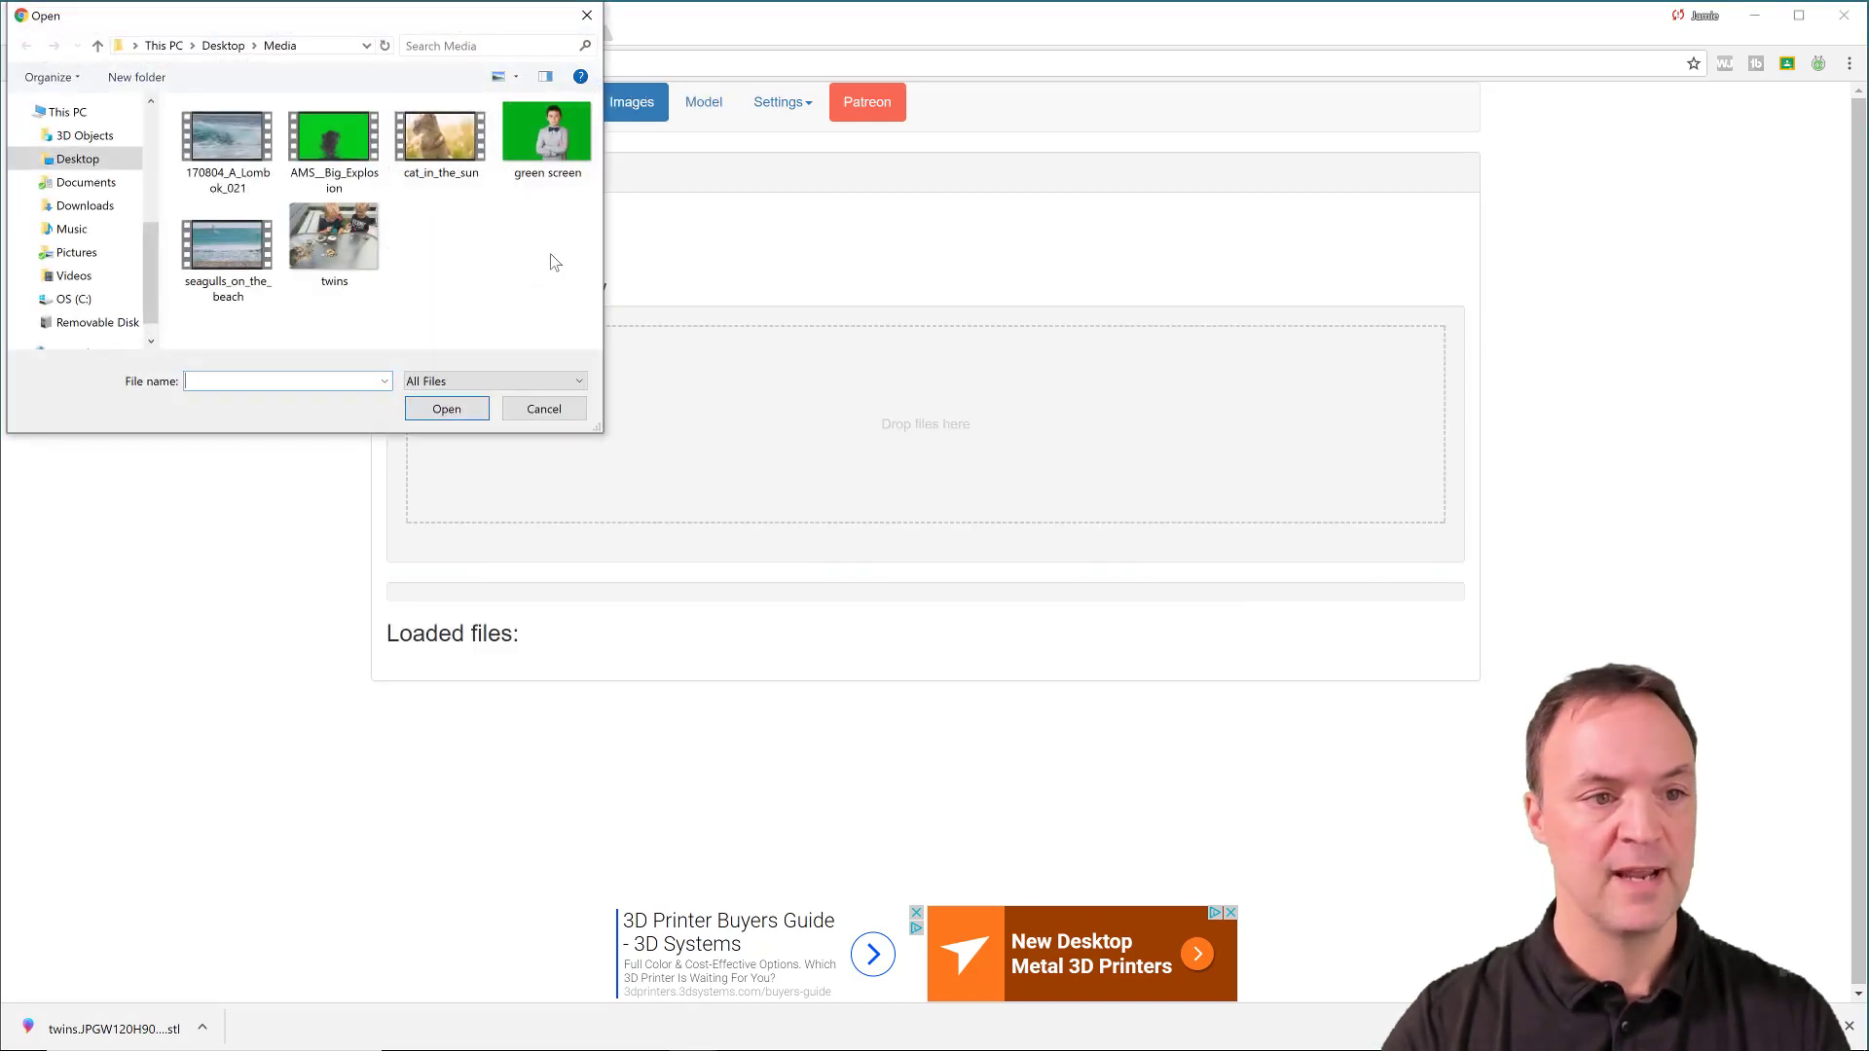
click(333, 236)
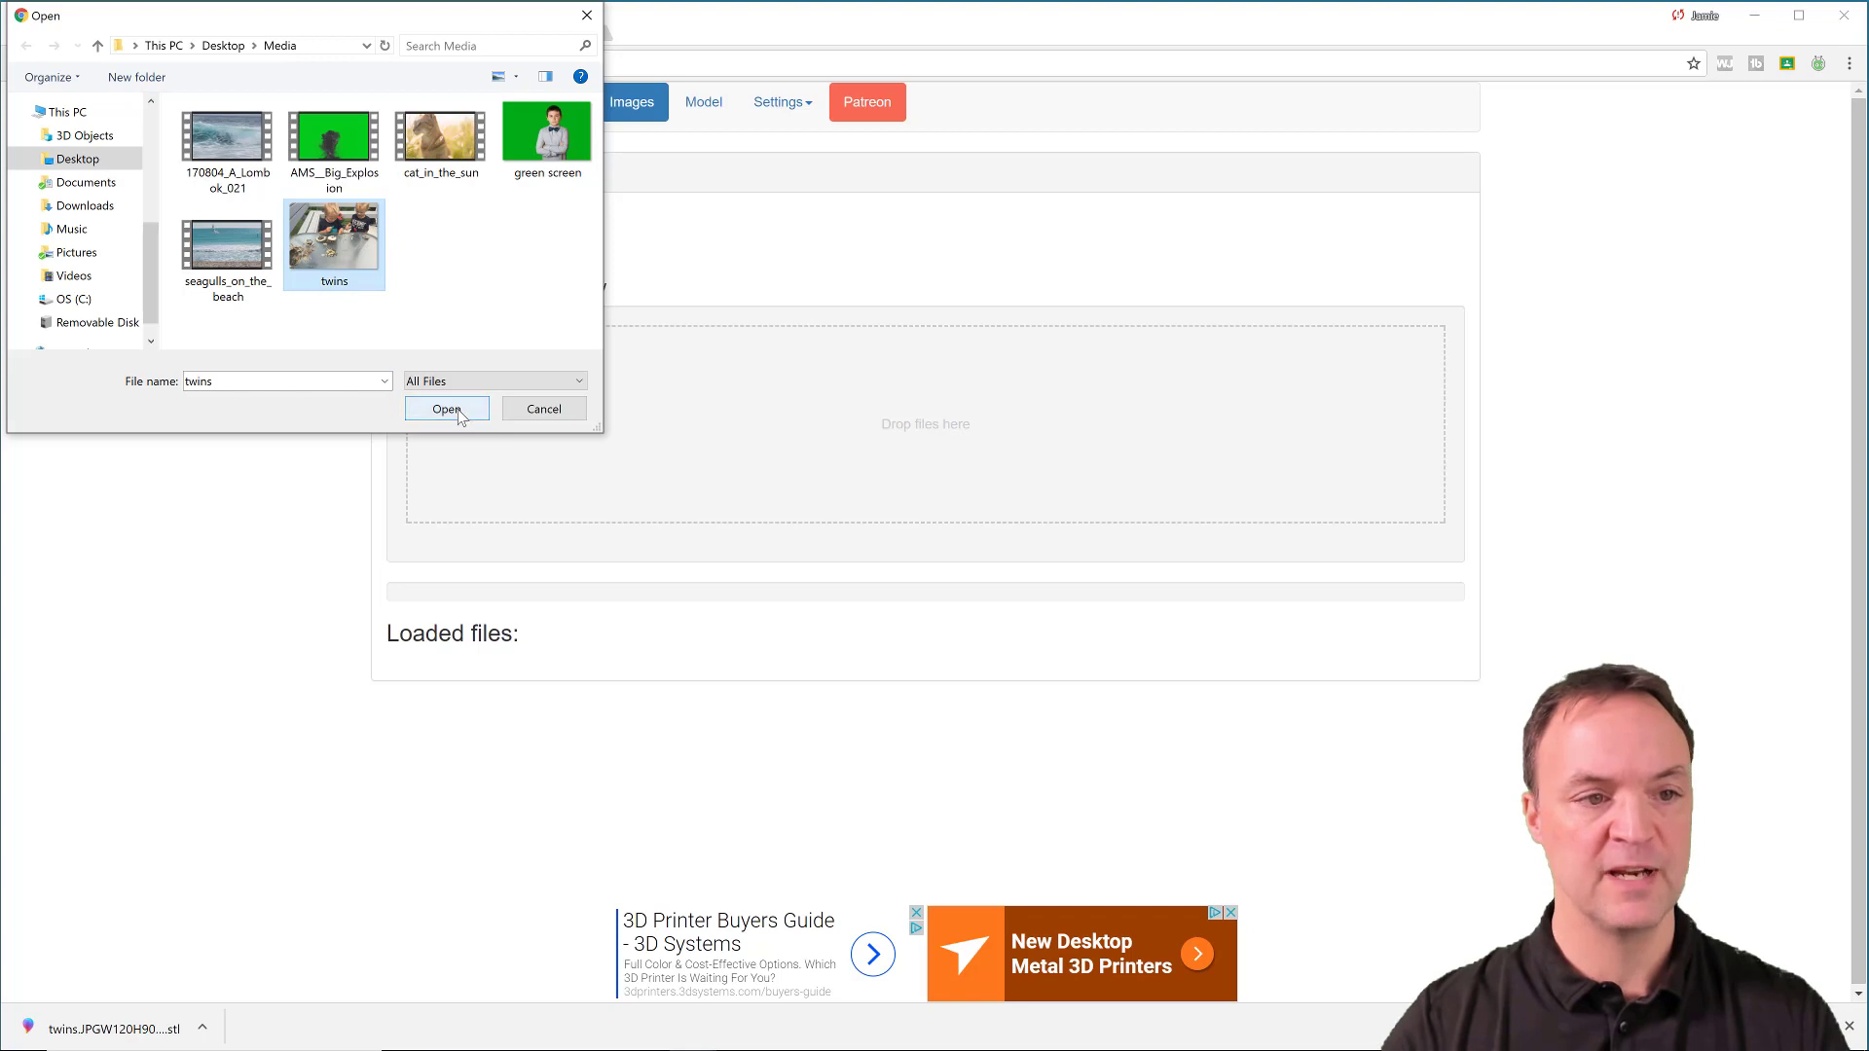
click(448, 409)
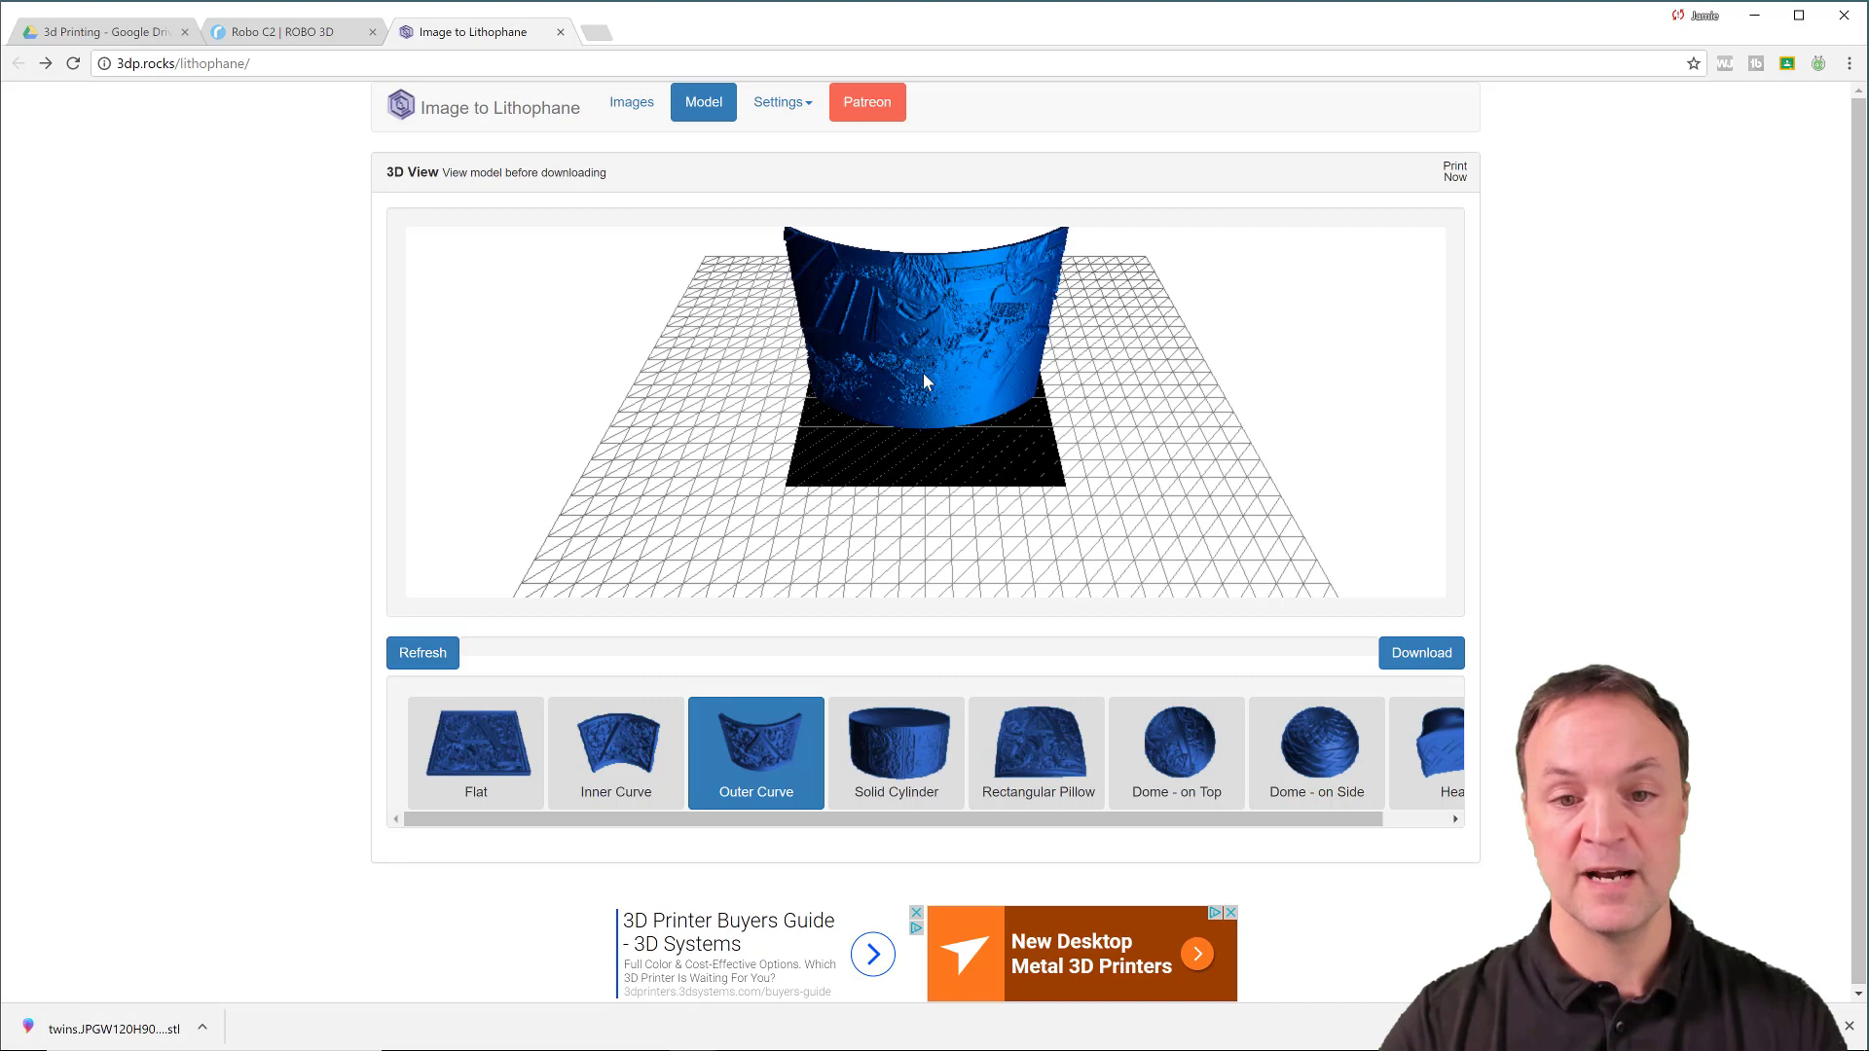
mouse_move(841, 368)
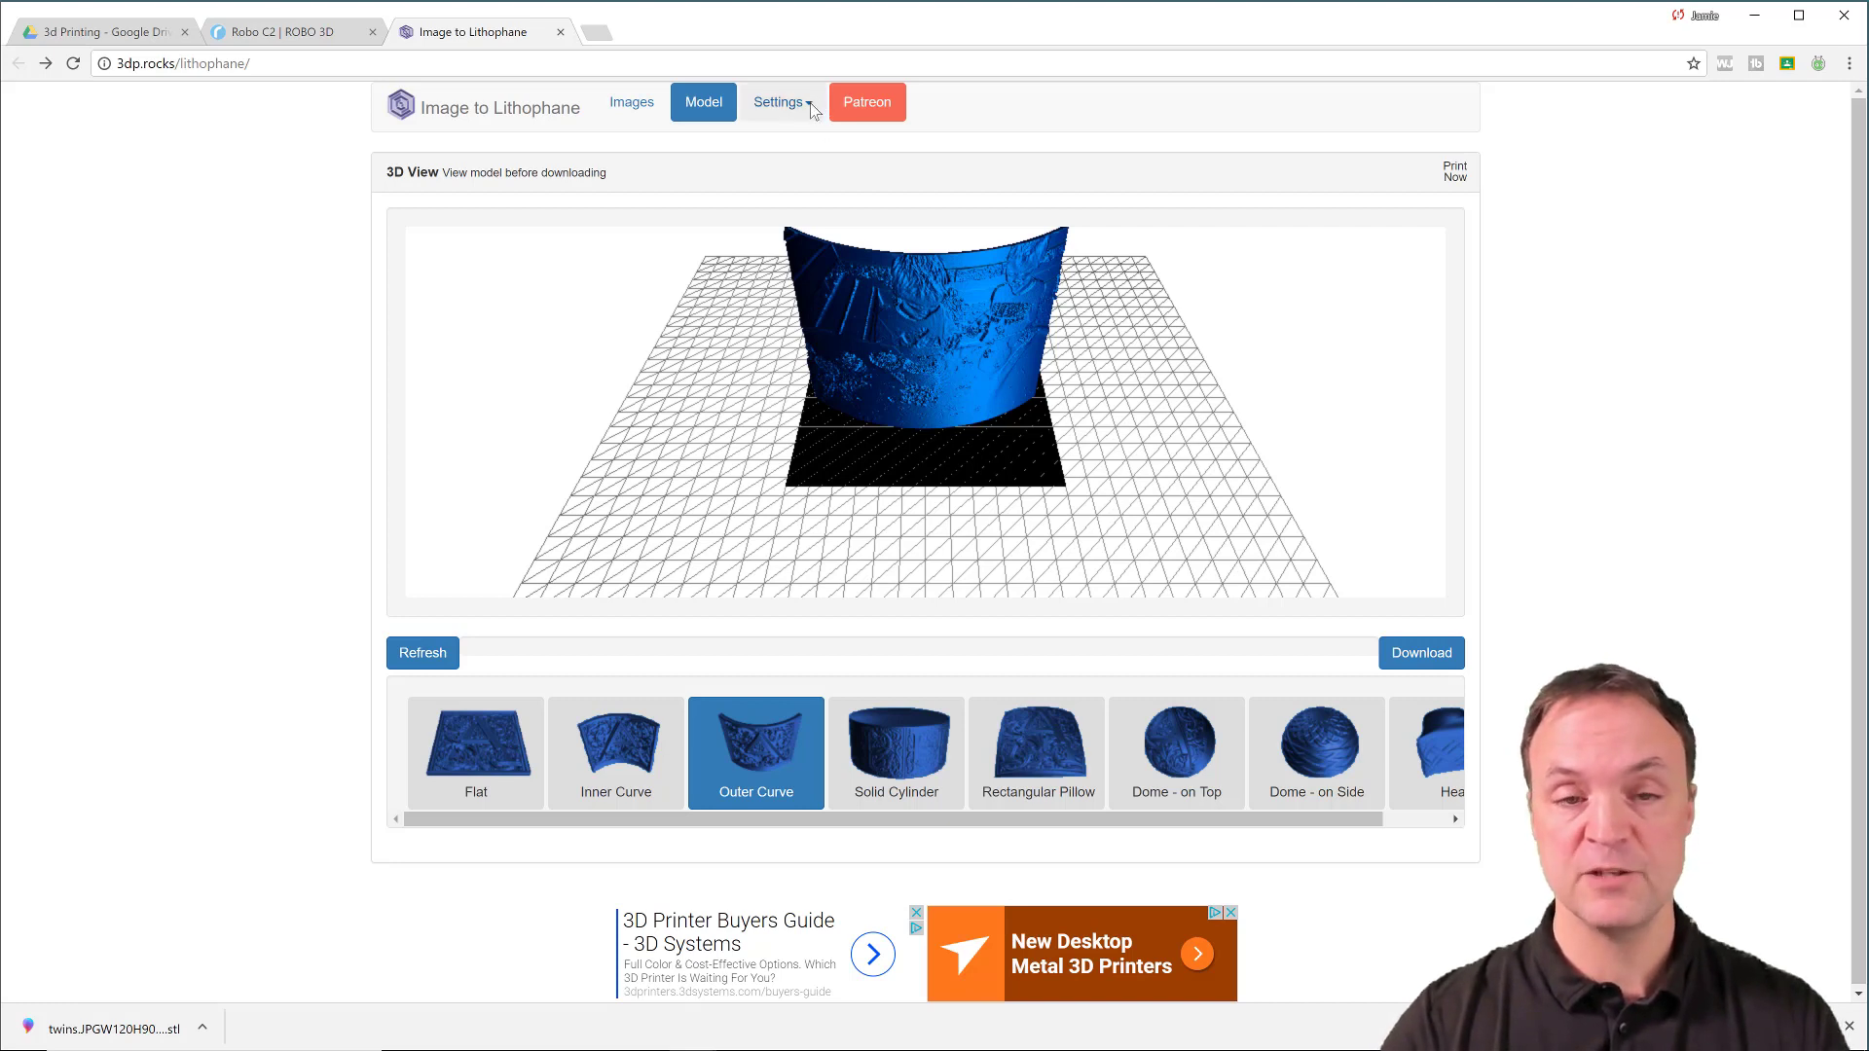
Review Model Settings and Image Settings, leaving all parameters at their existing values
click(779, 101)
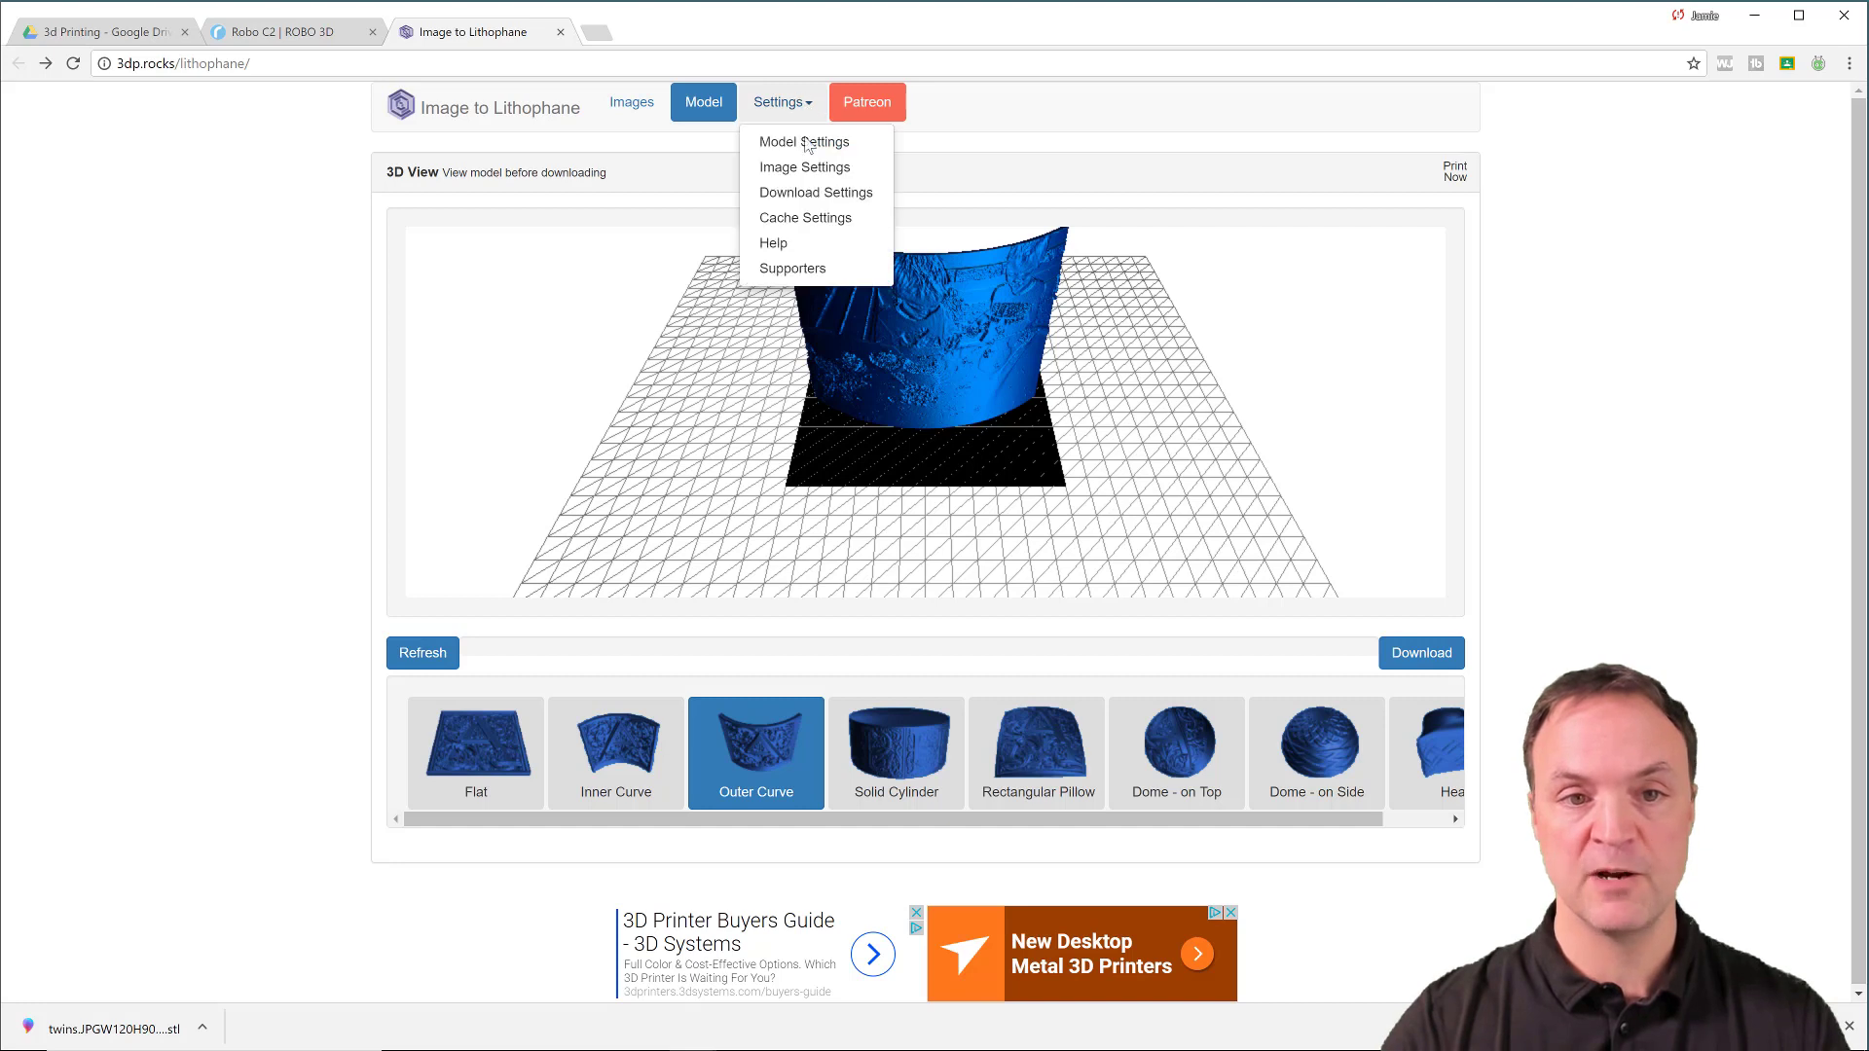
click(804, 140)
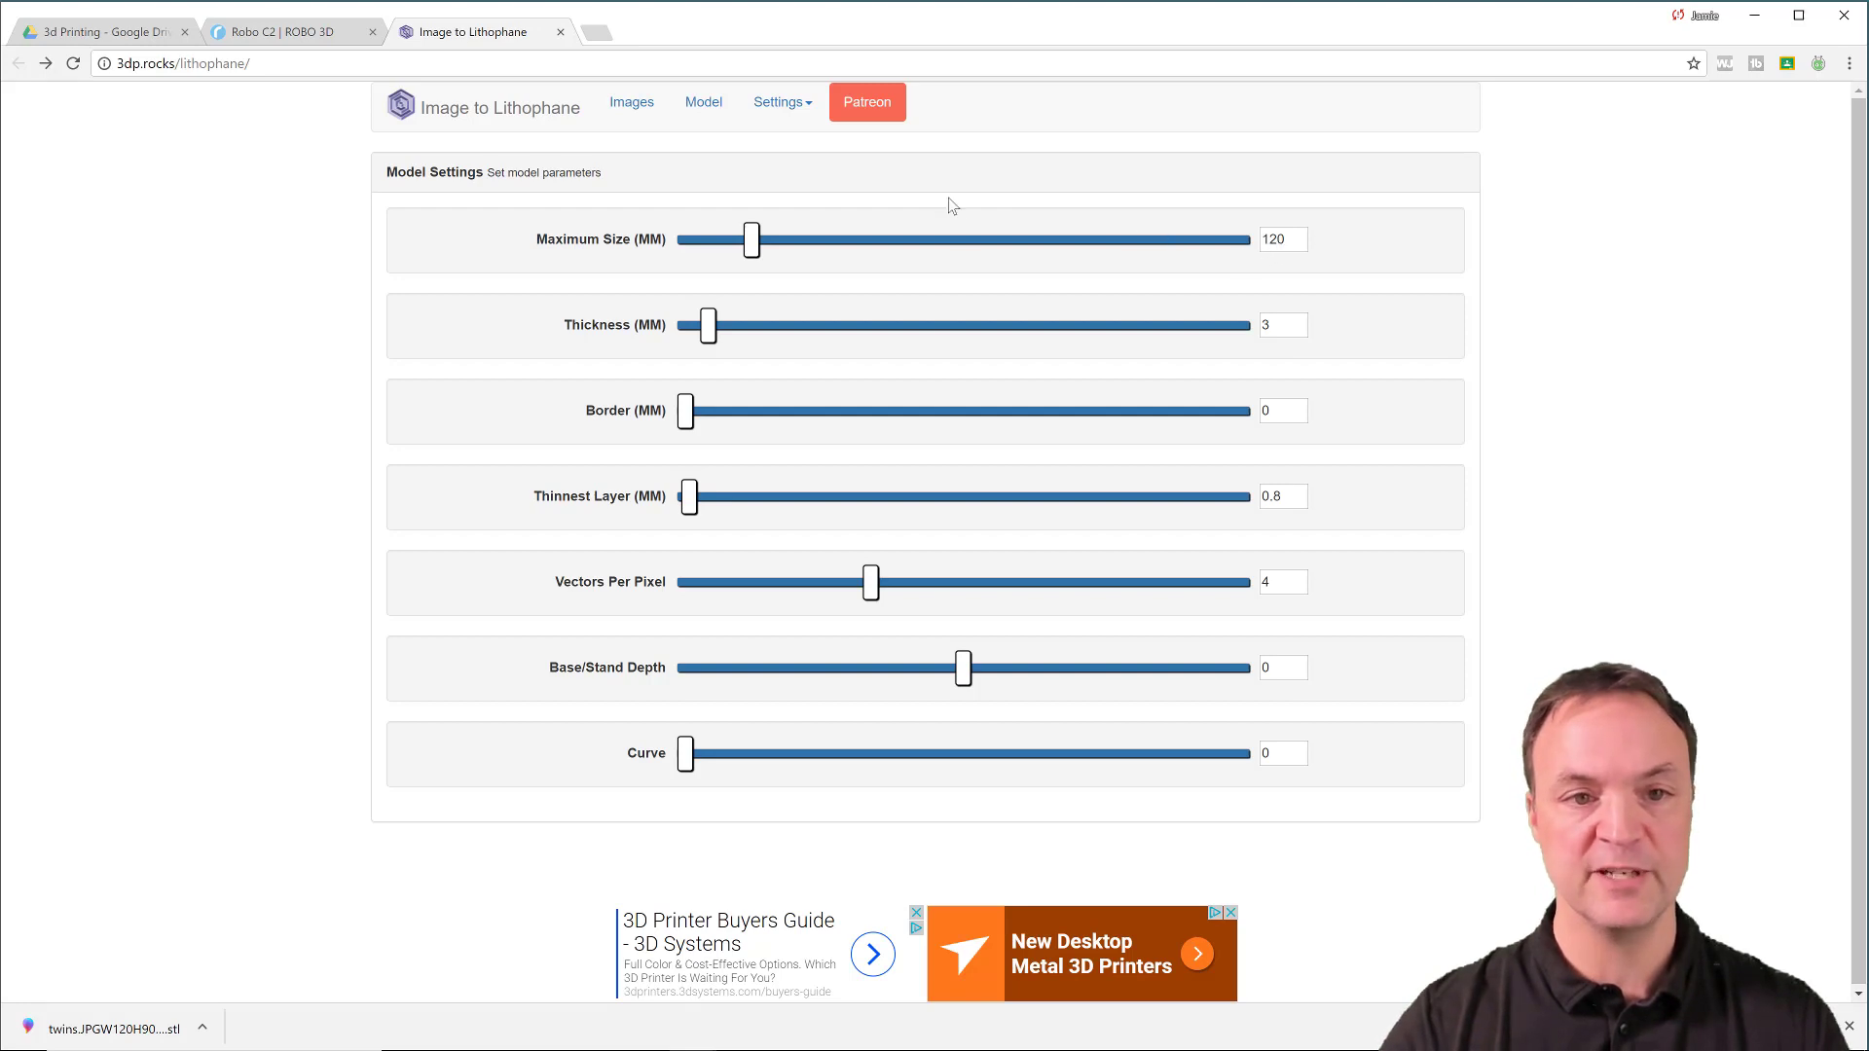
mouse_move(795, 179)
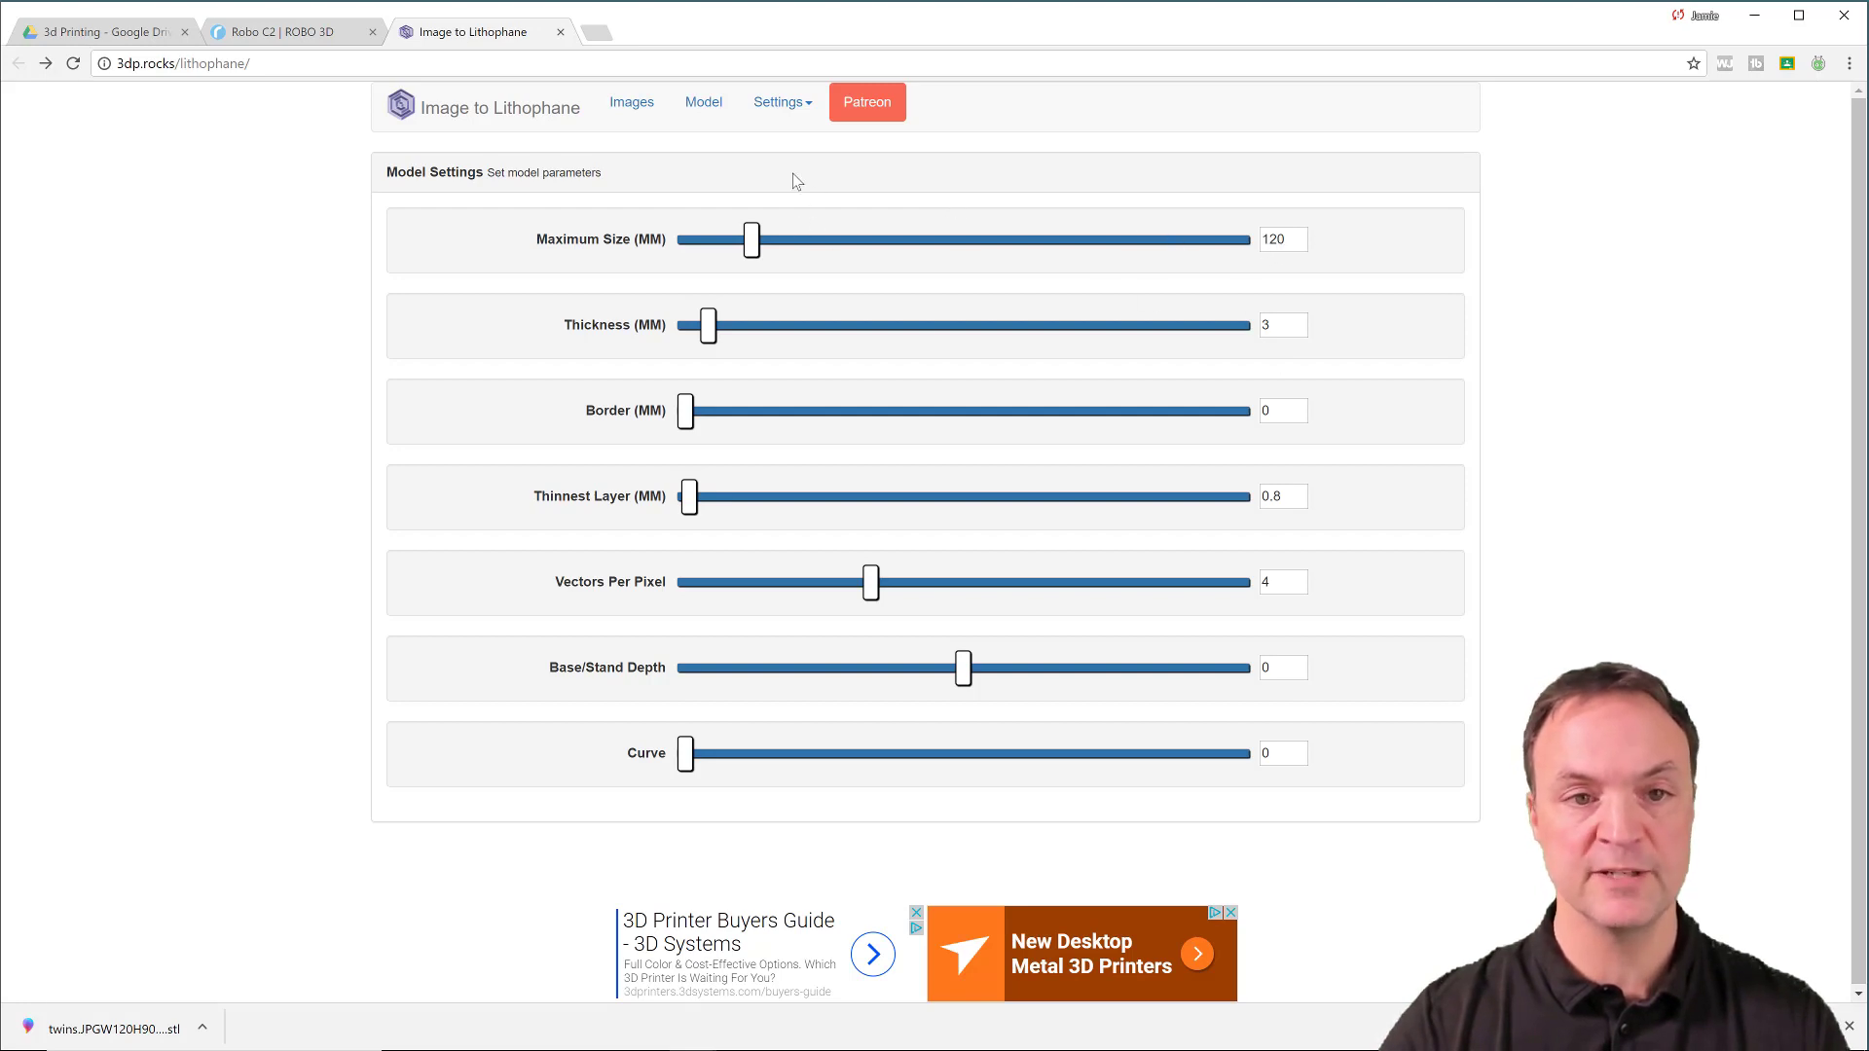
click(779, 101)
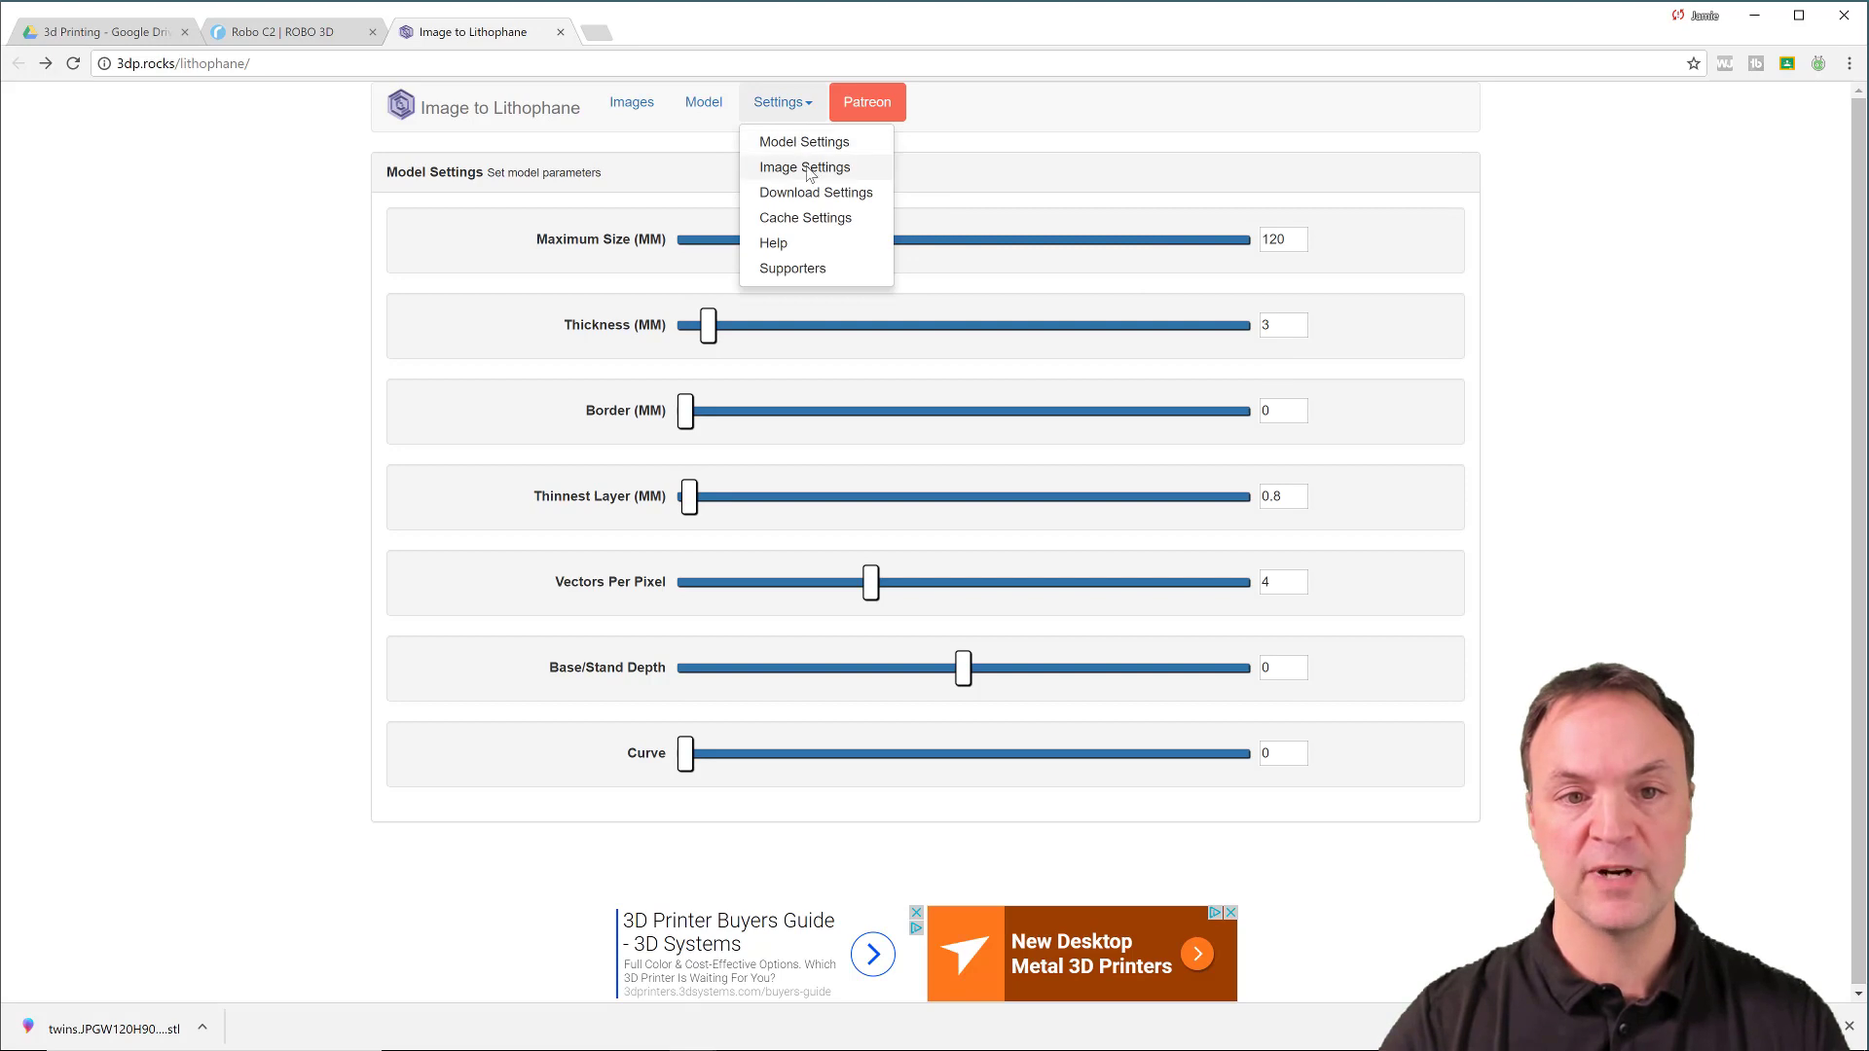
click(804, 168)
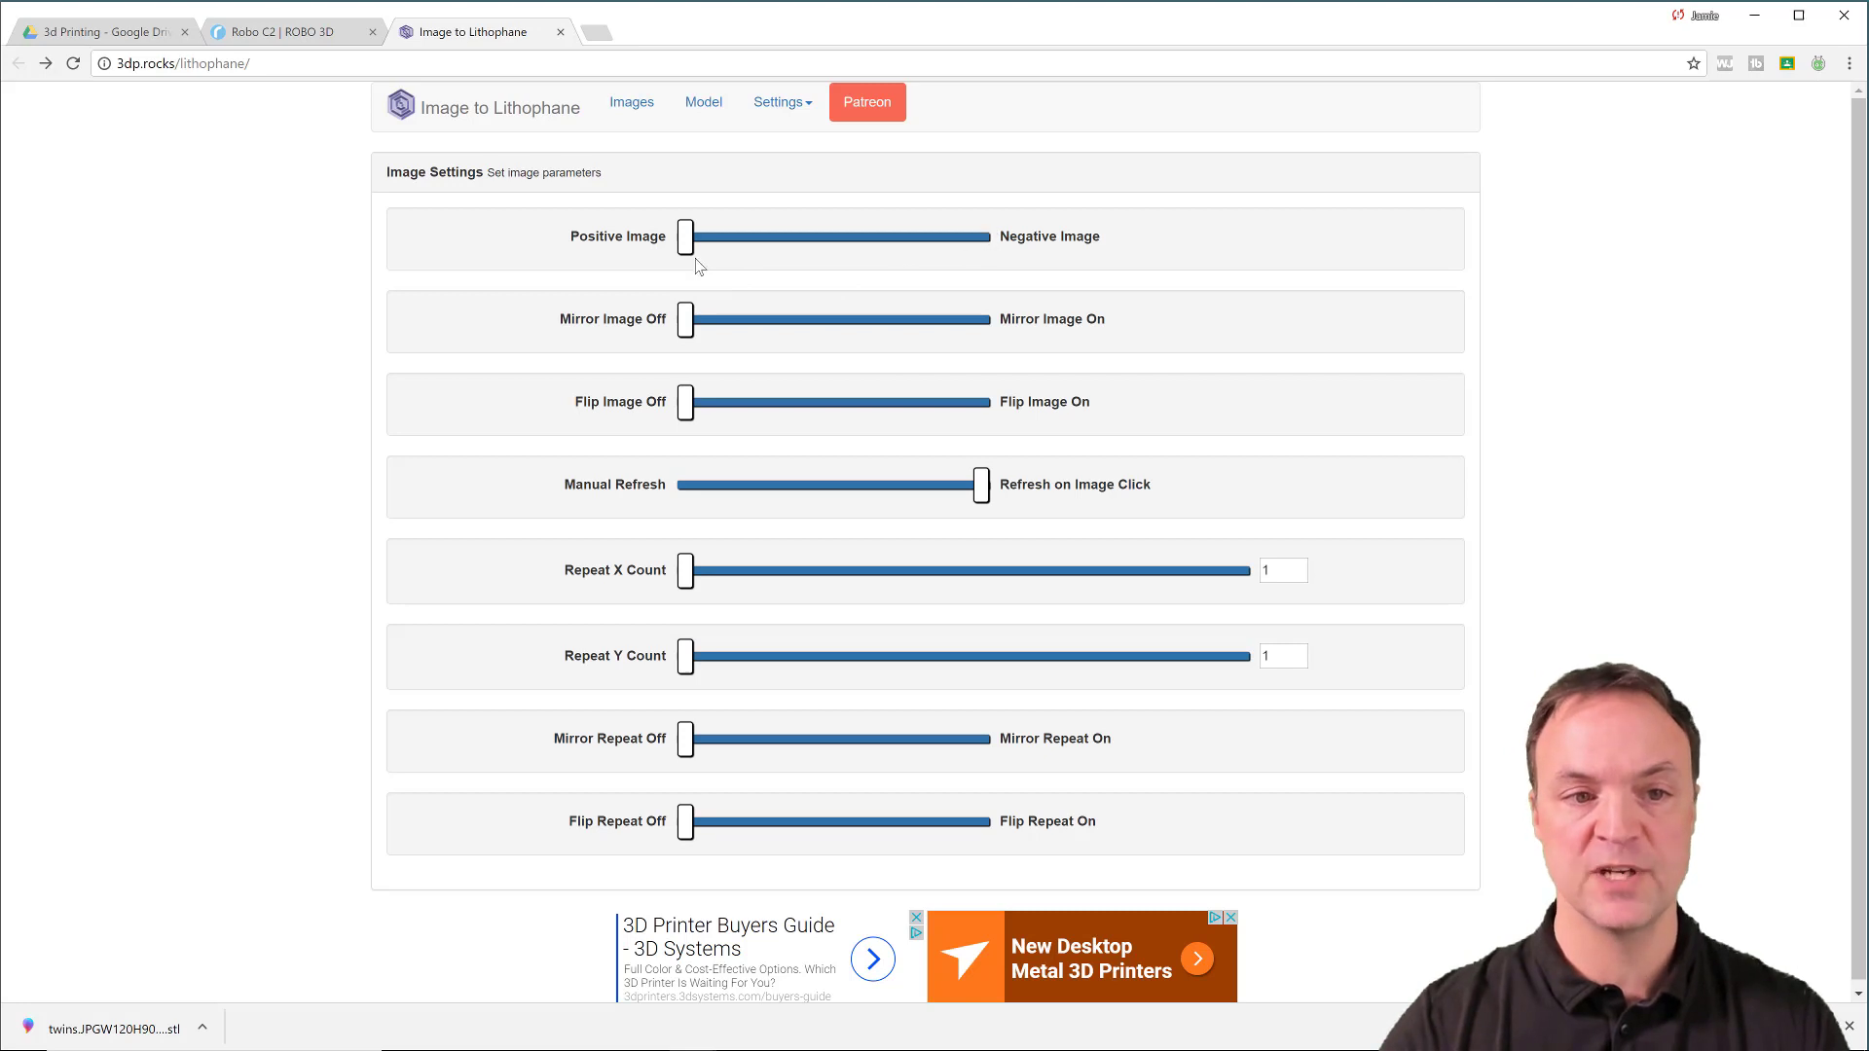
mouse_move(667, 250)
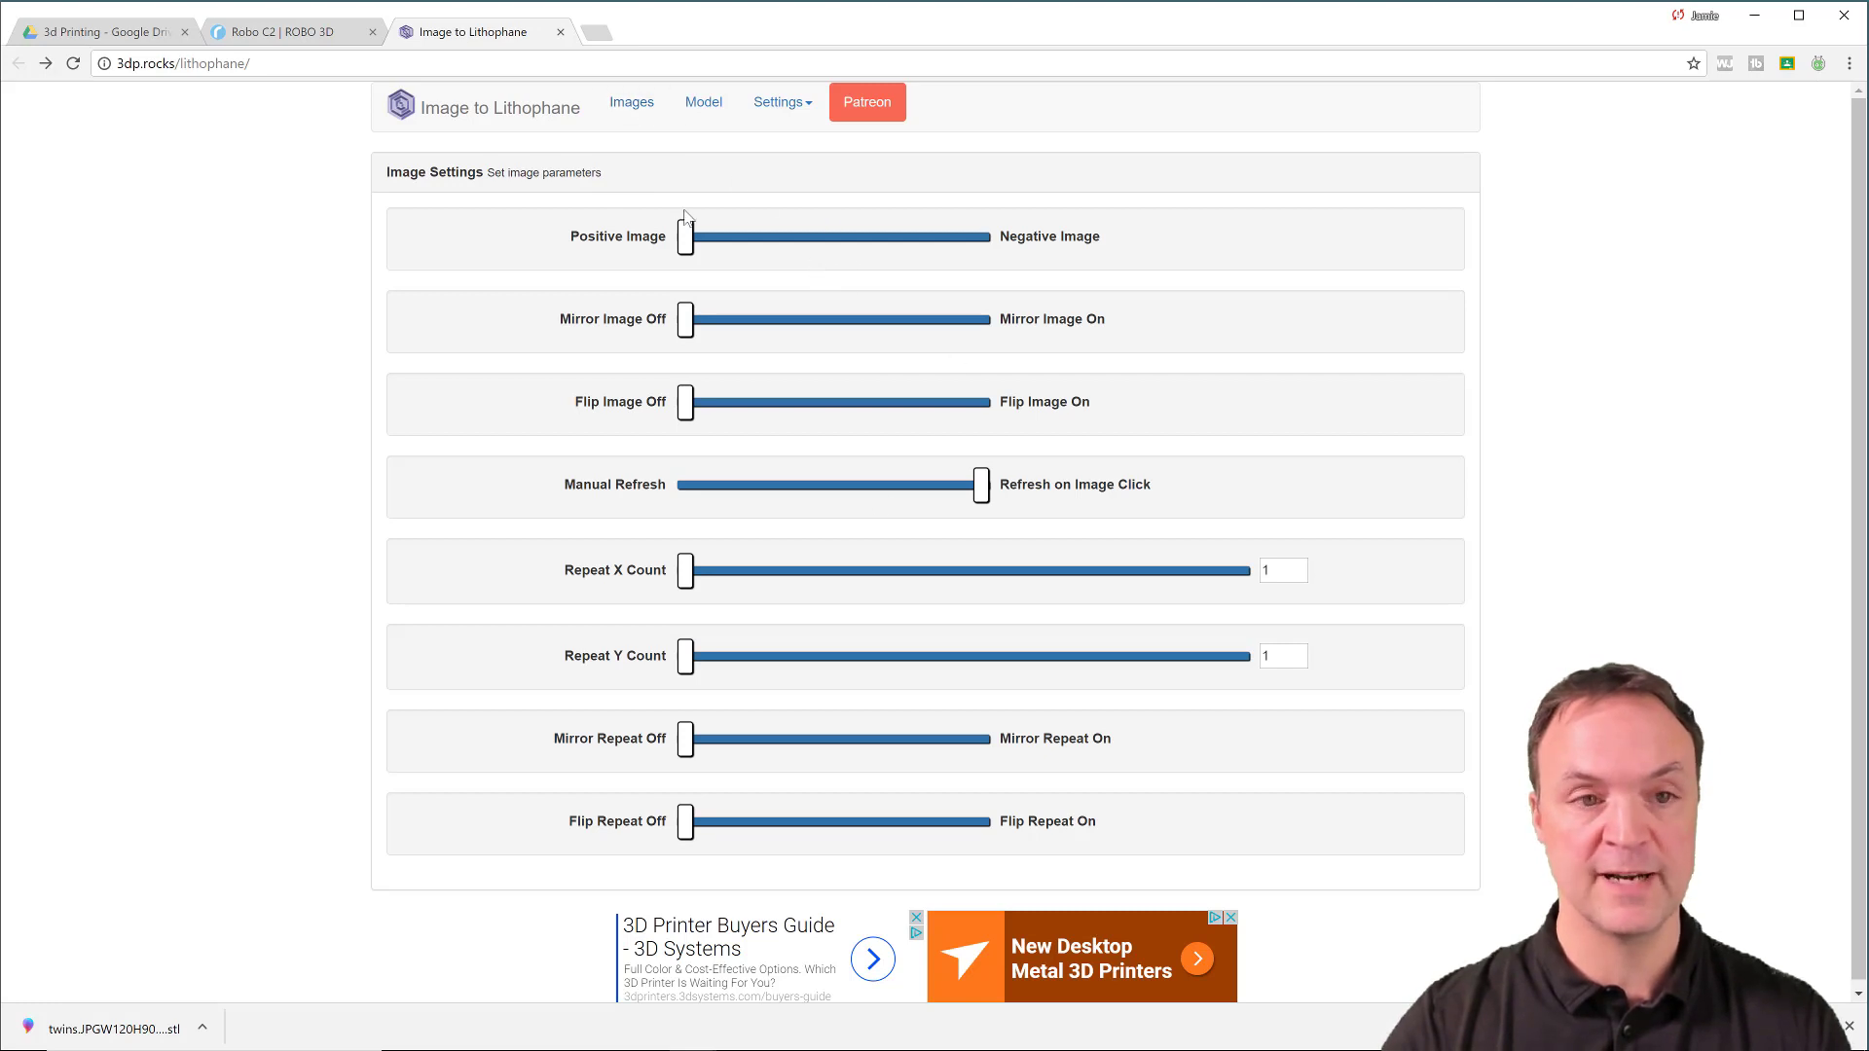
Return to the 3D model preview and download the outer-curve twins lithophane as an STL
click(630, 101)
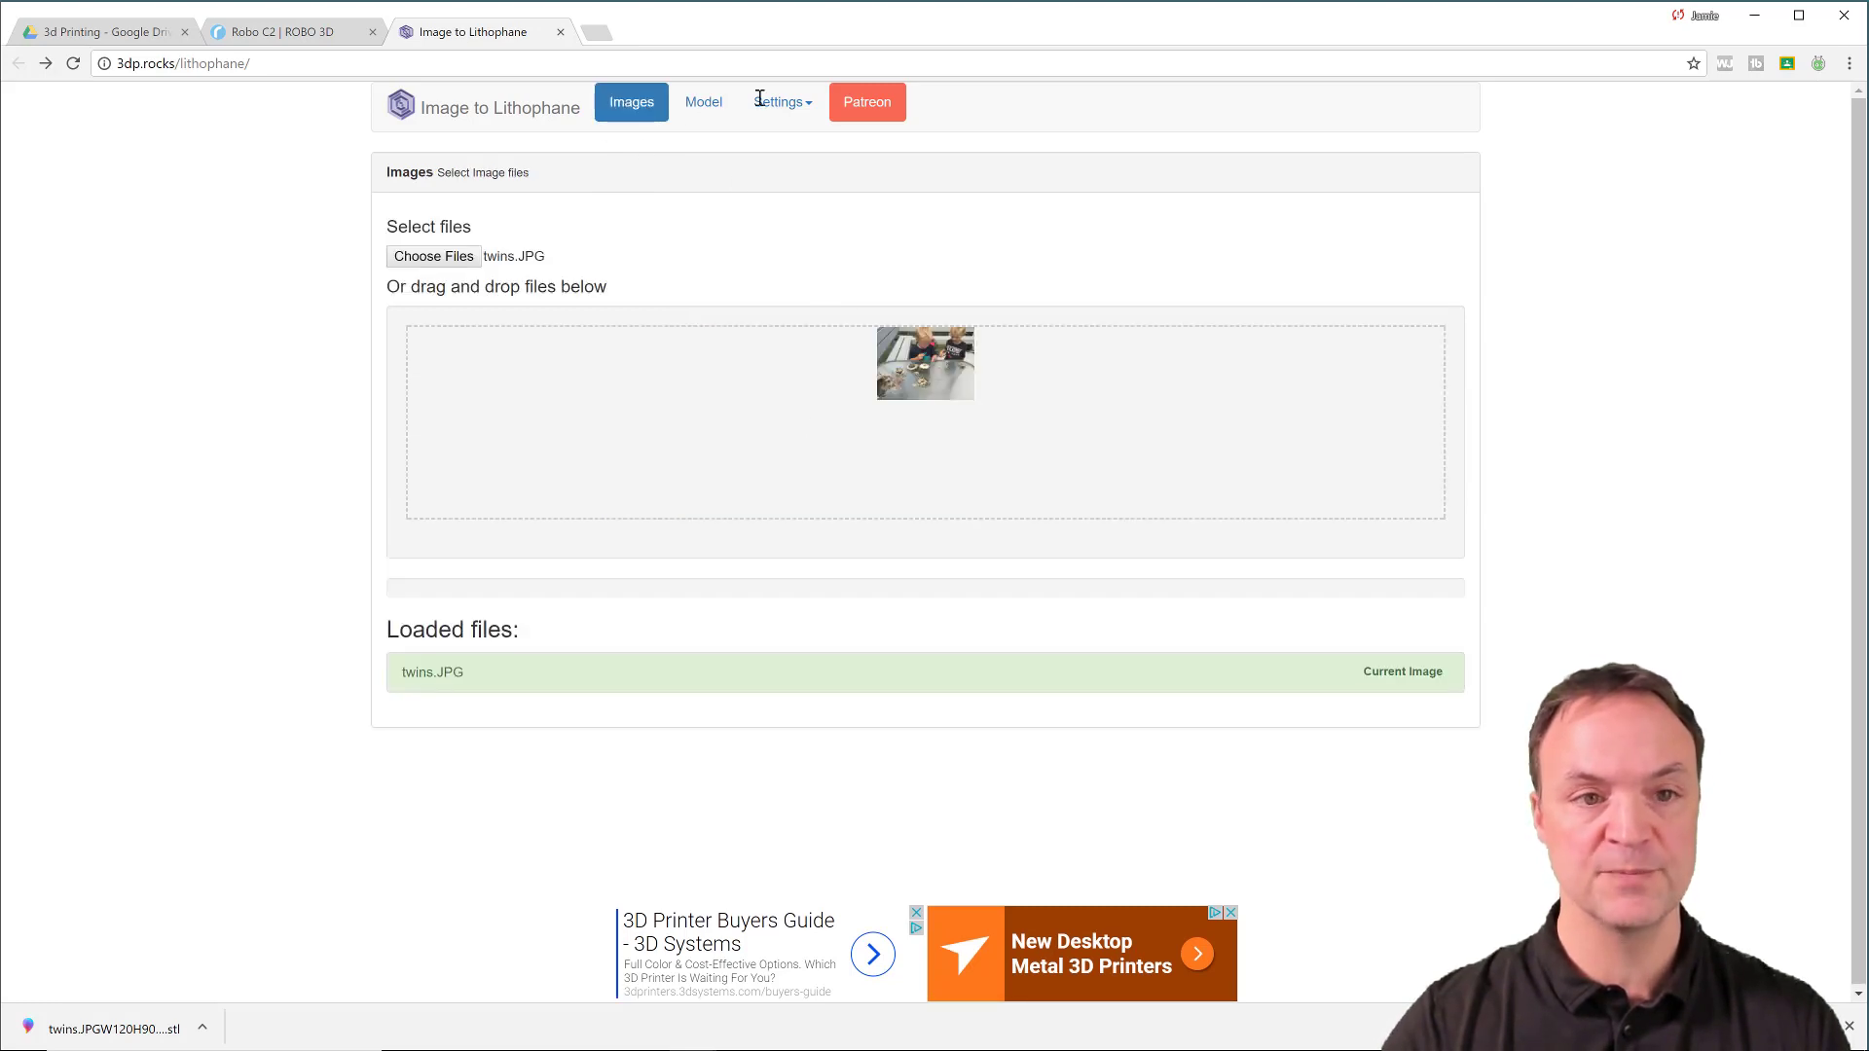
click(703, 101)
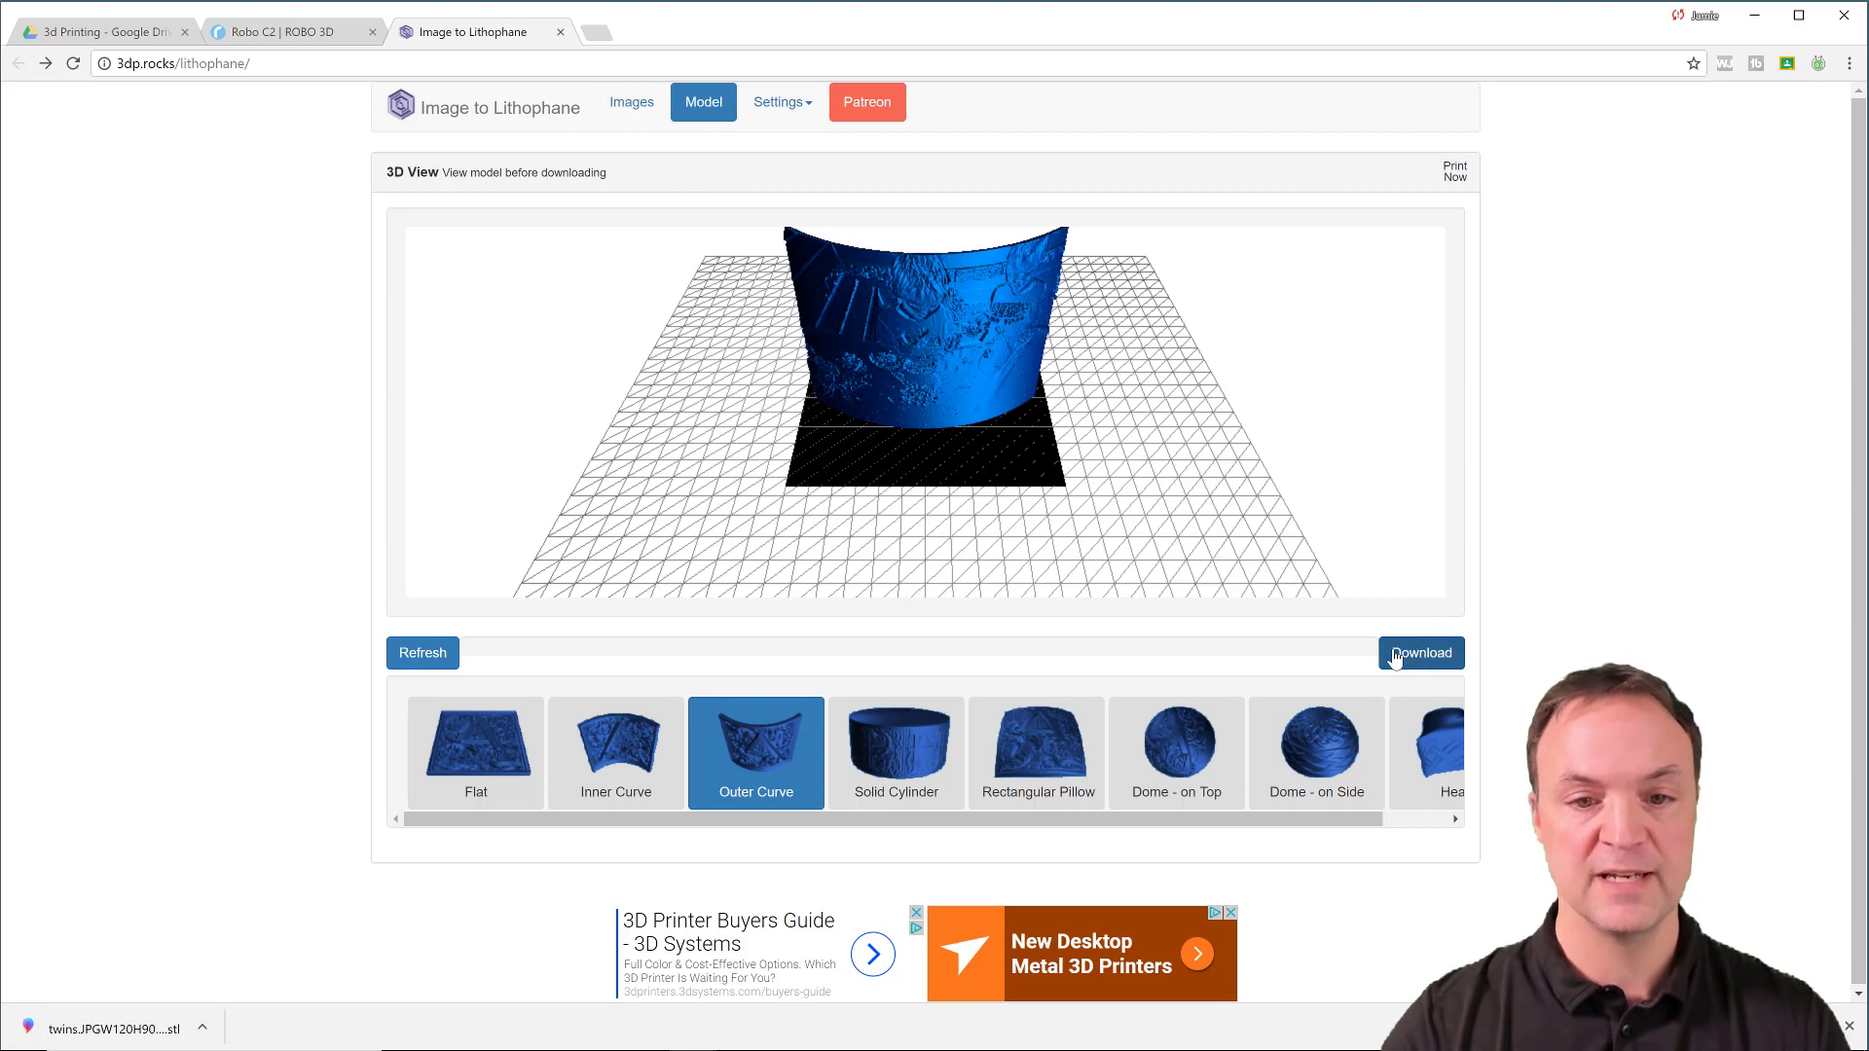
click(422, 652)
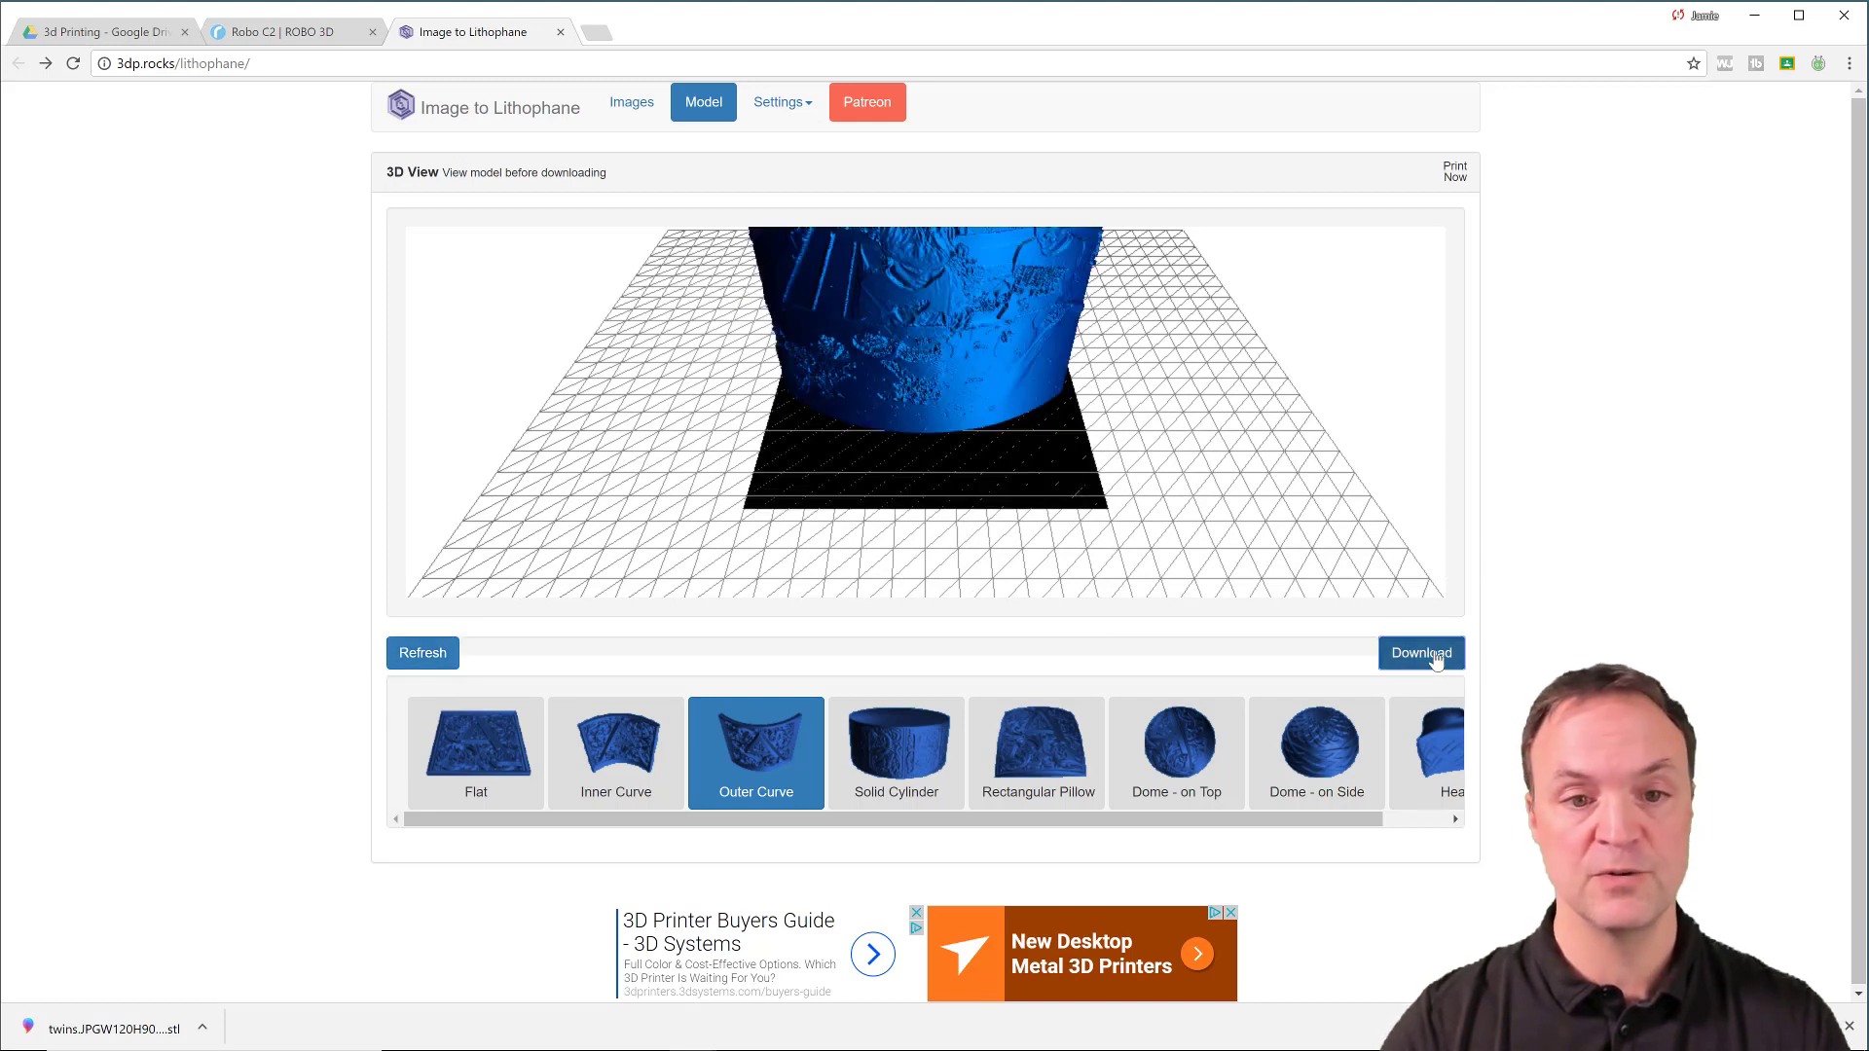
click(1419, 654)
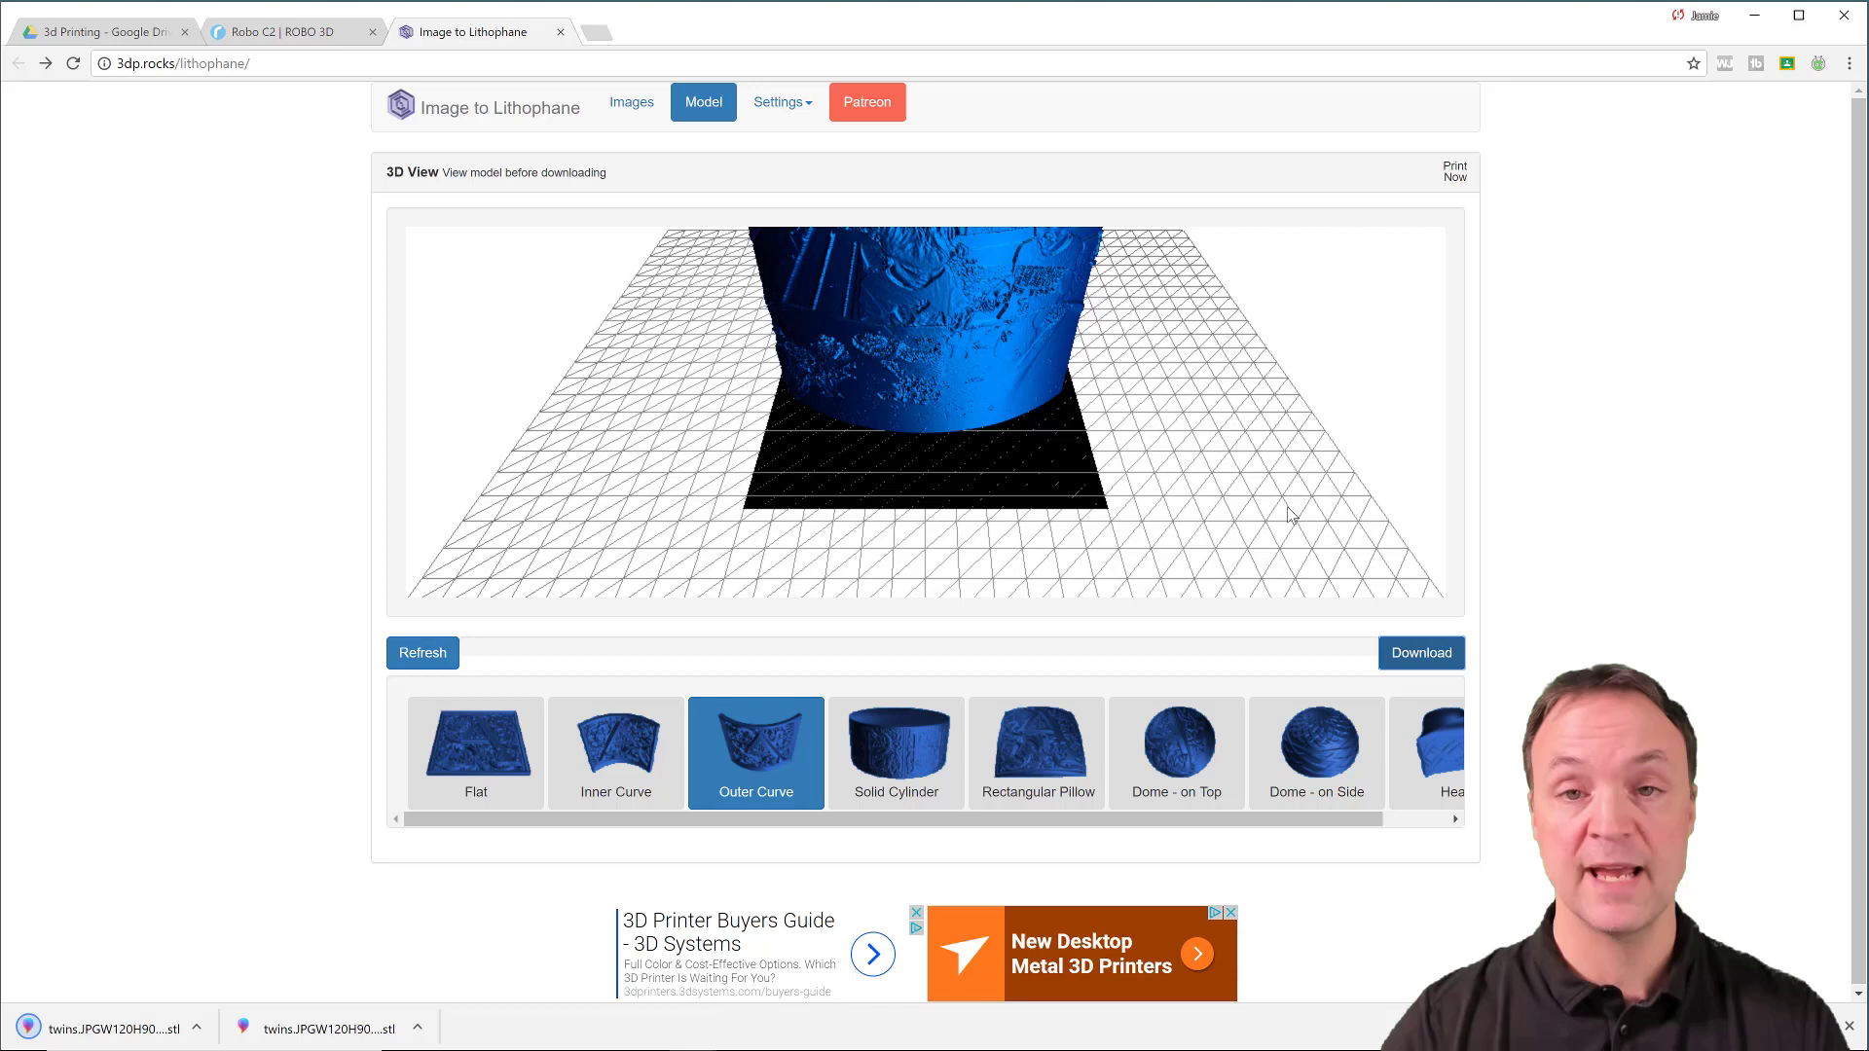
mouse_move(423, 267)
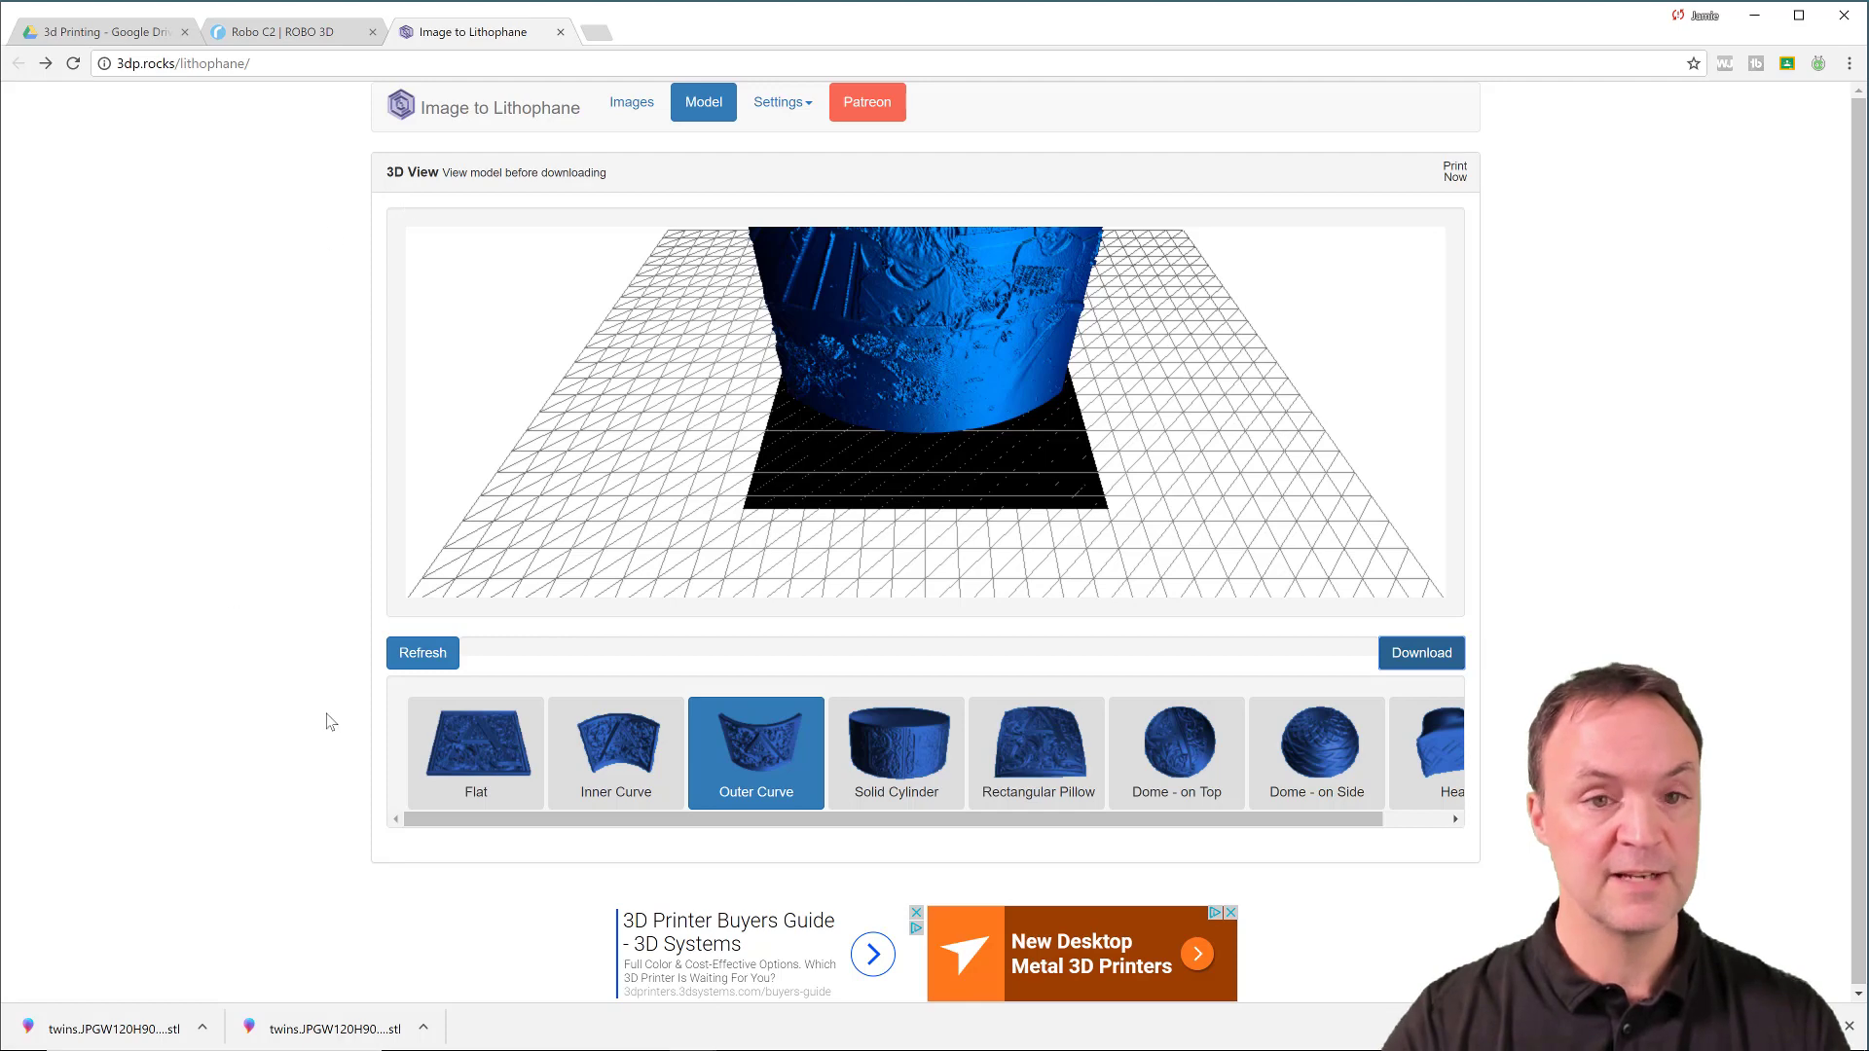
mouse_move(202, 614)
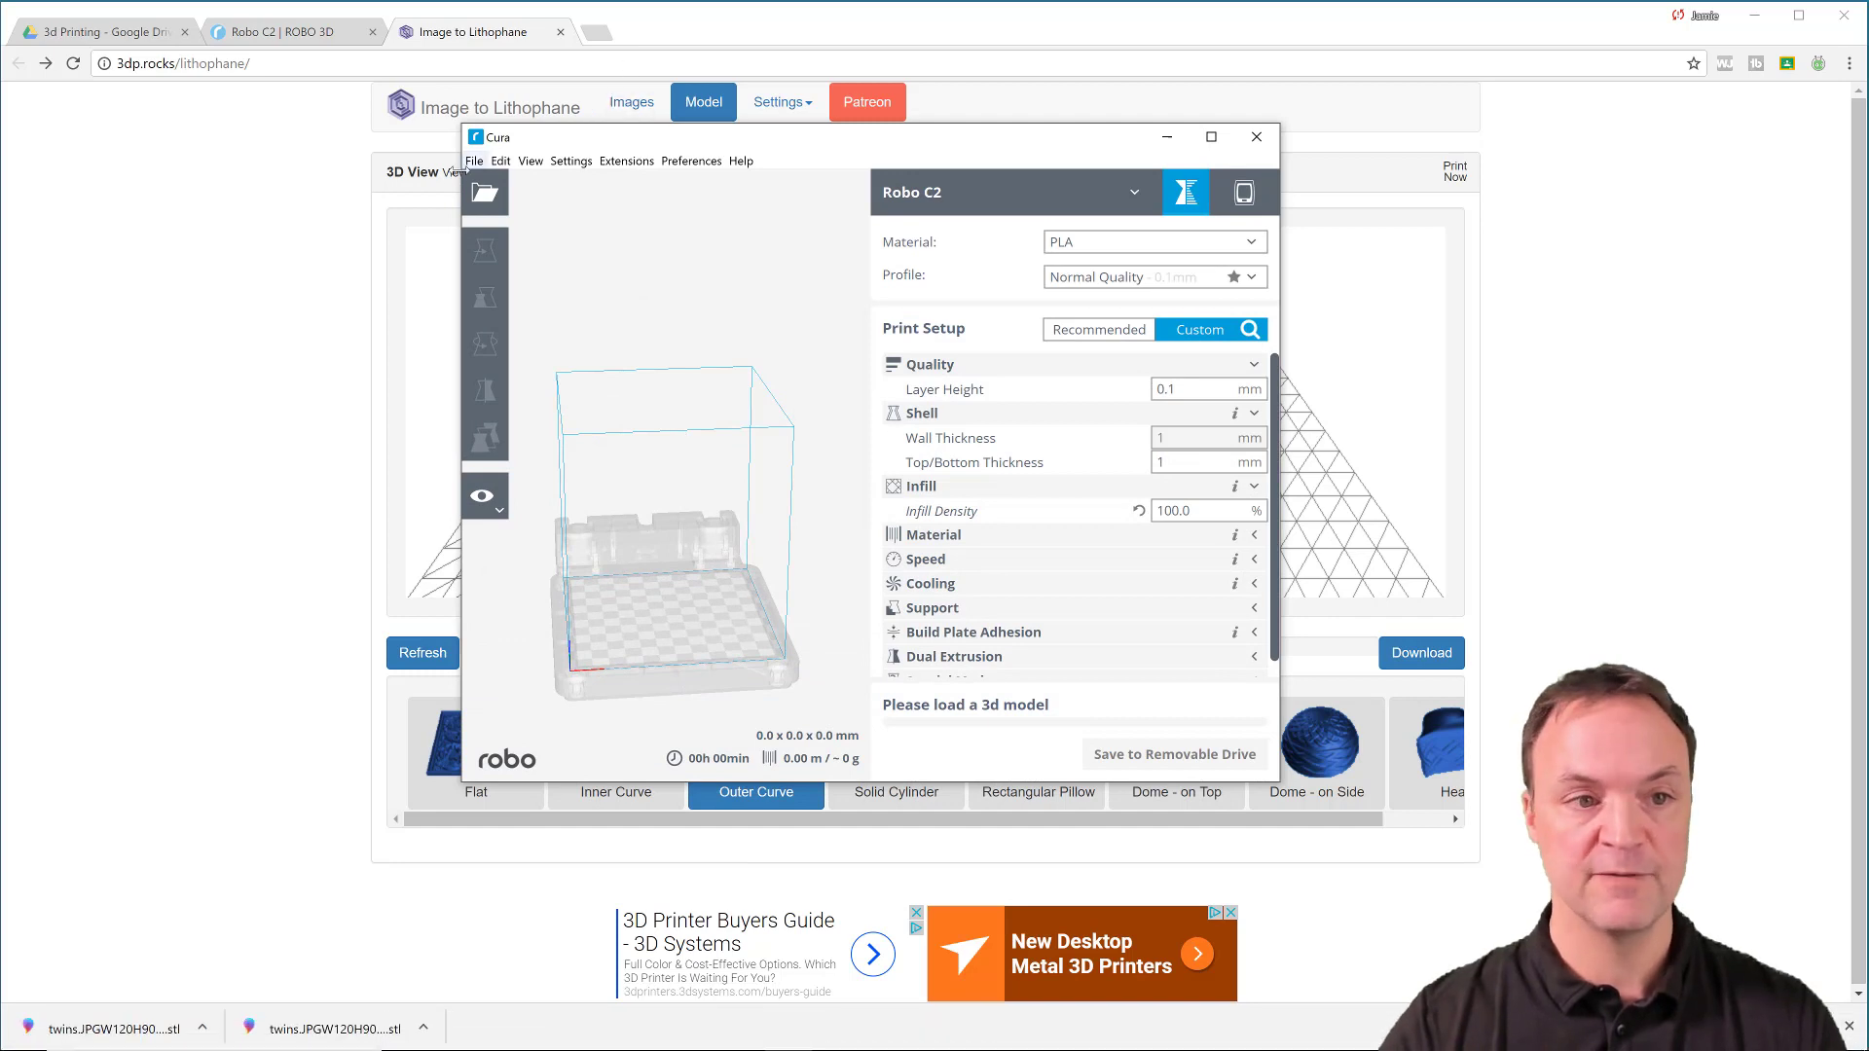
Load the twins STL into Cura for Robo and use Recommended settings with solid infill
click(475, 162)
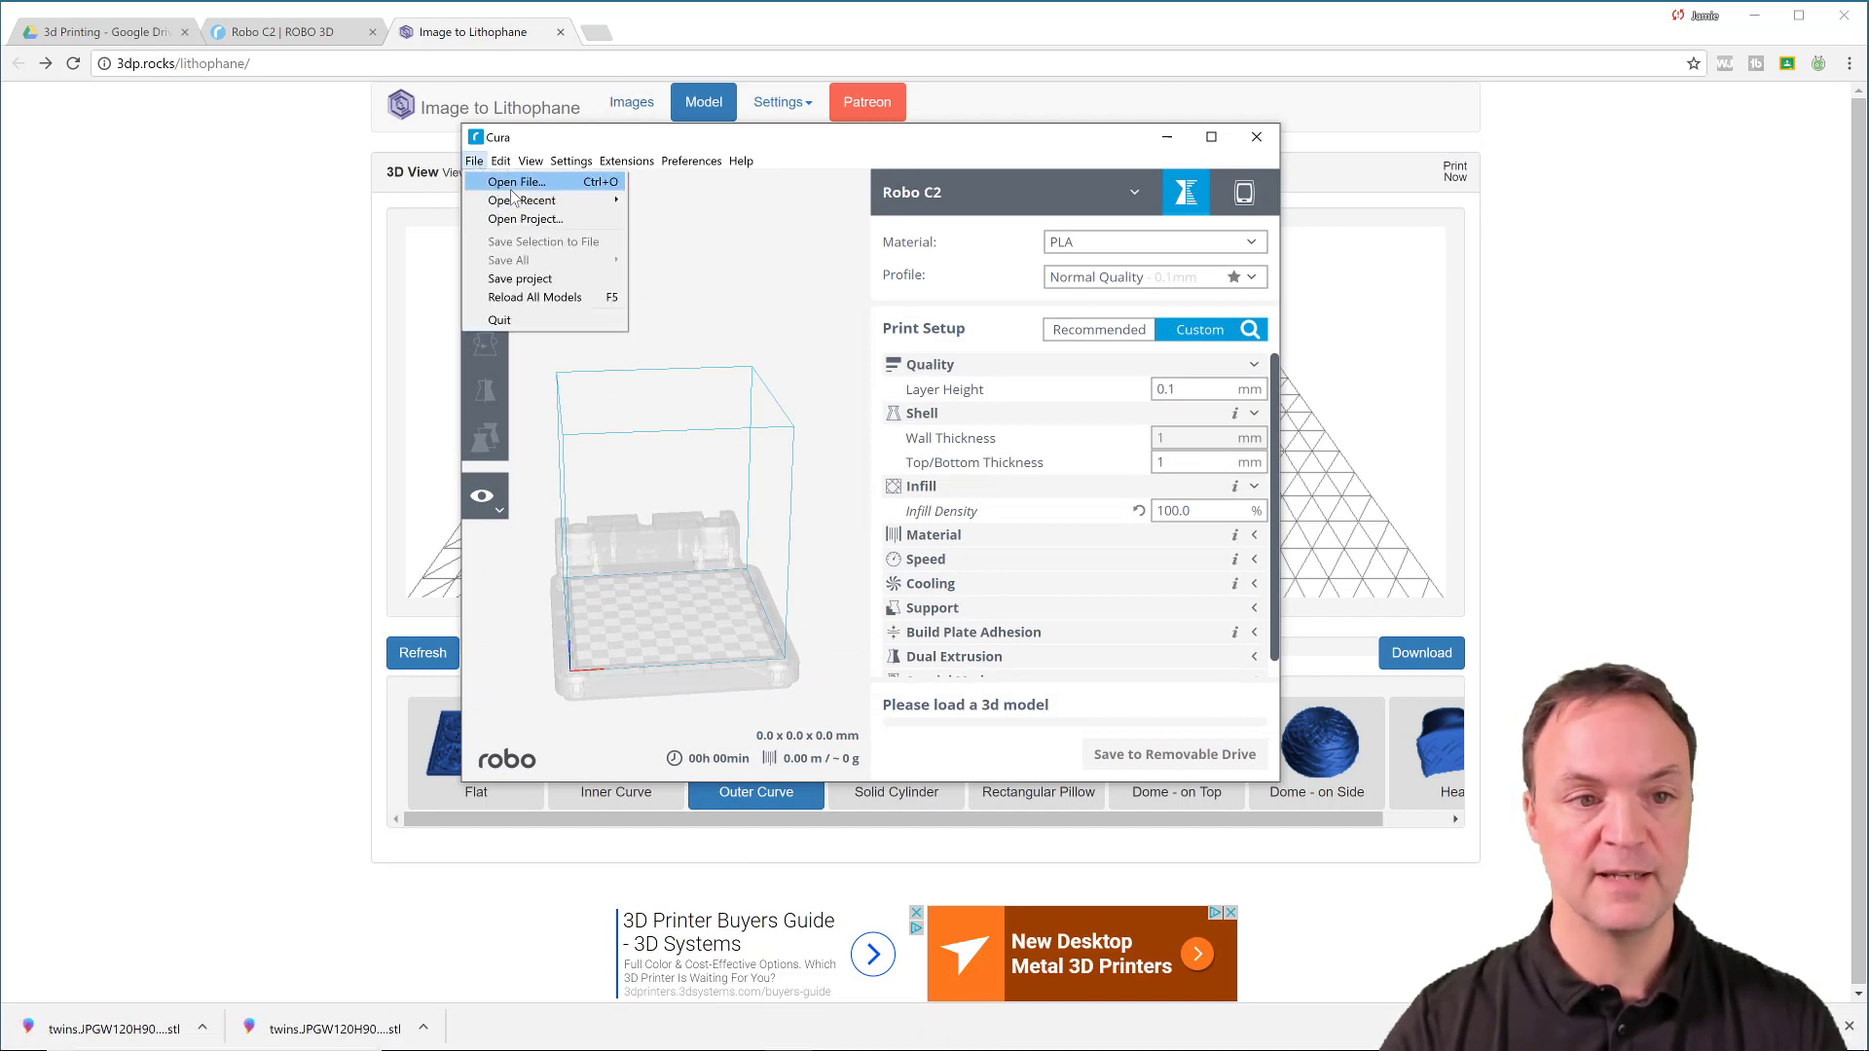
click(516, 181)
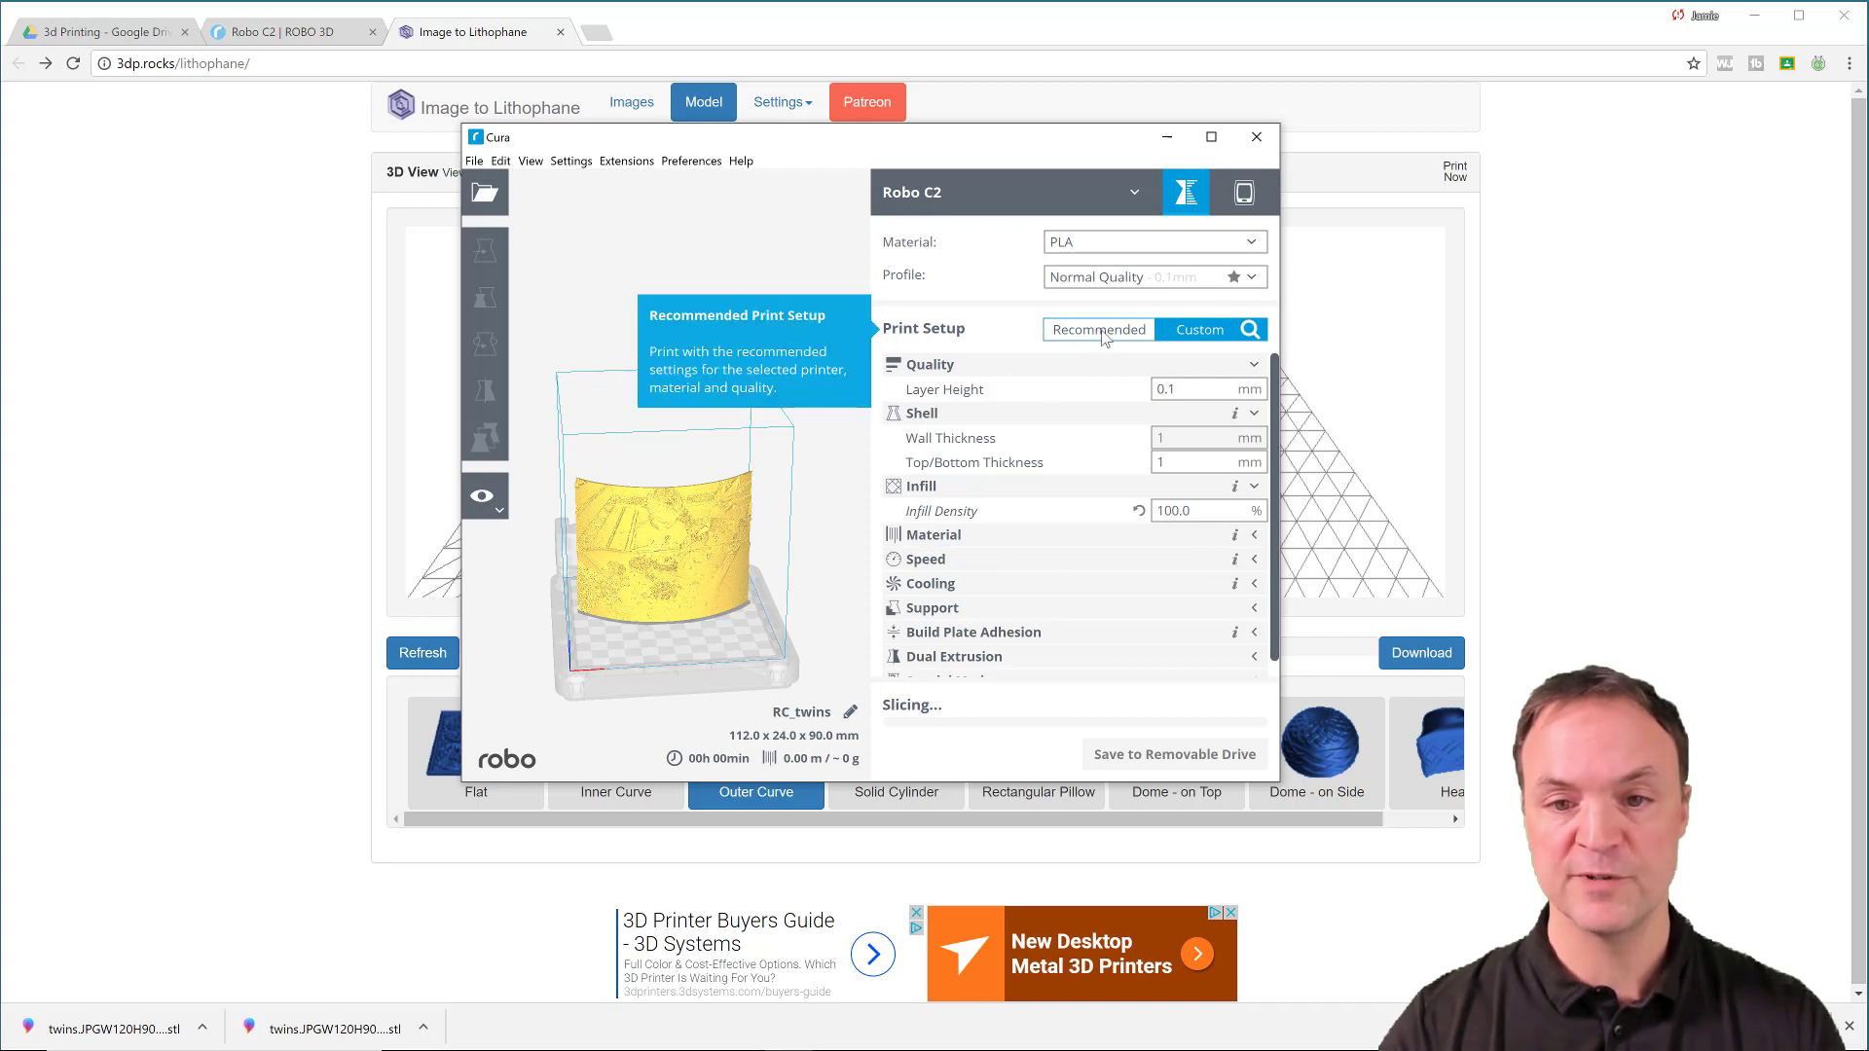
click(1097, 329)
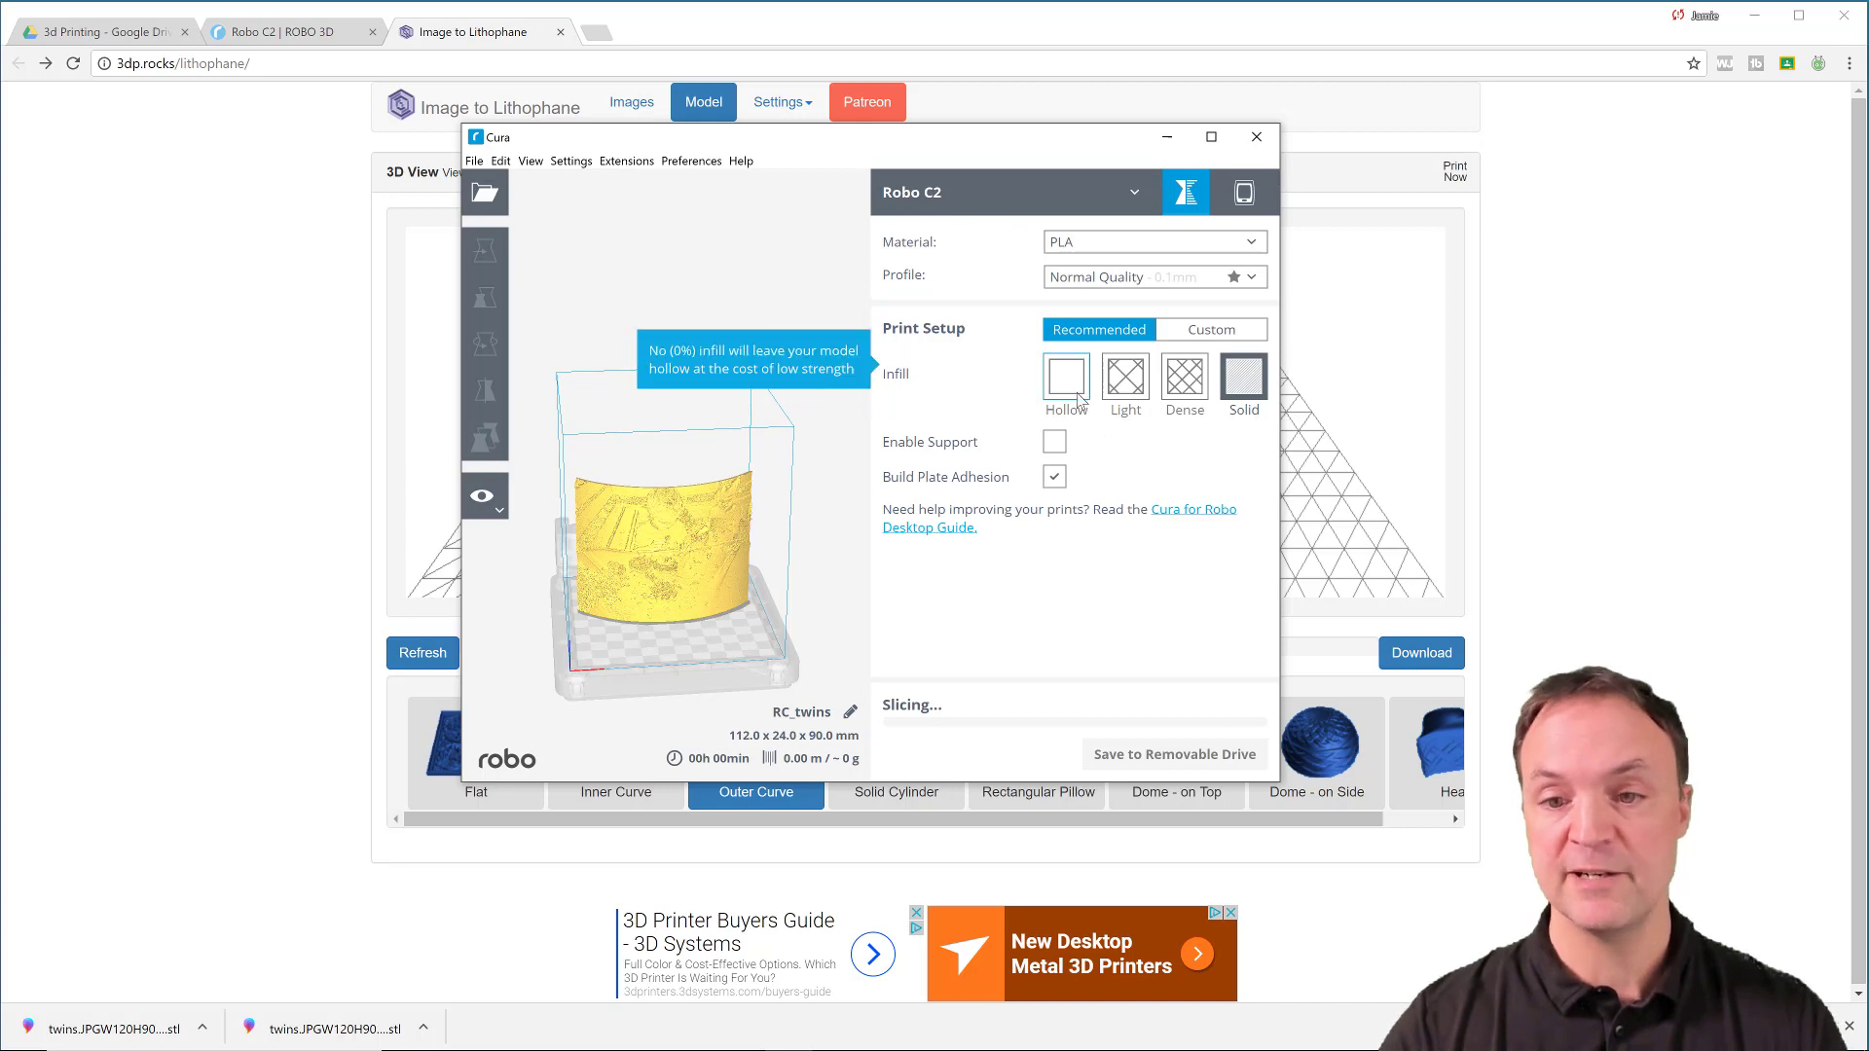
mouse_move(1028, 393)
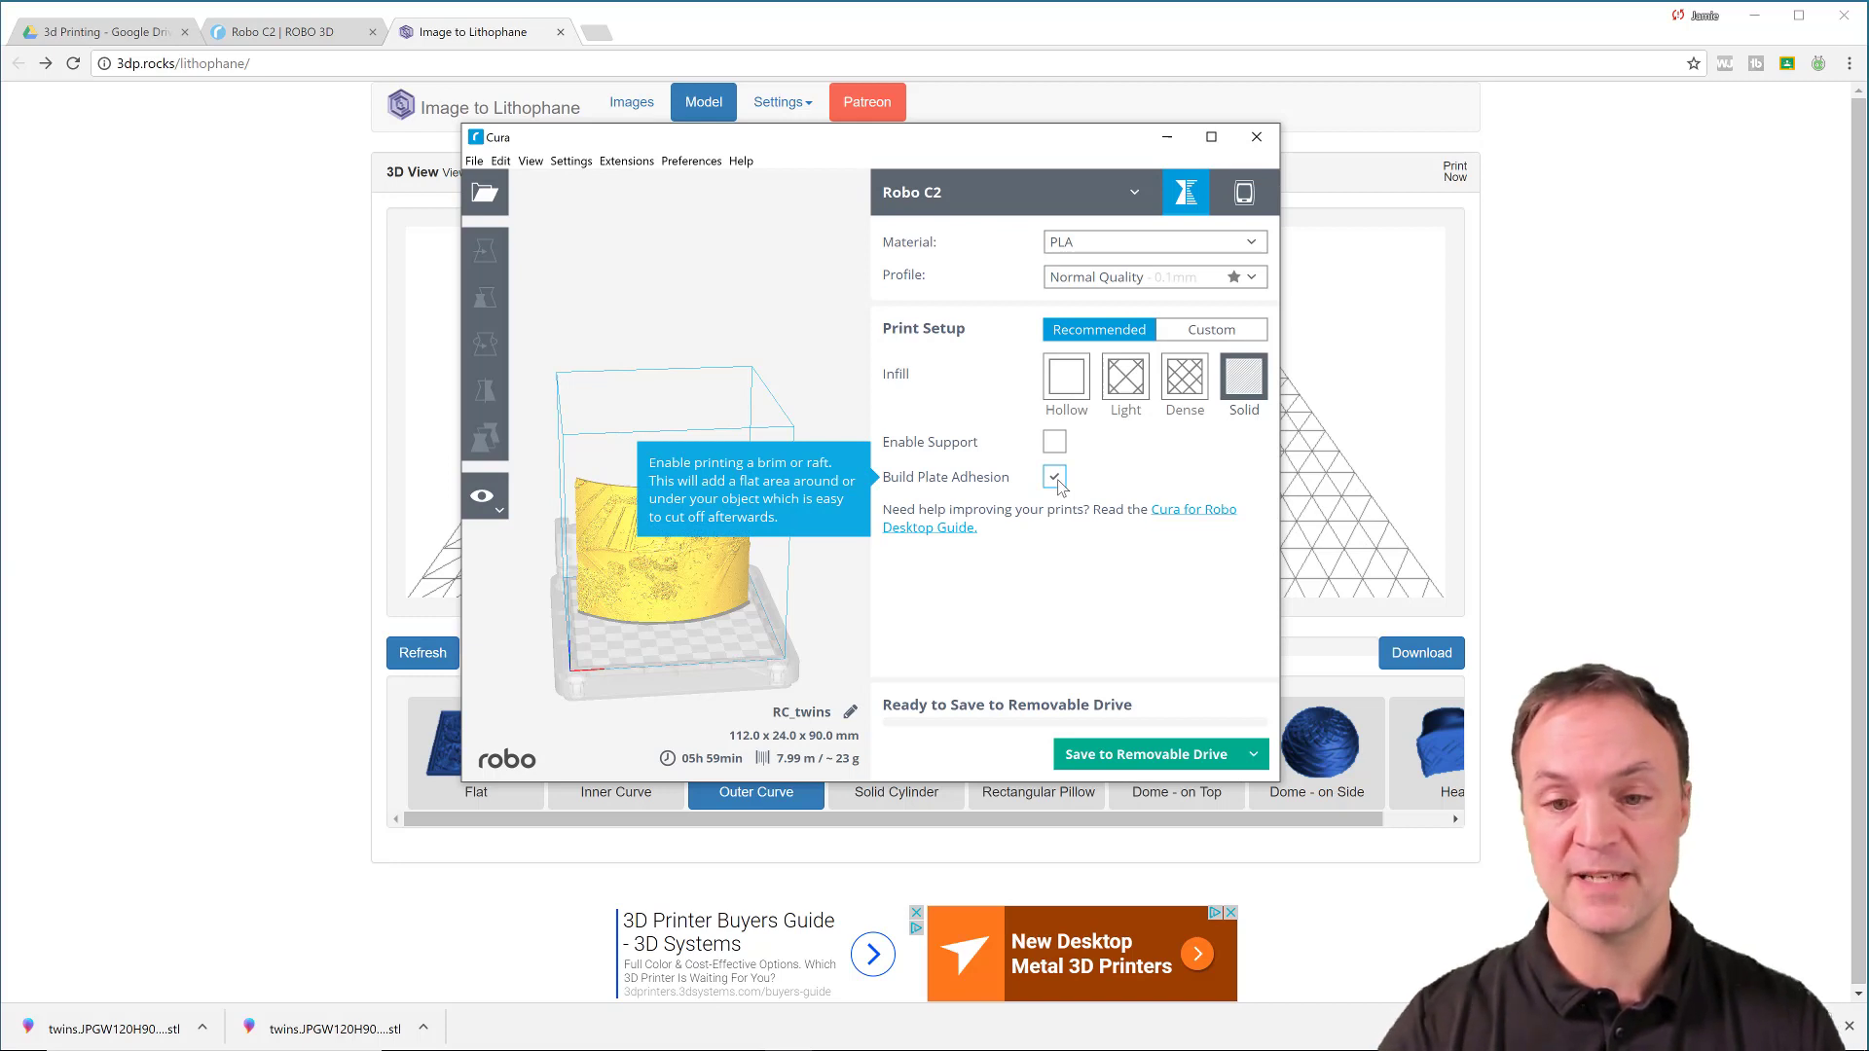
Save the sliced twins G-code to removable drive D:
click(1054, 479)
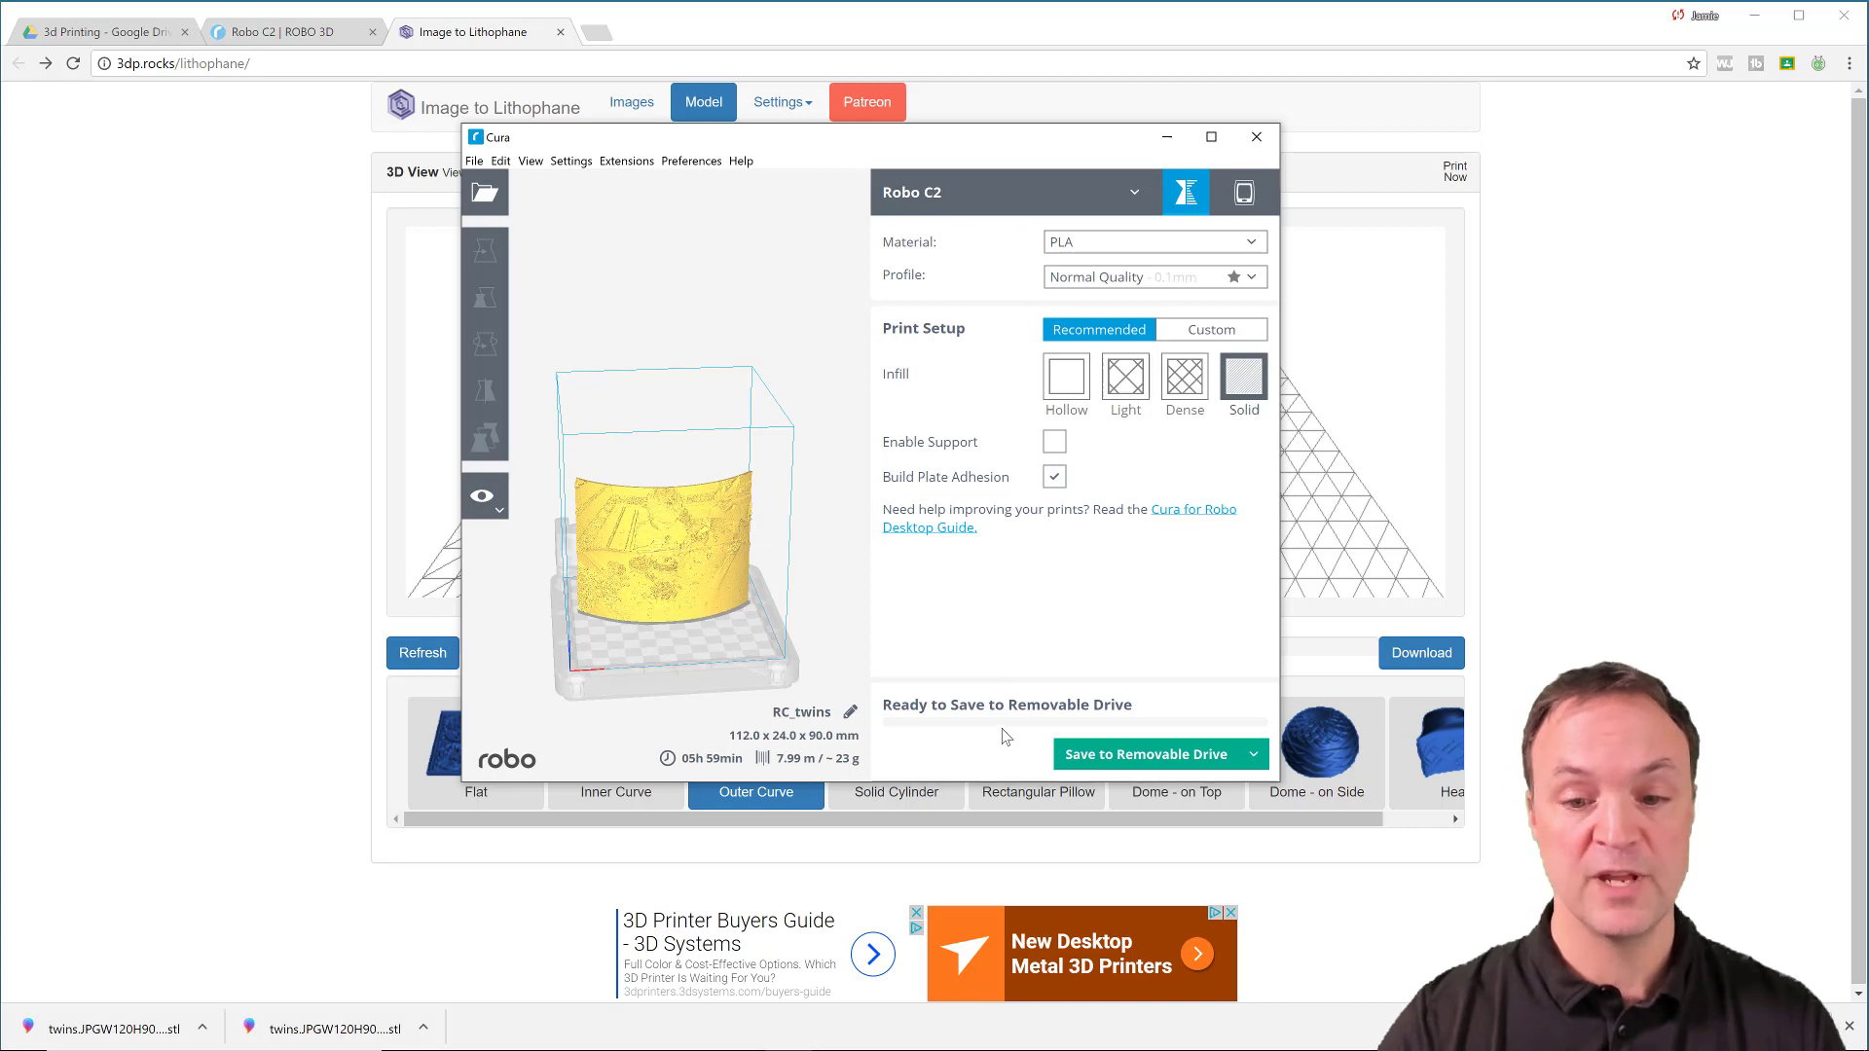
mouse_move(1122, 755)
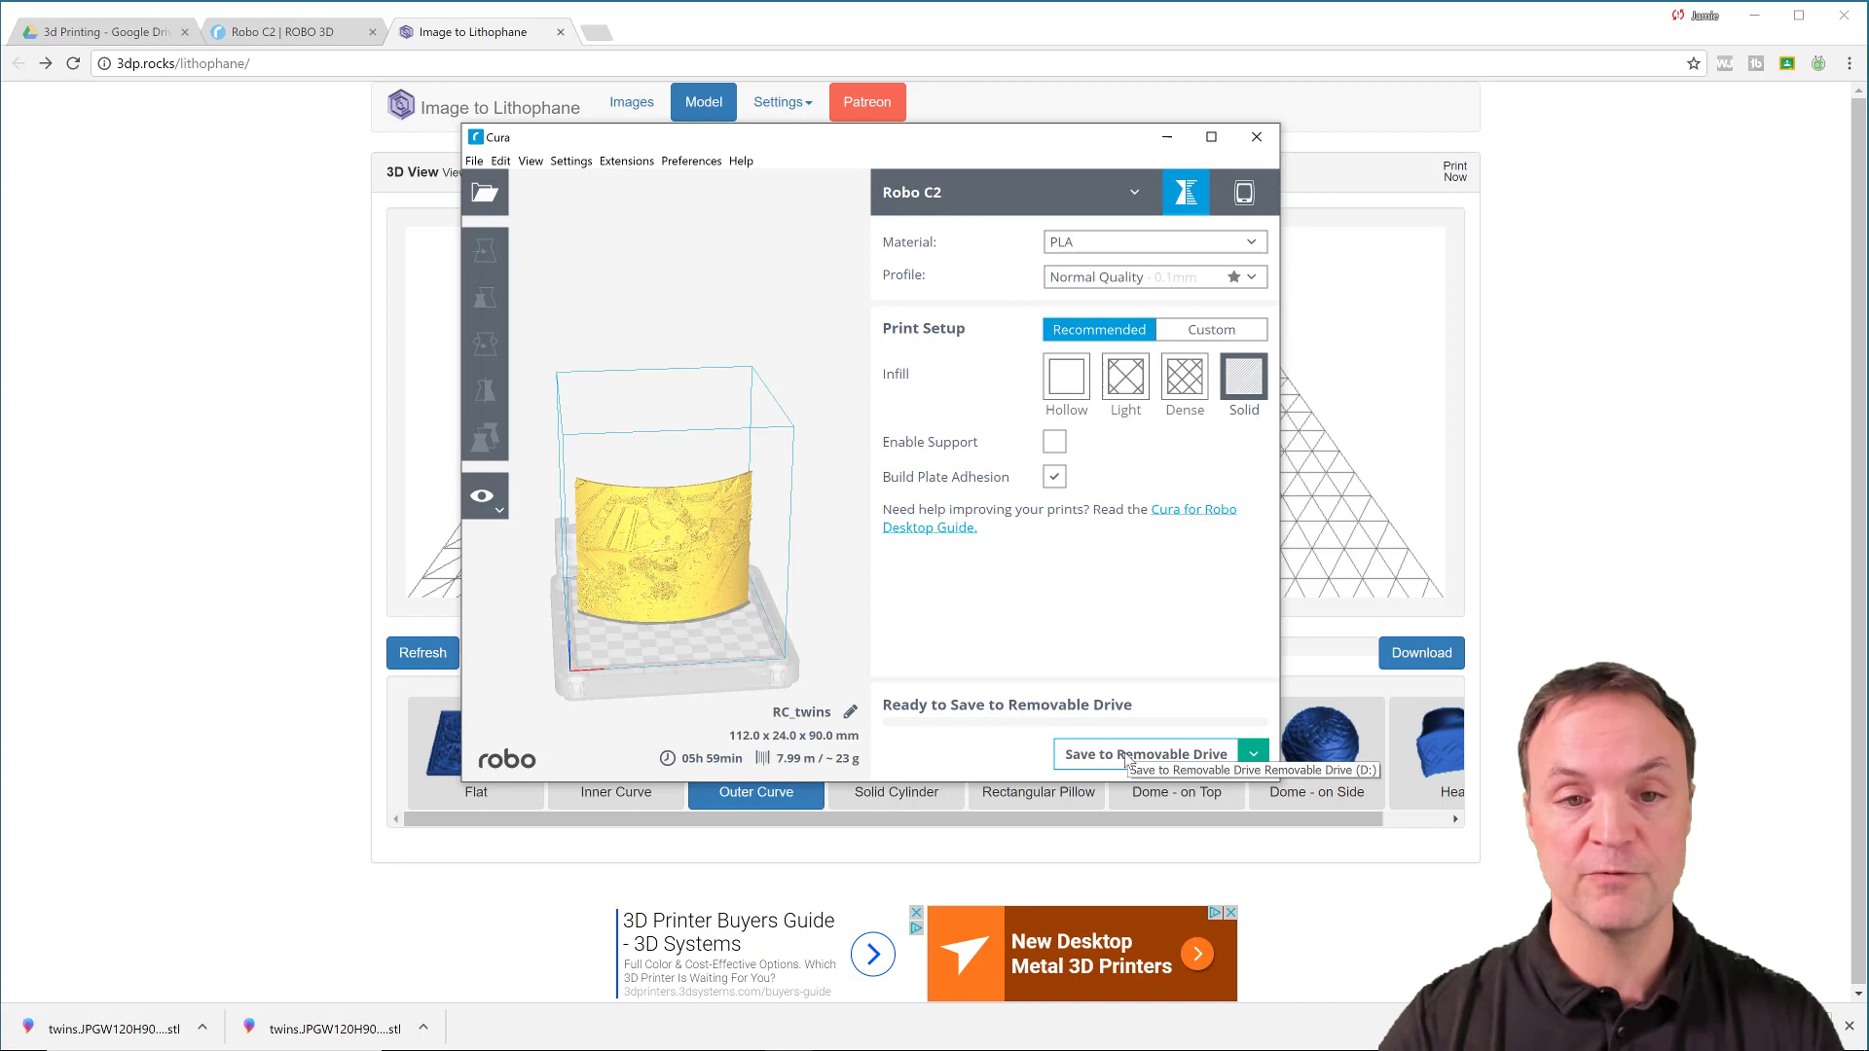
mouse_move(1126, 757)
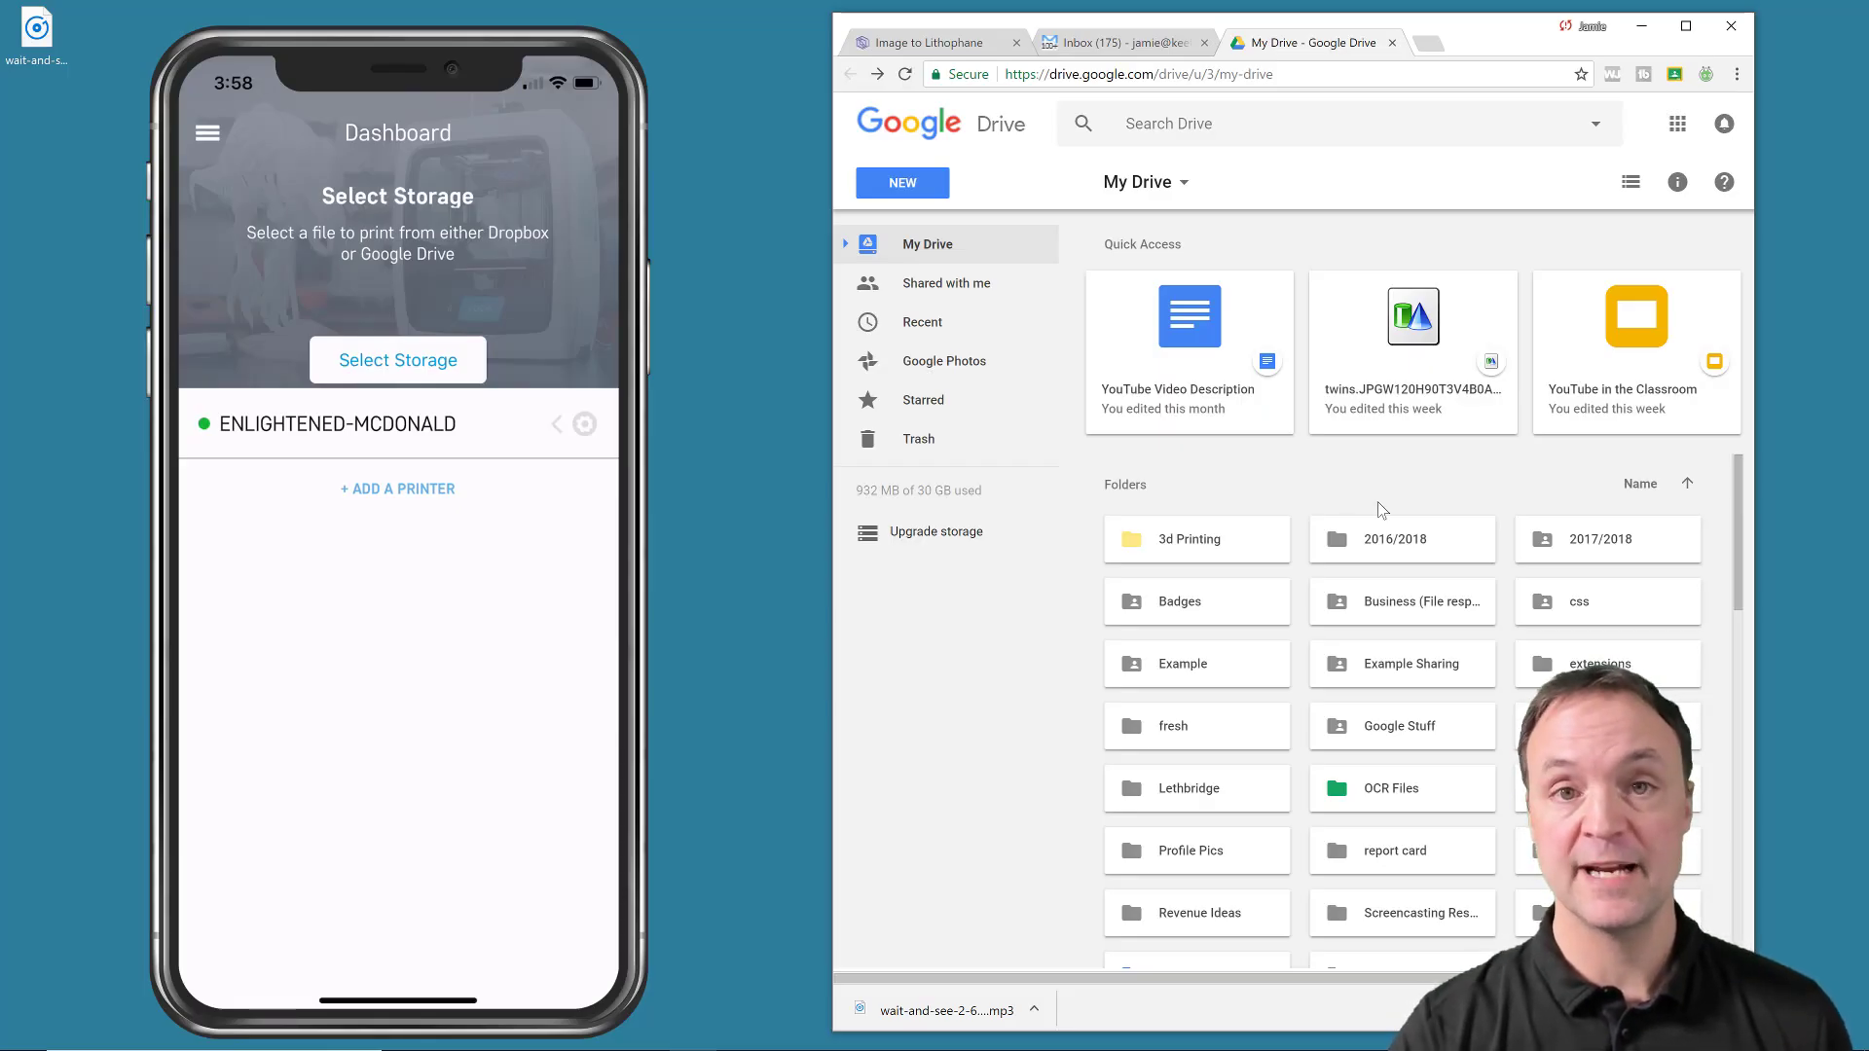
Open the 3d Printing folder in Google Drive holding the twins file
click(1195, 539)
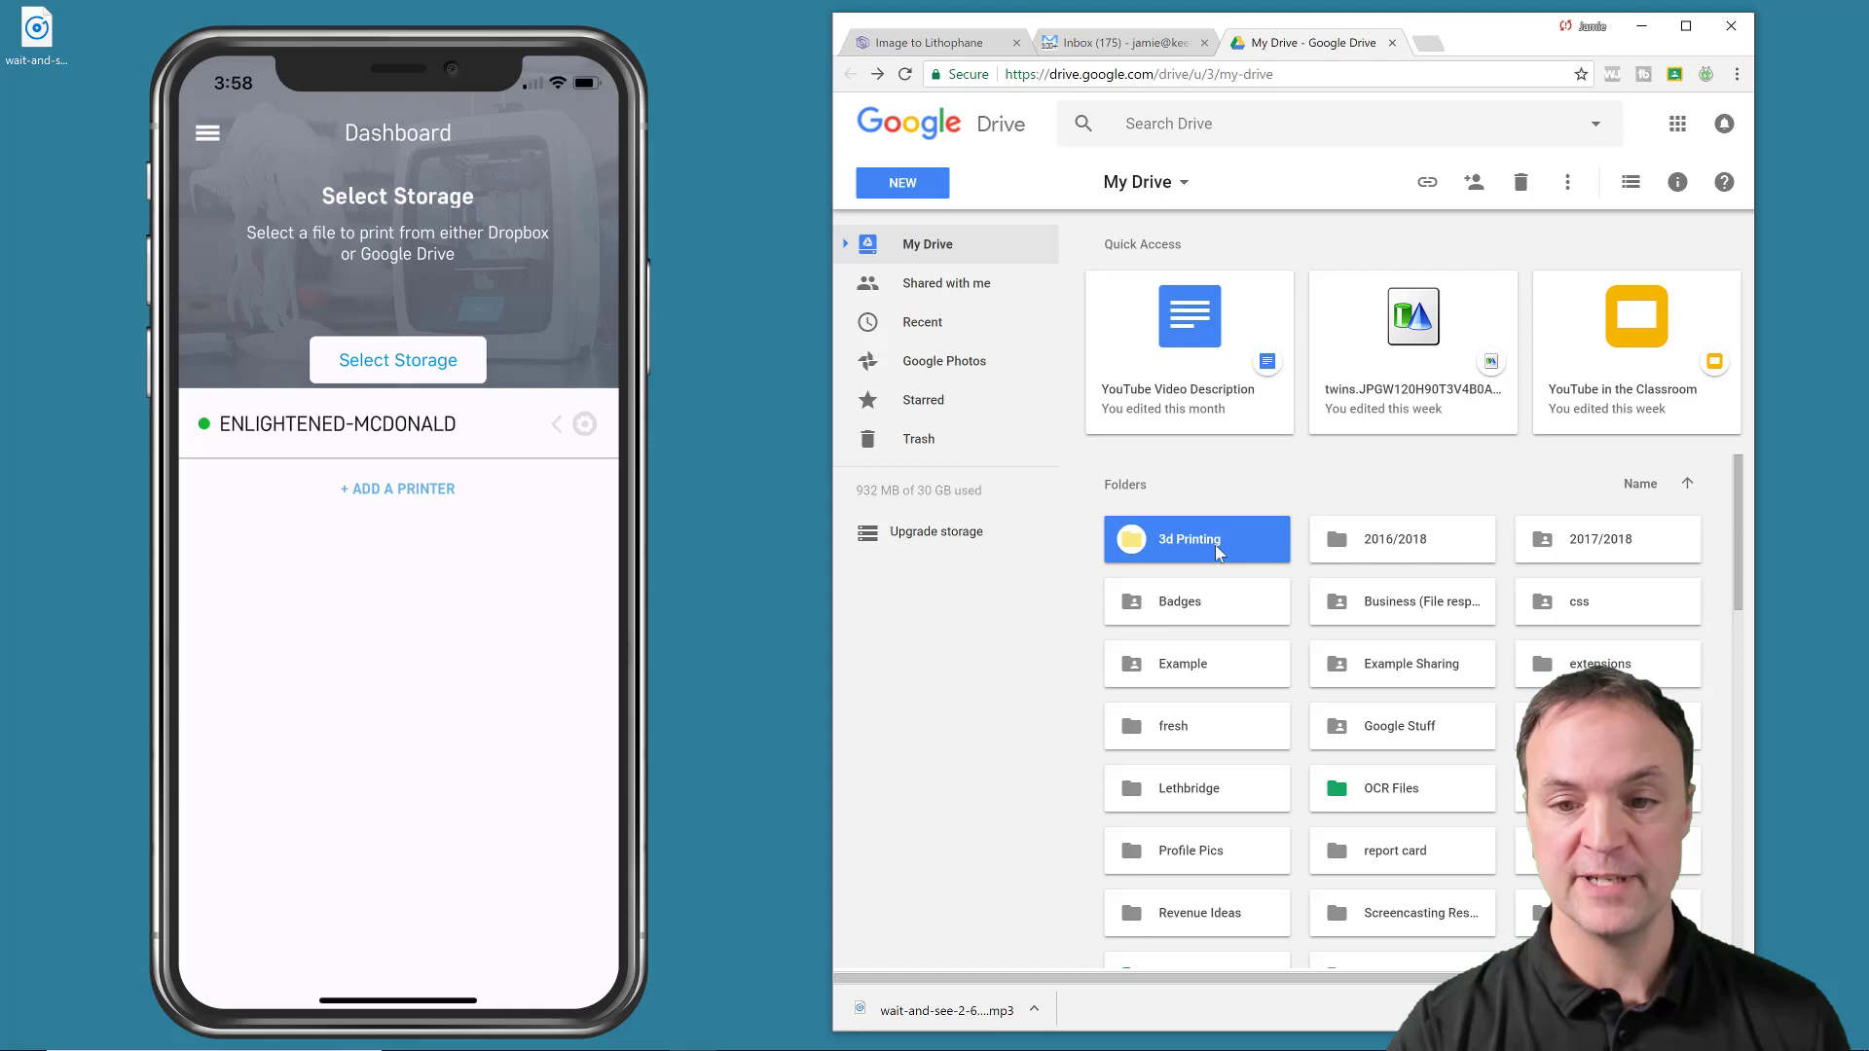
double_click(1196, 539)
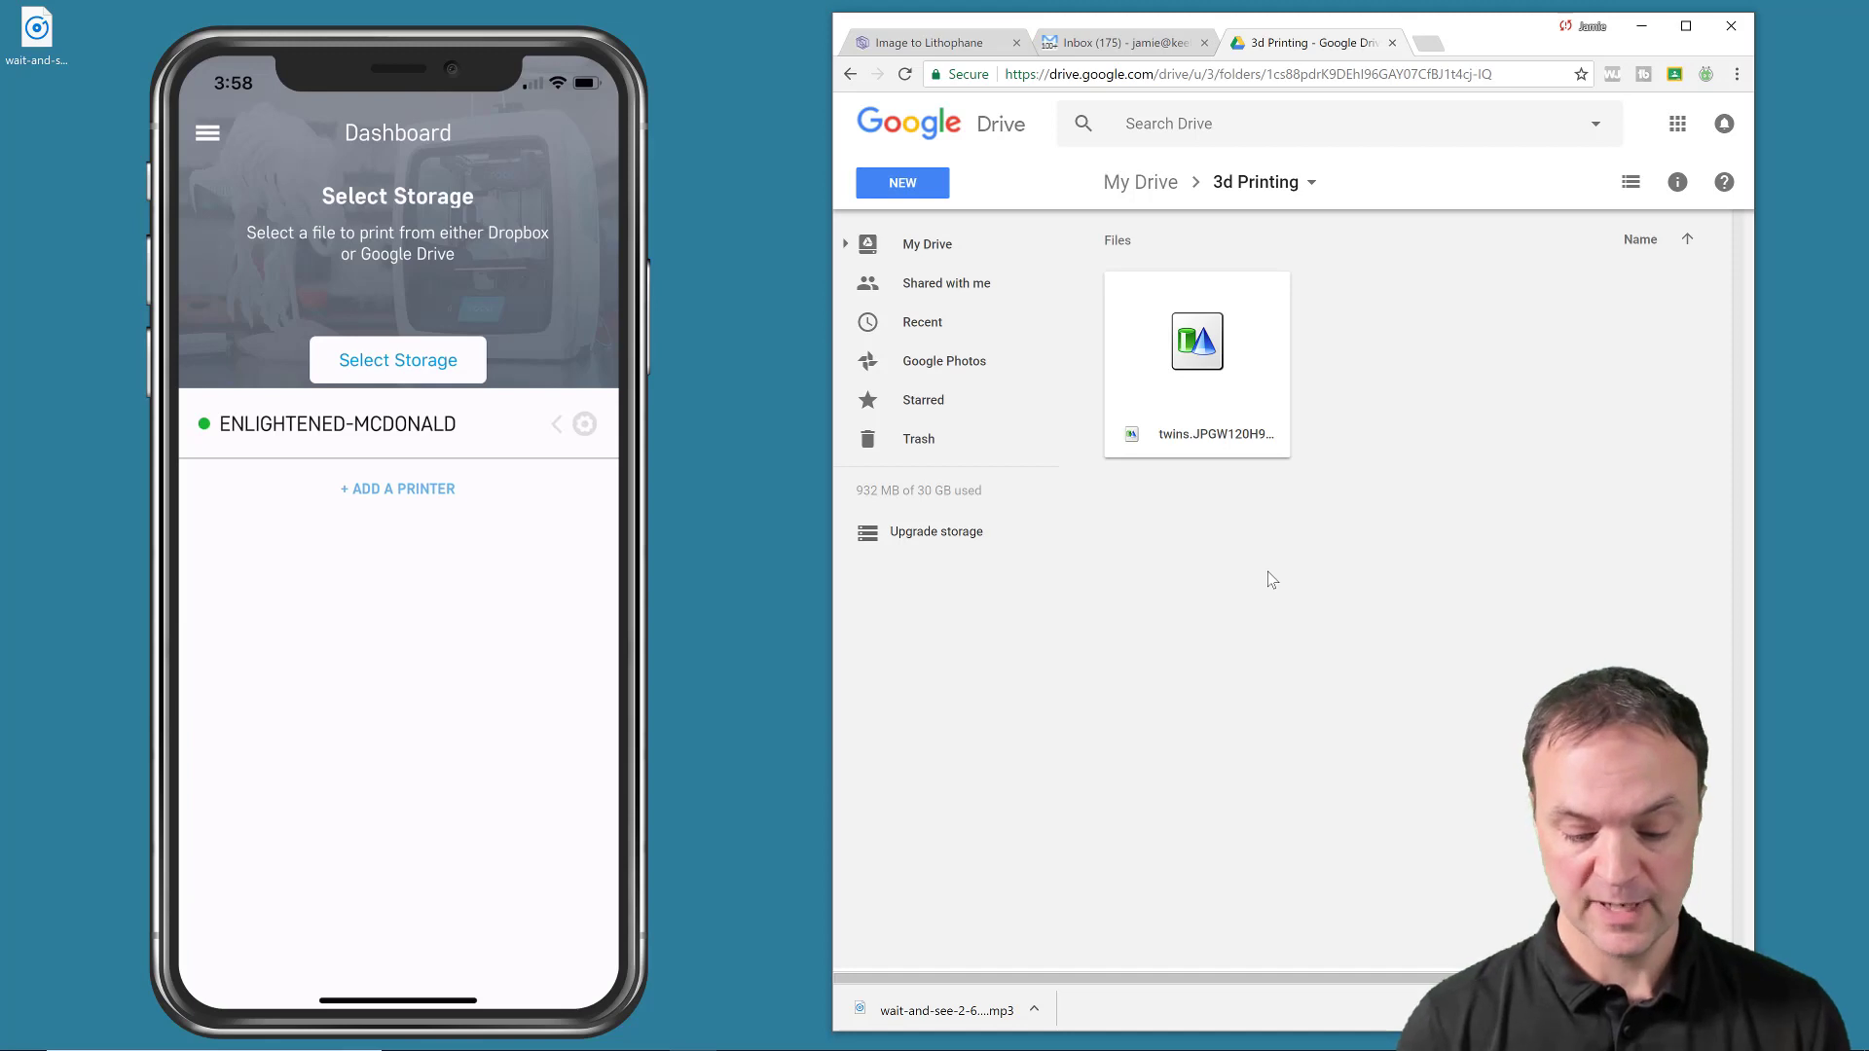
click(206, 132)
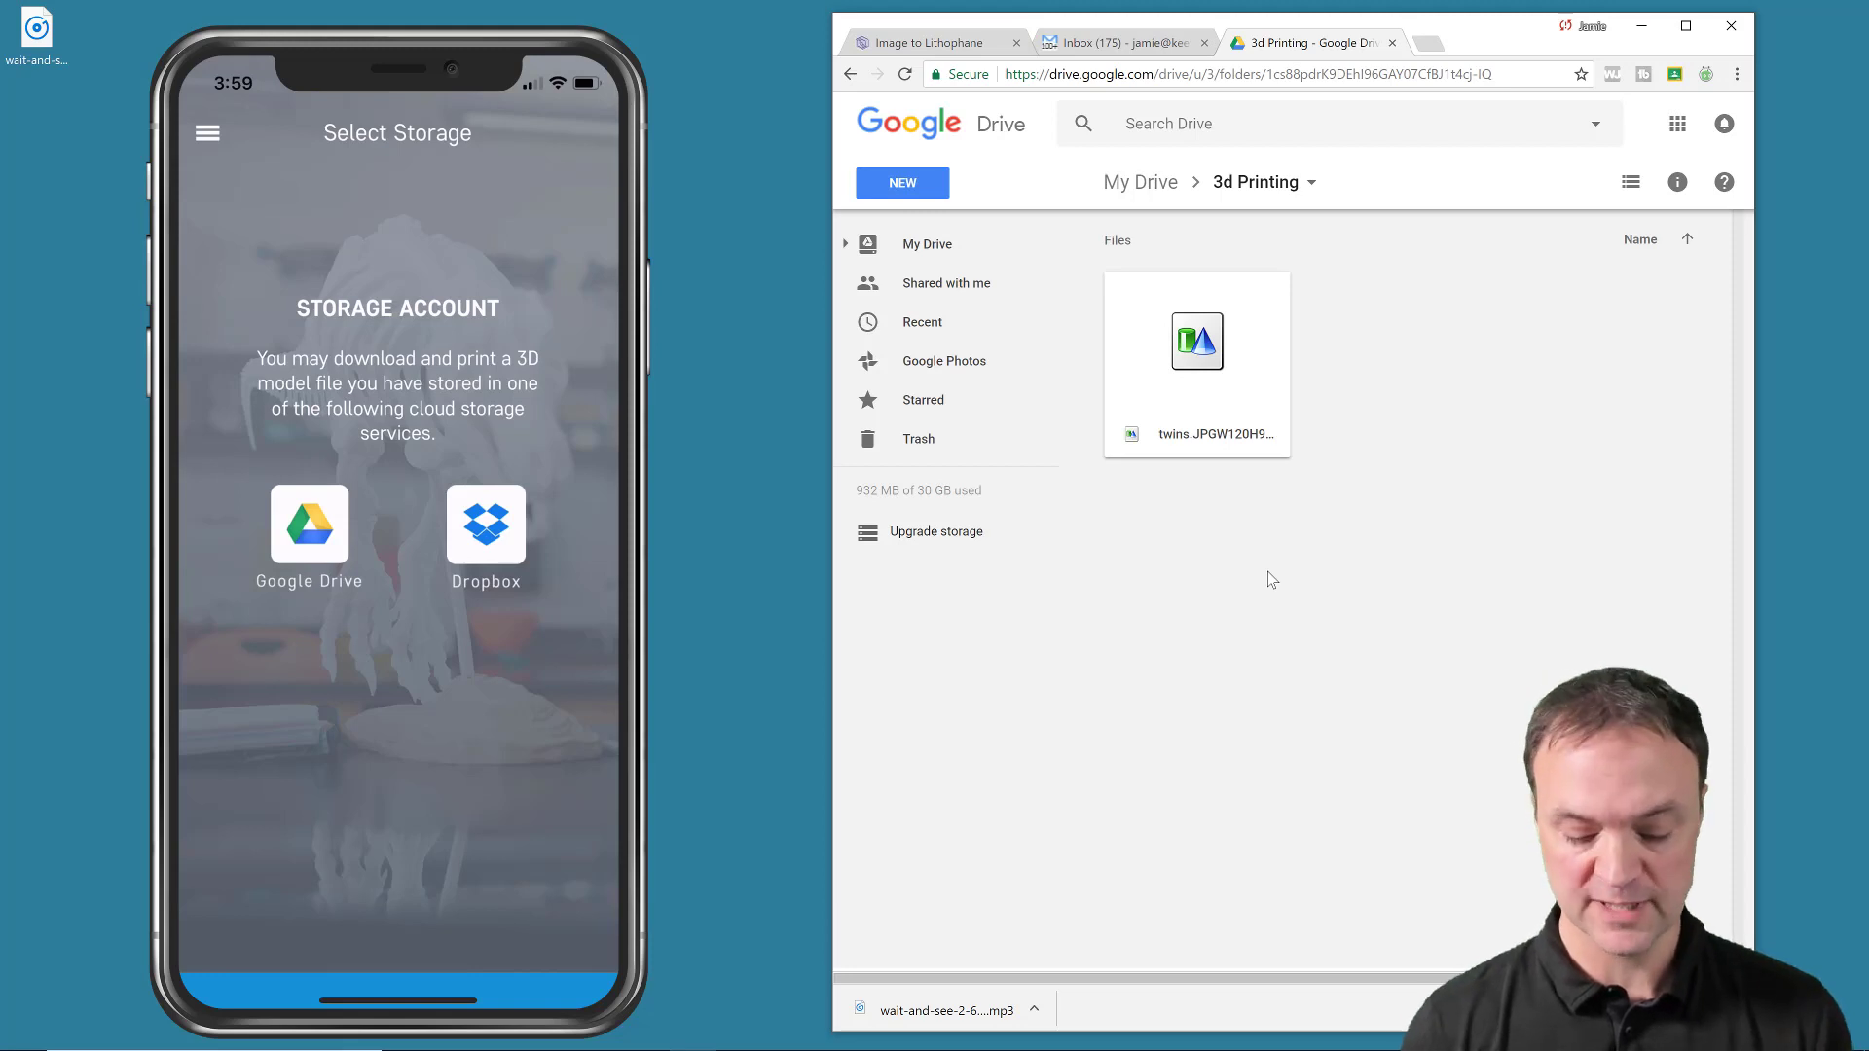
Browse the Google Drive files in the Robo app, then return to Dashboard and the connected printer's controls
click(310, 523)
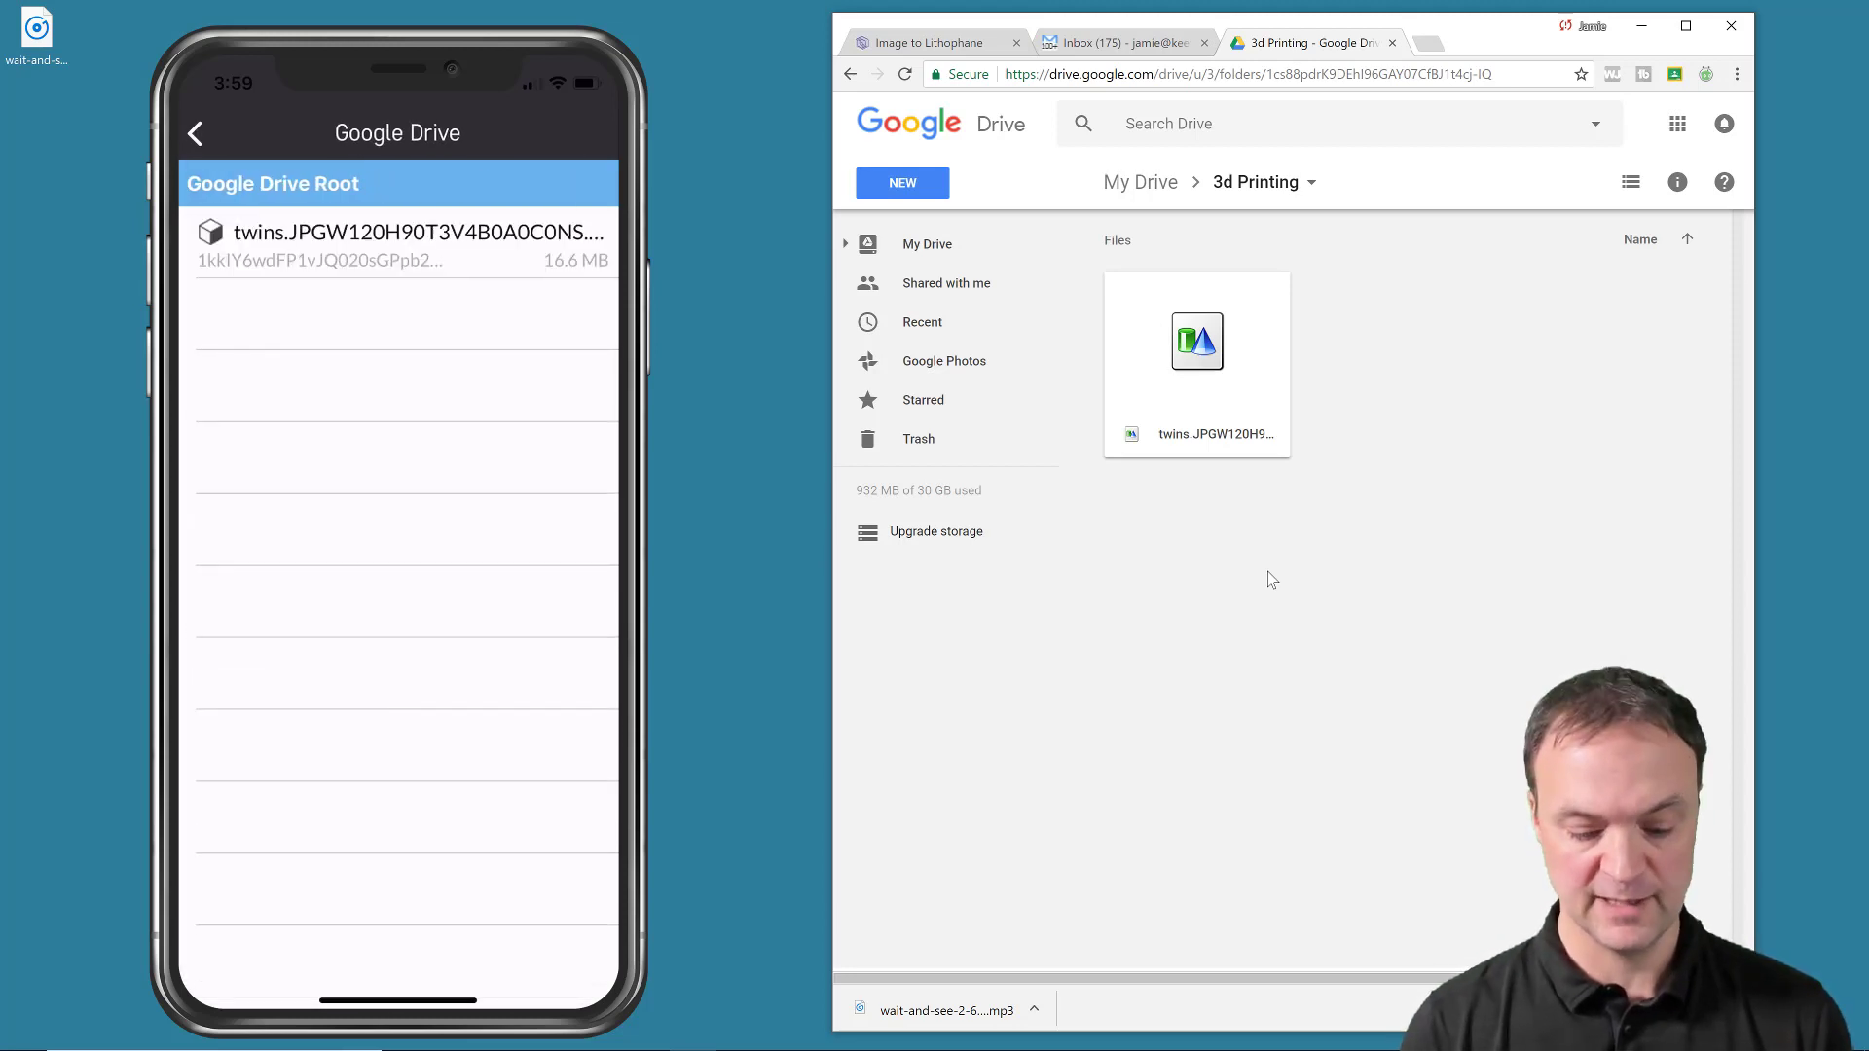
click(399, 232)
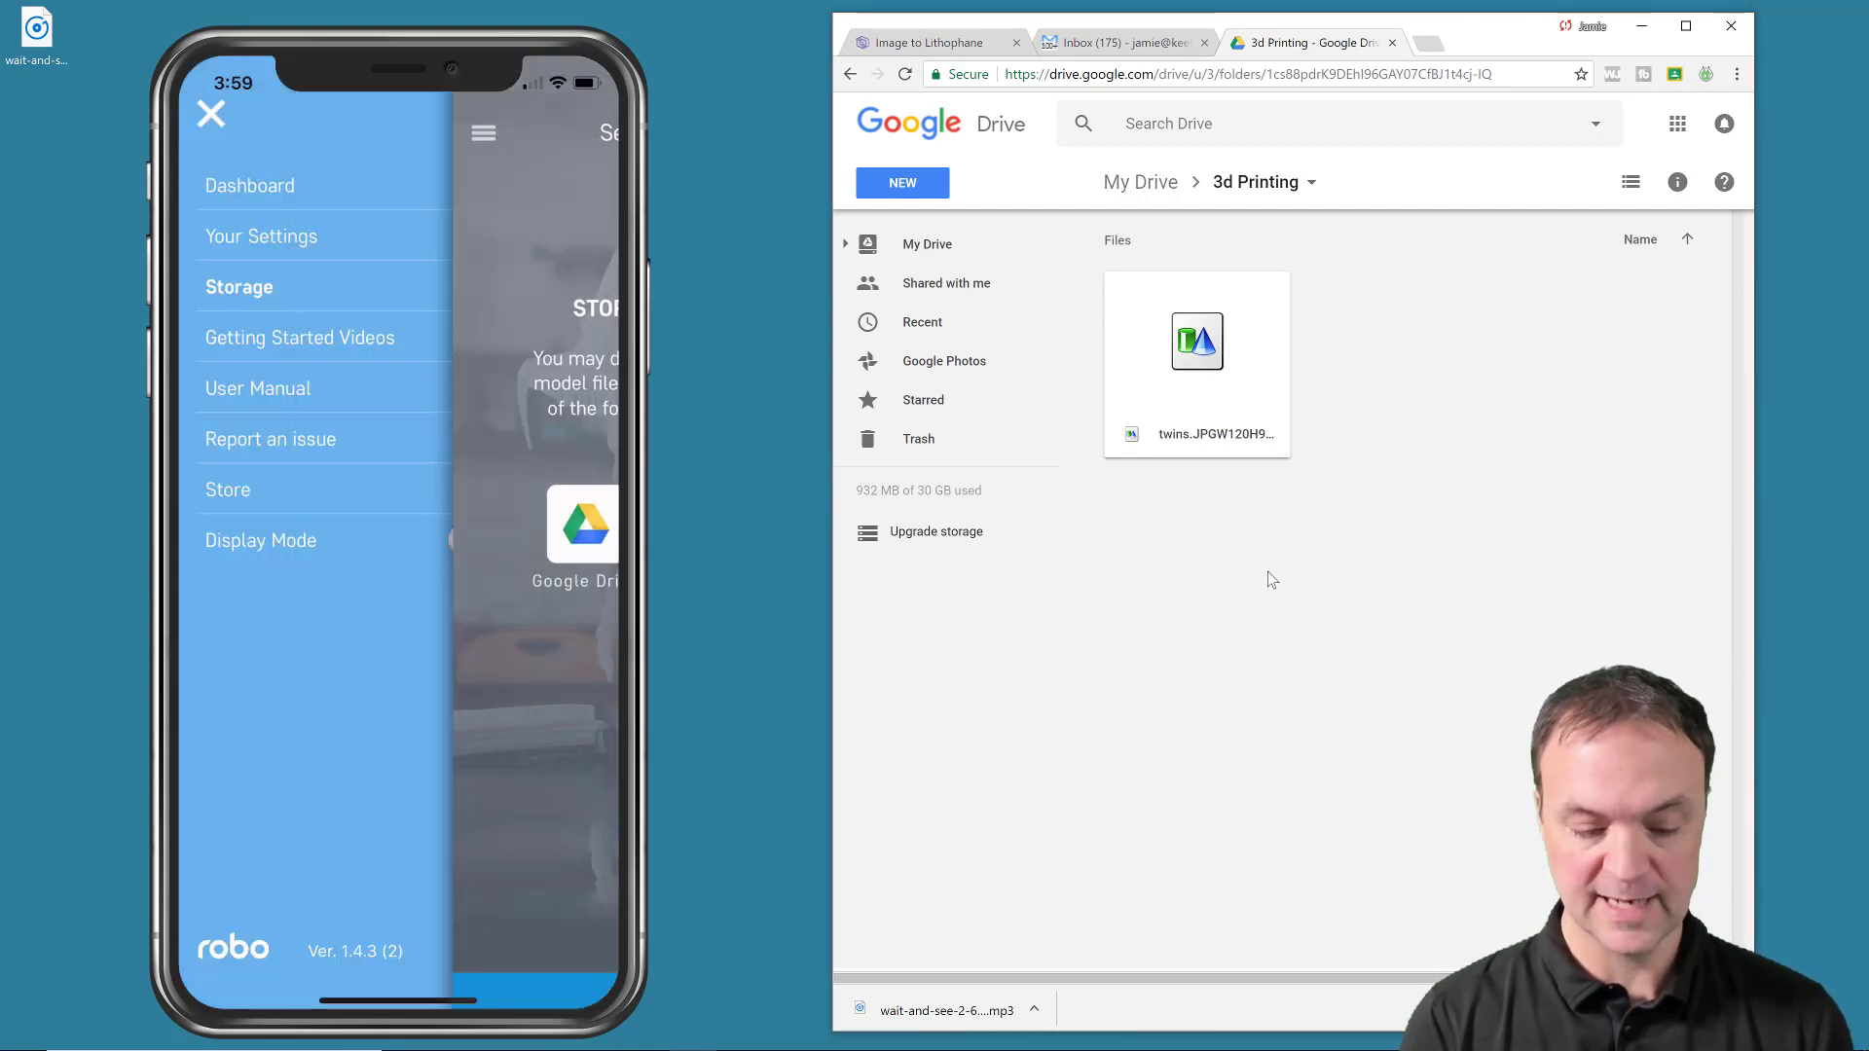
click(477, 540)
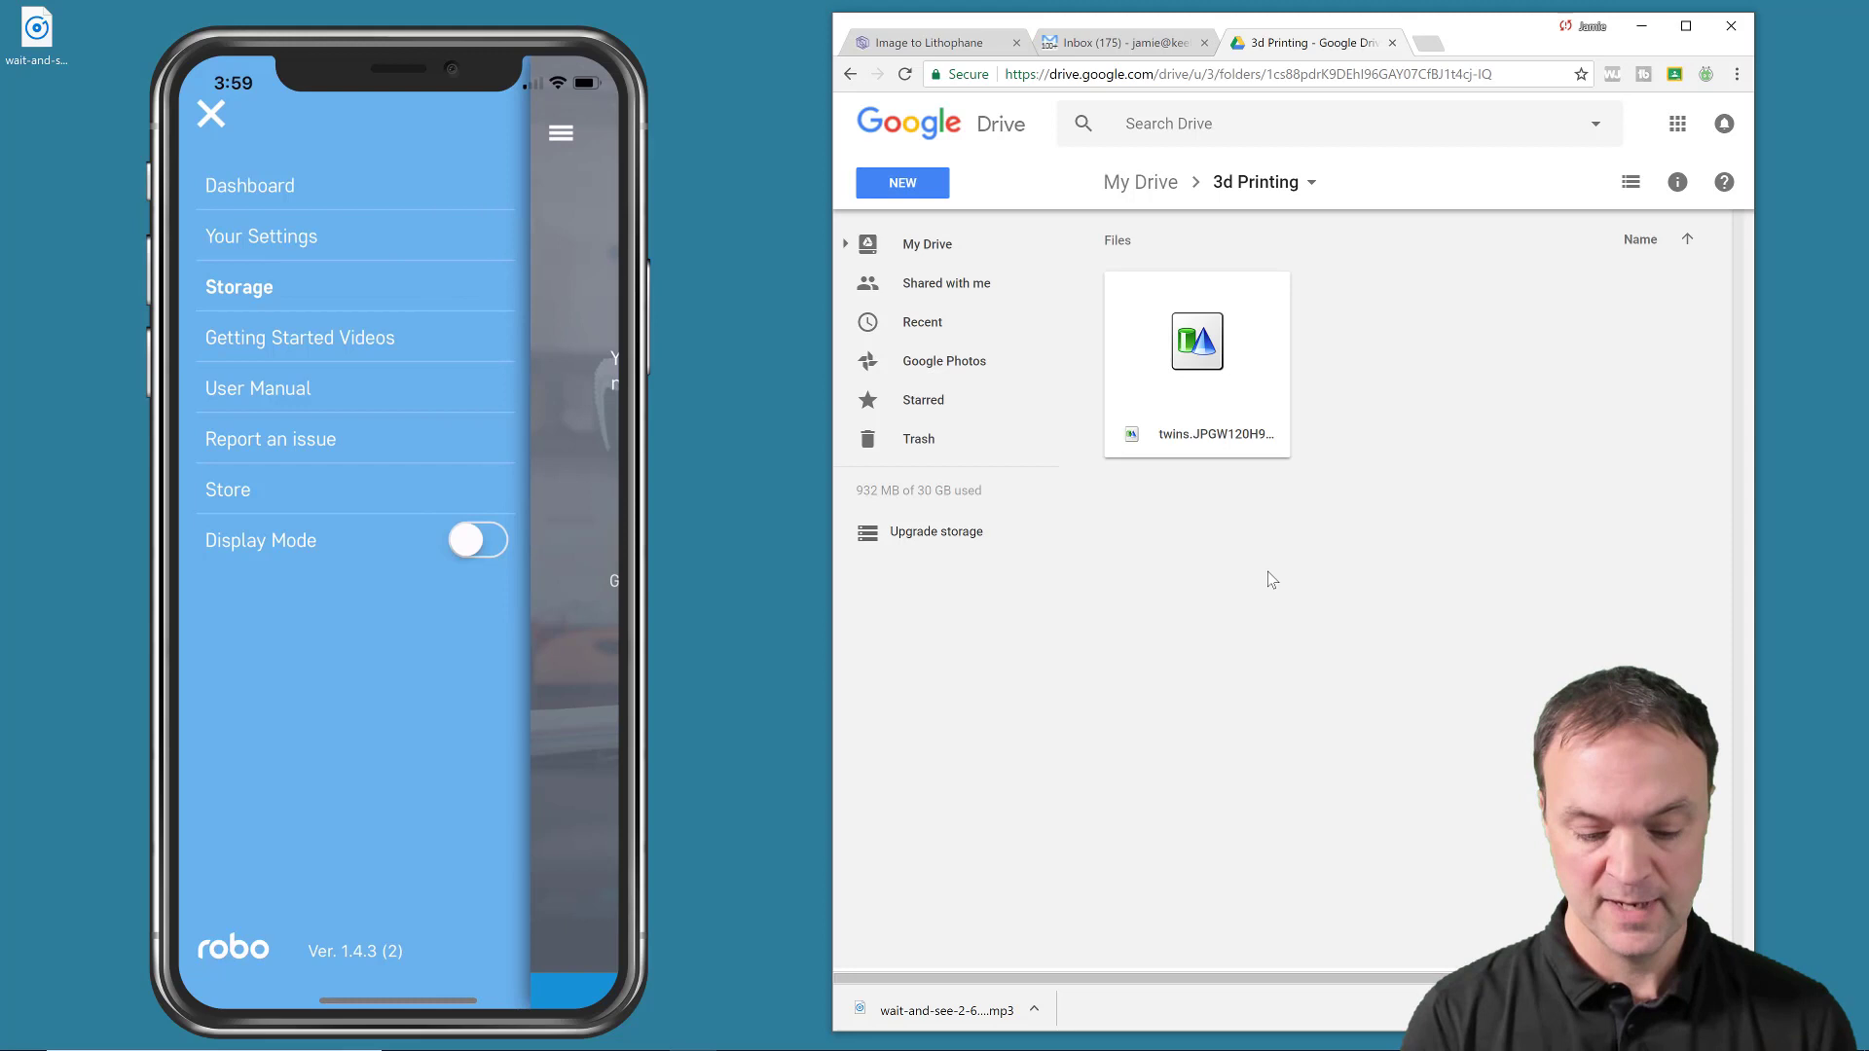
click(210, 115)
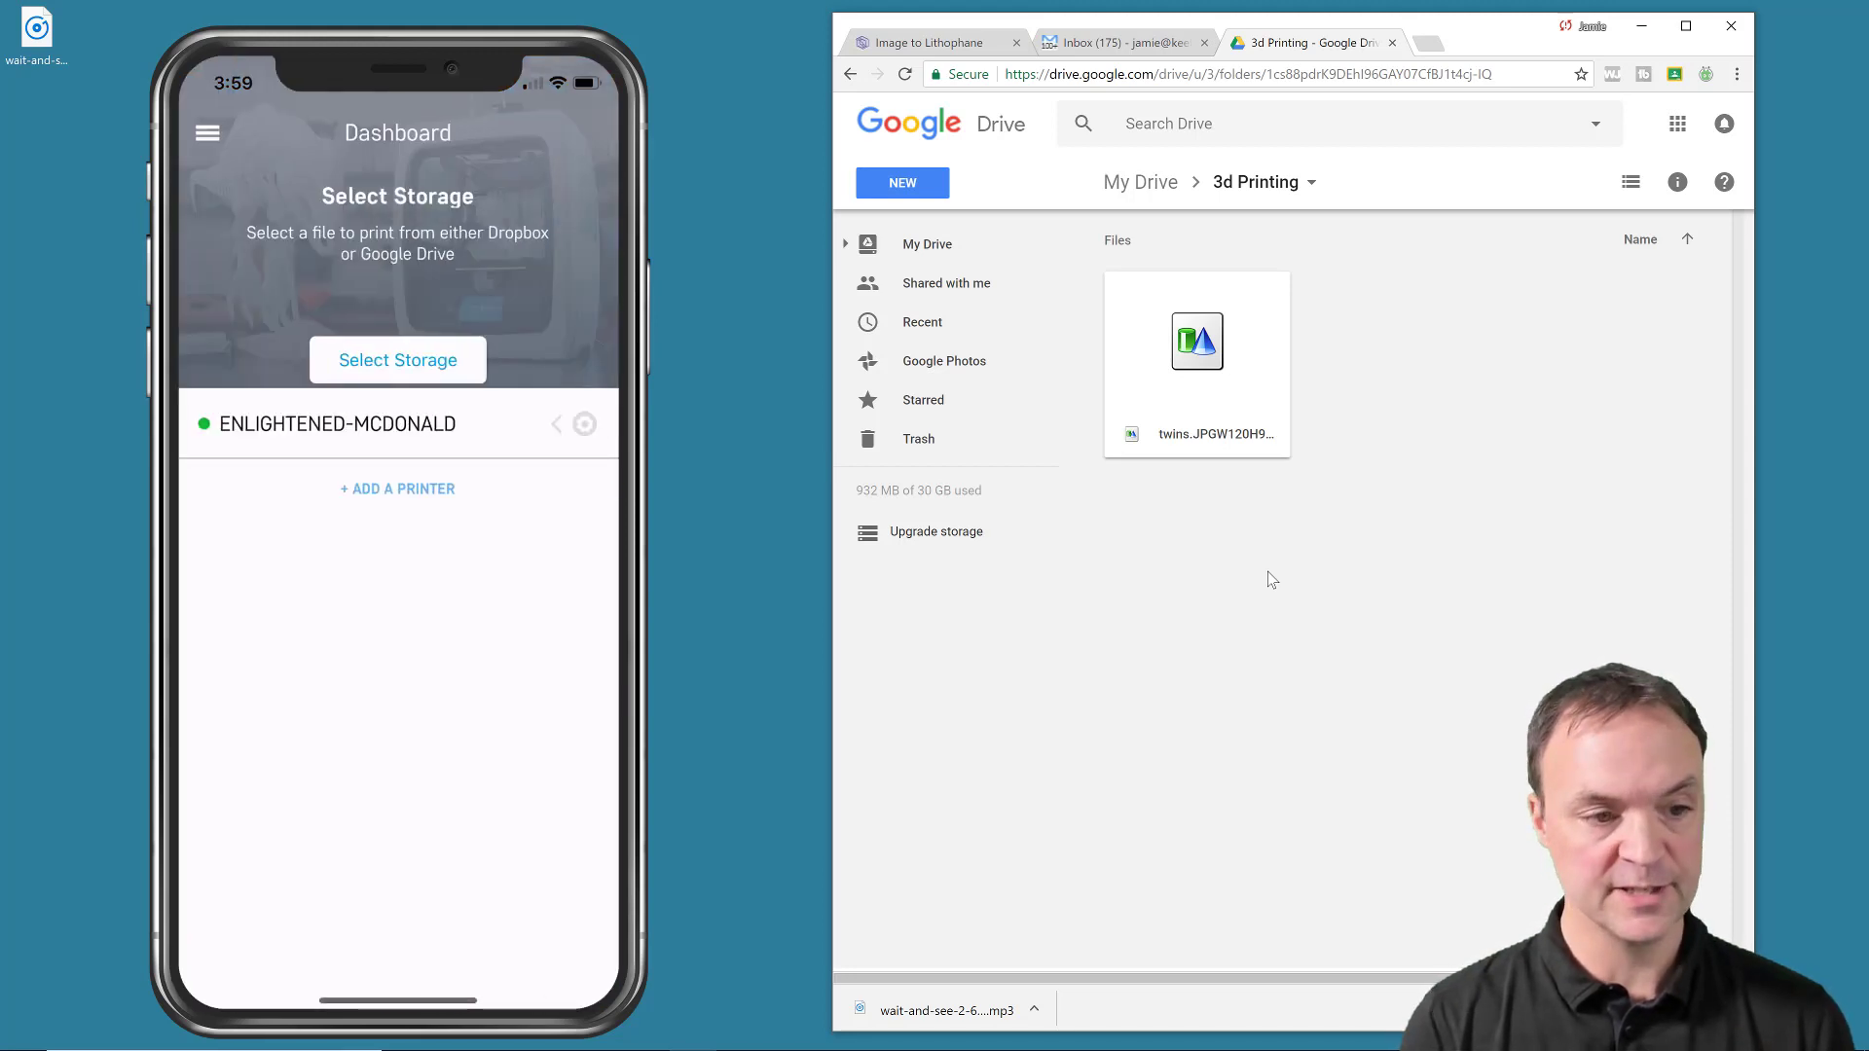
click(337, 423)
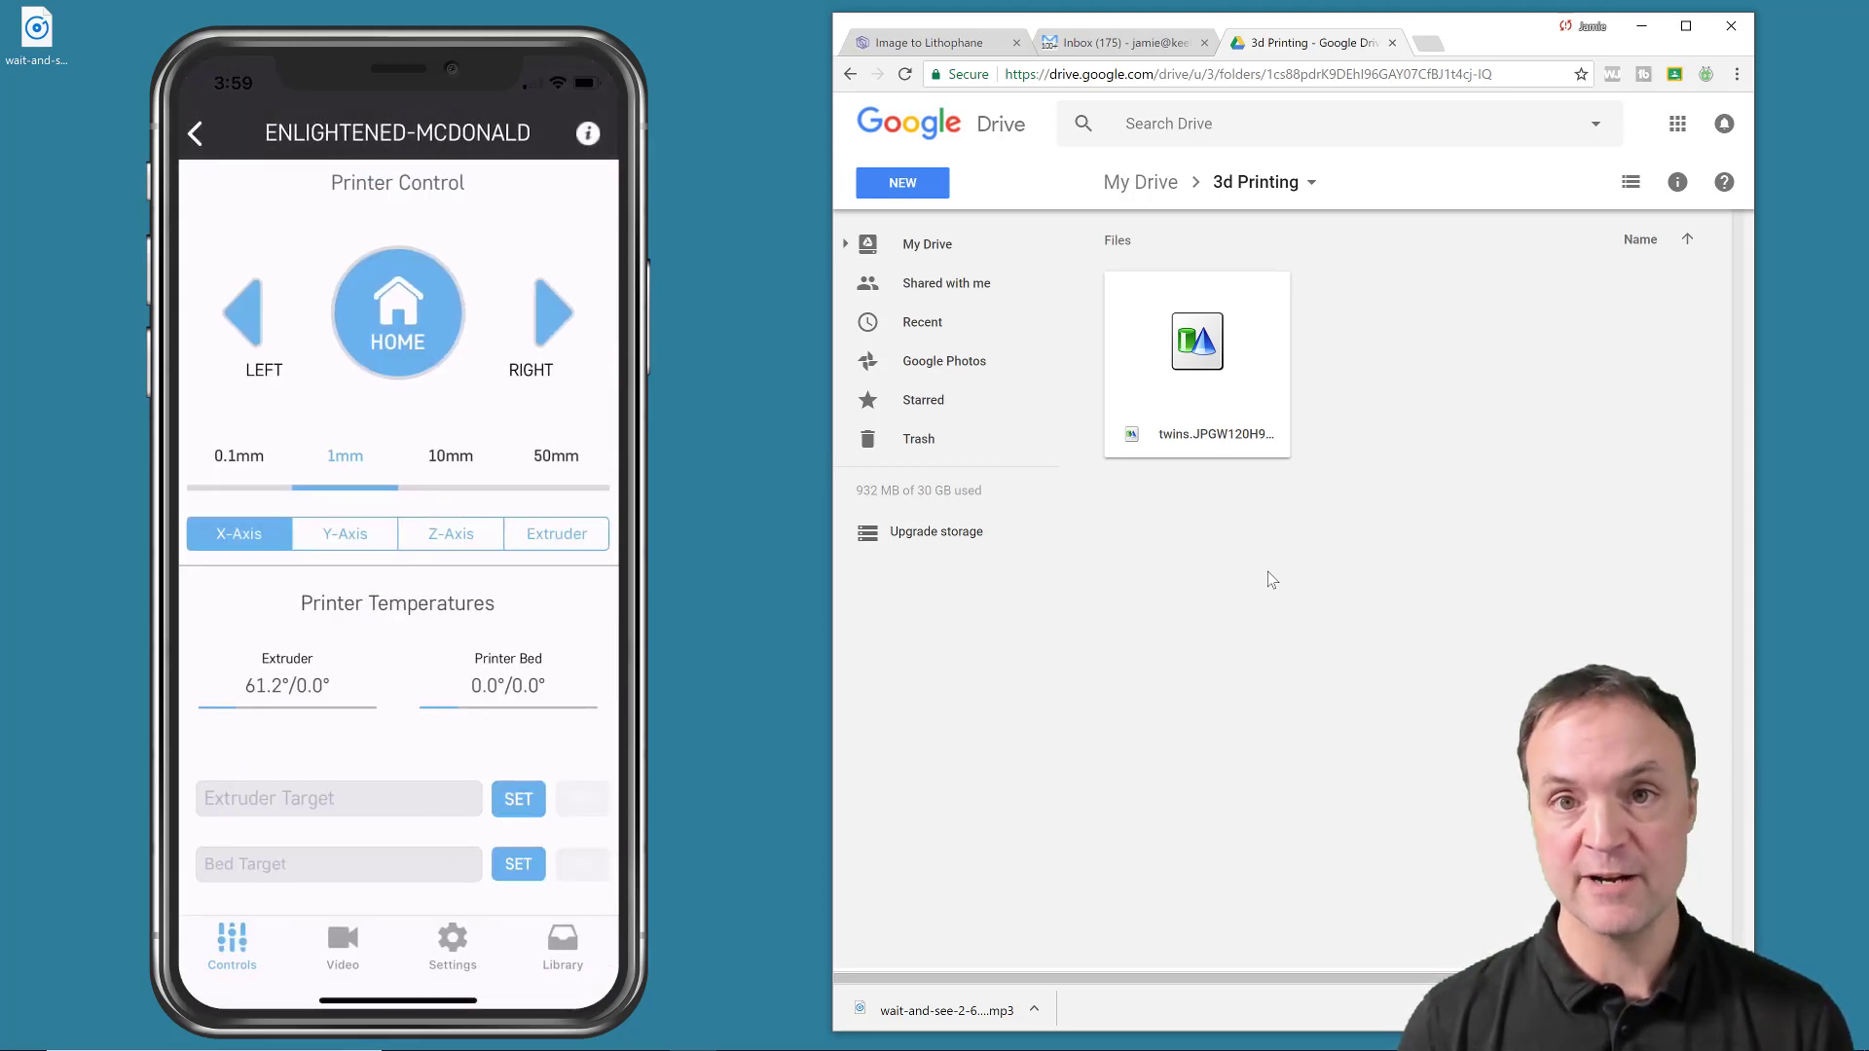
From the printer library, set the twins STL to MID print quality and None infill
click(561, 943)
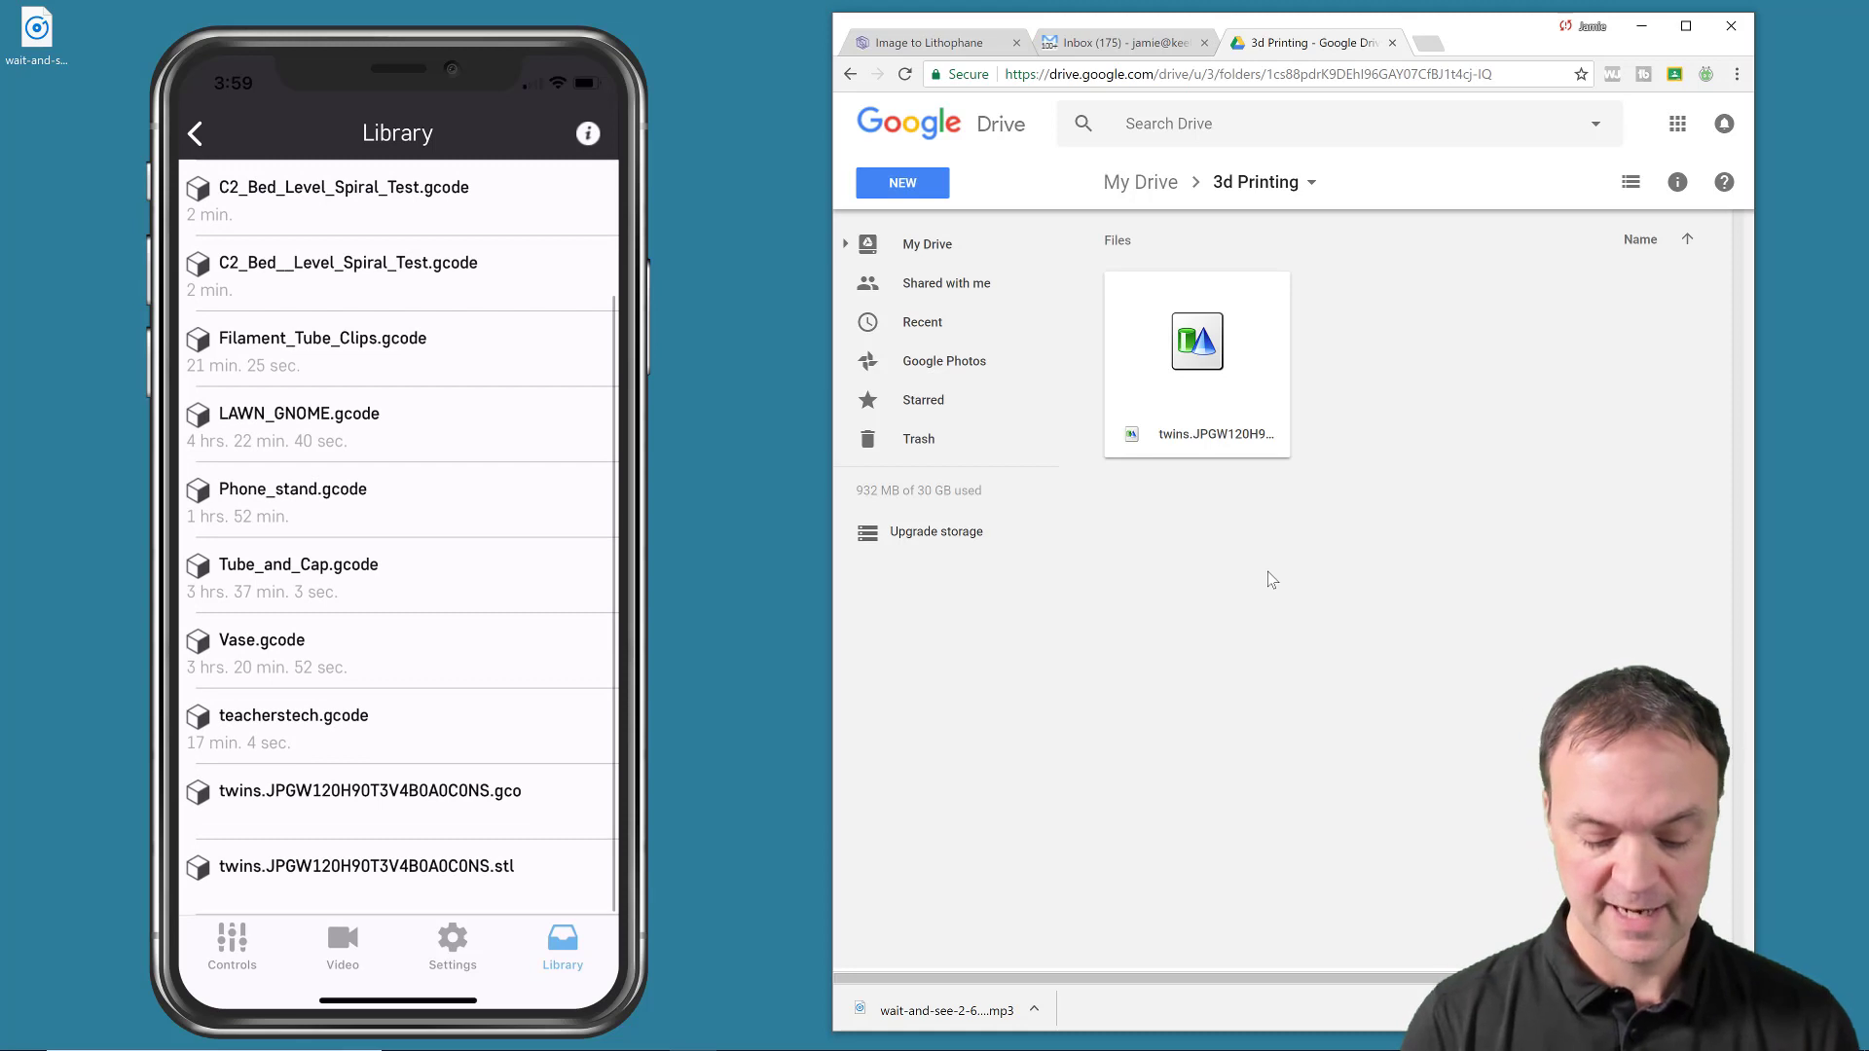
click(368, 865)
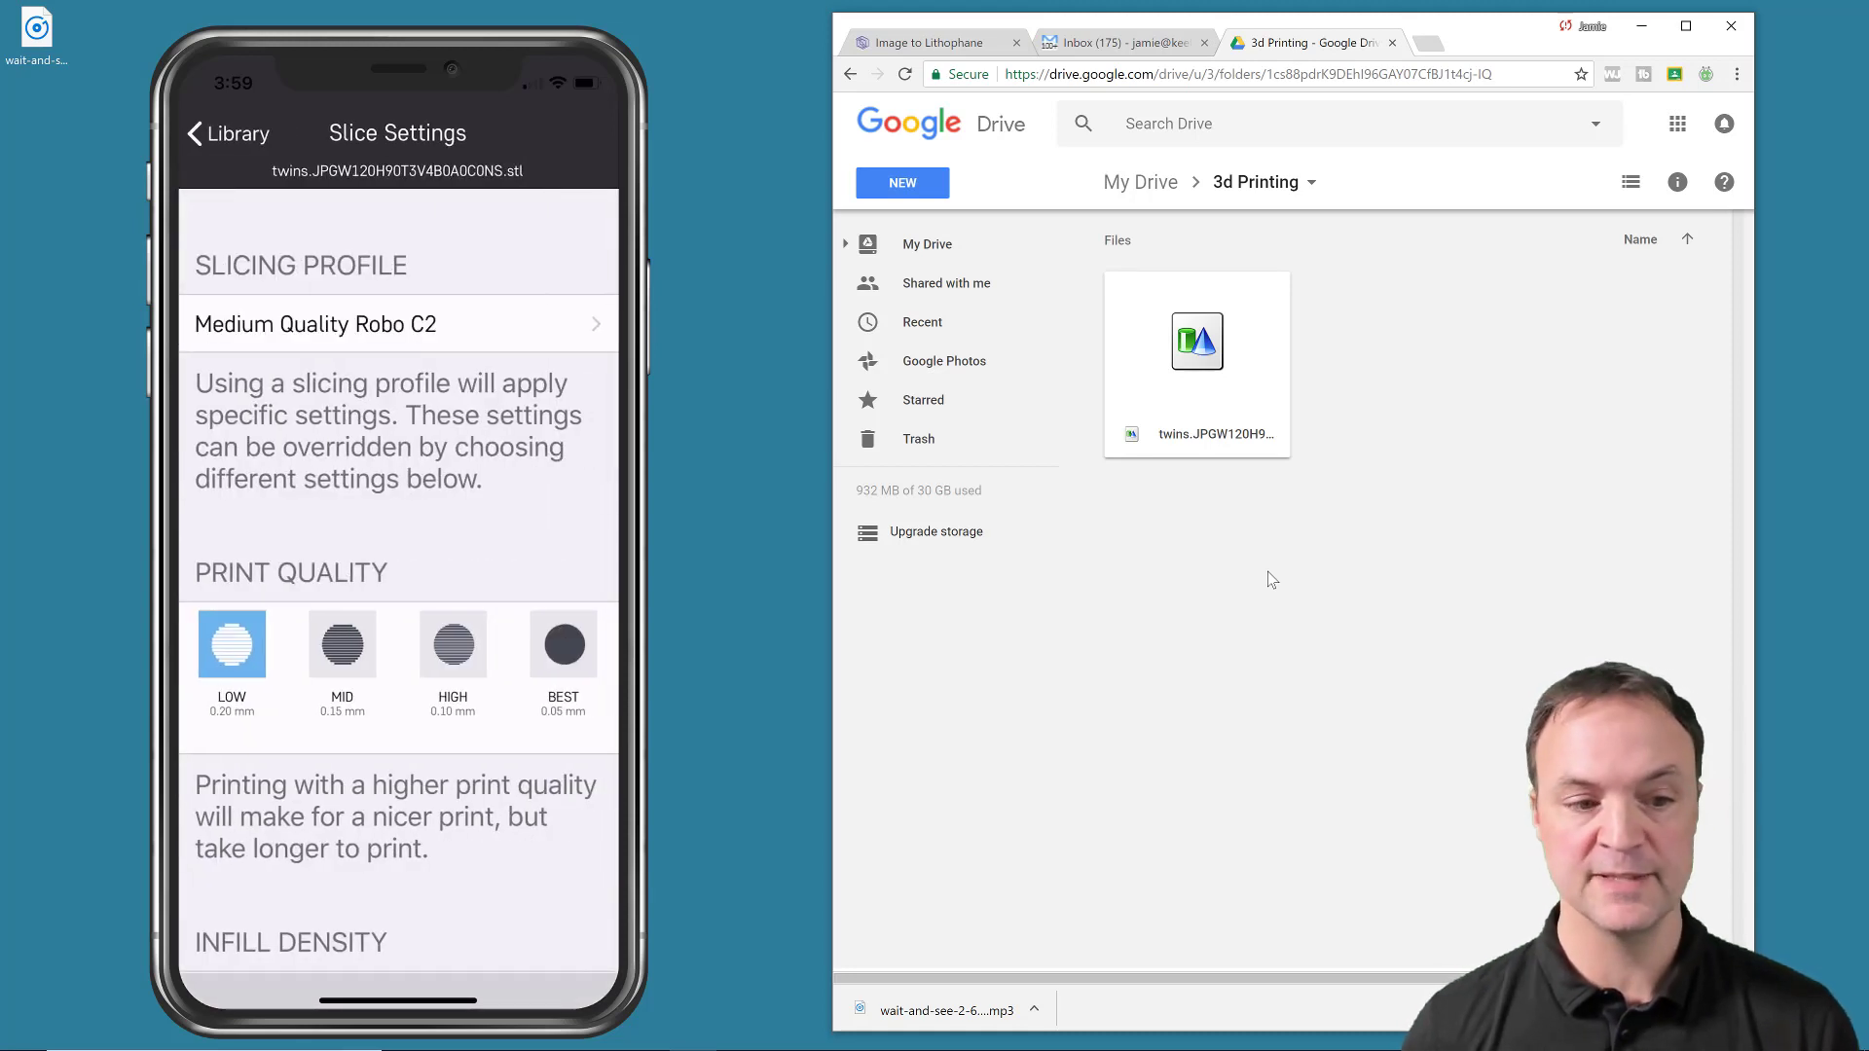
click(342, 645)
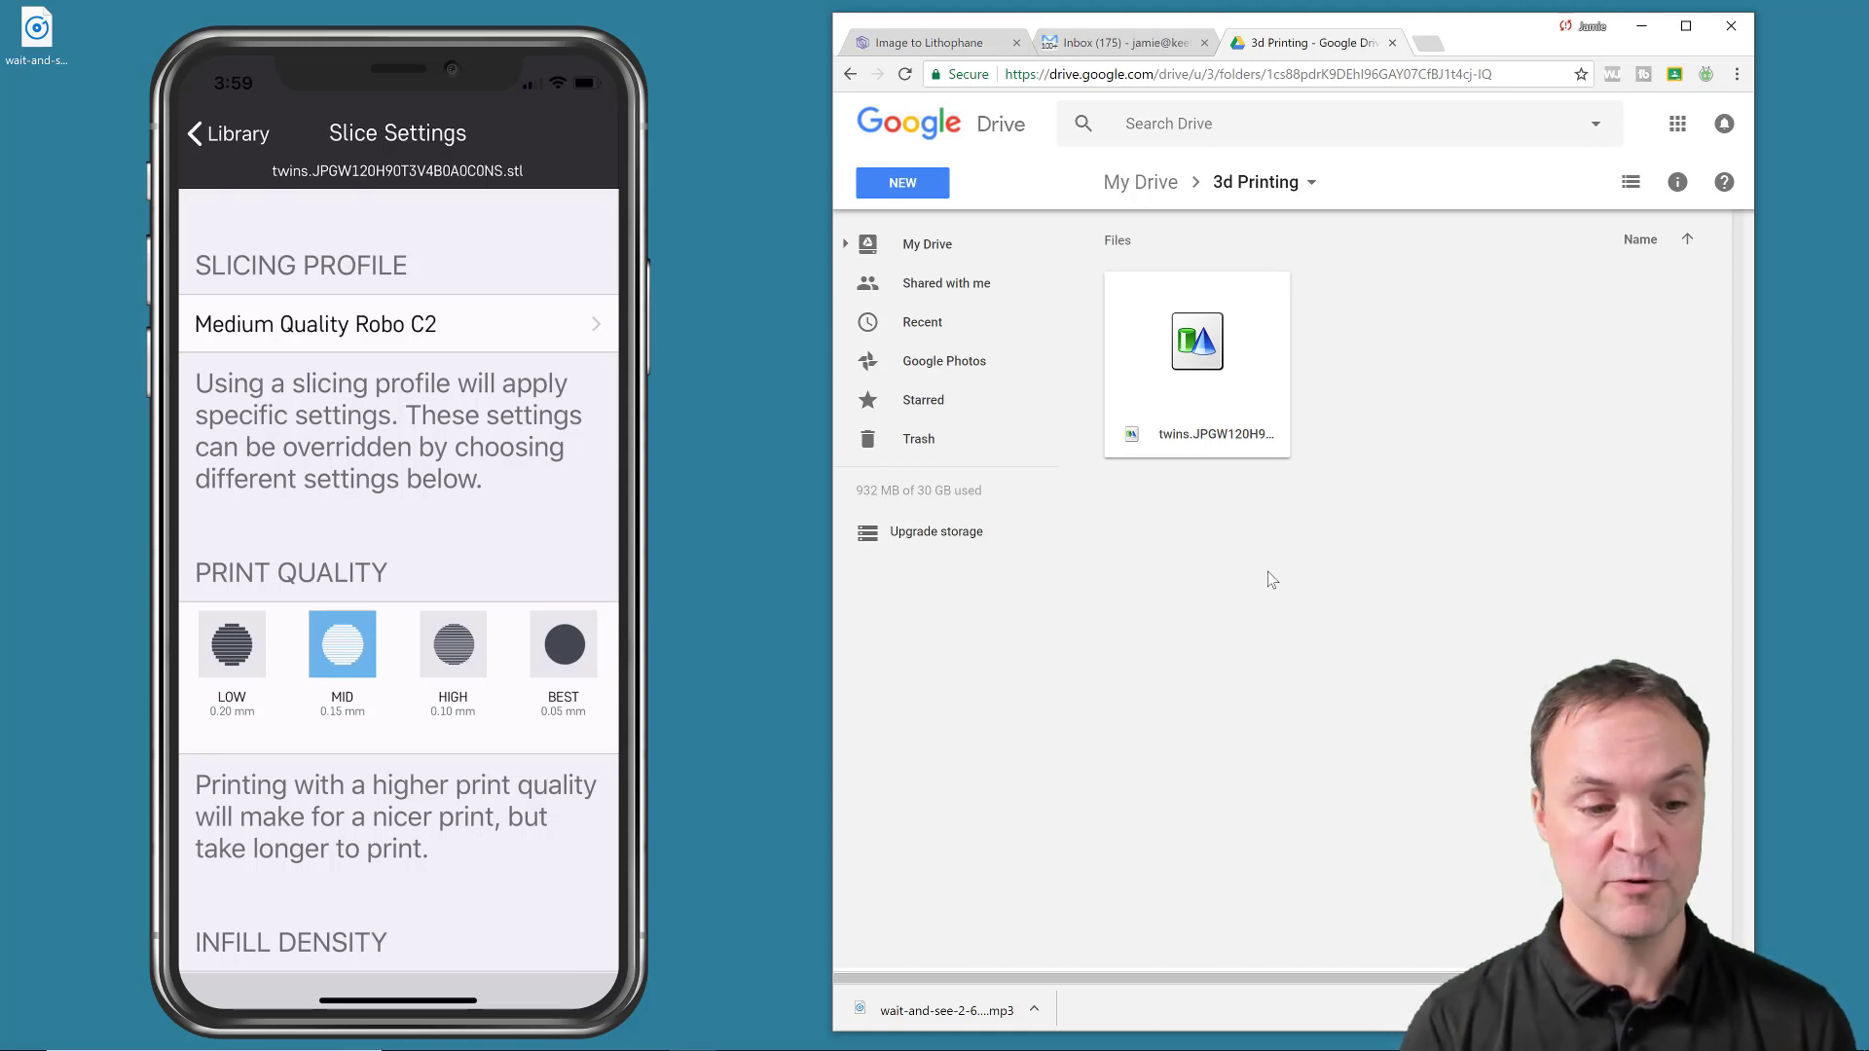
scroll(down, 3)
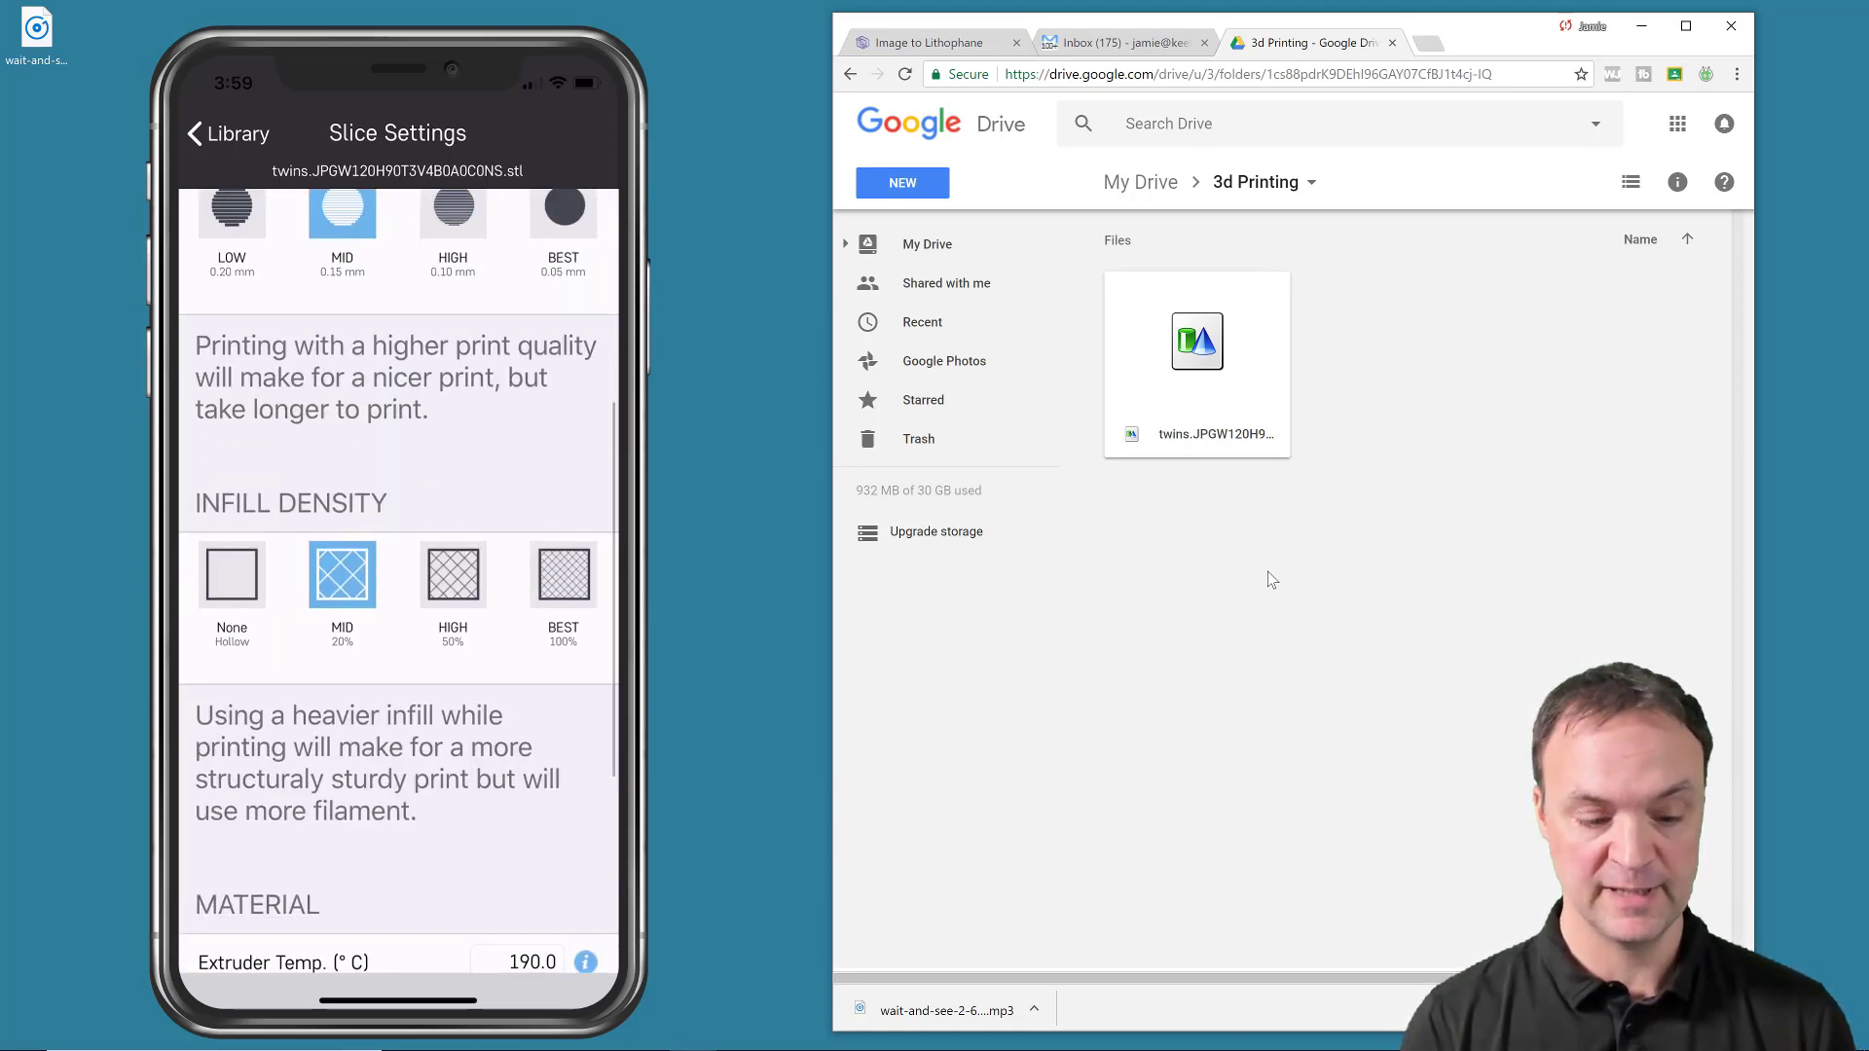
scroll(down, 3)
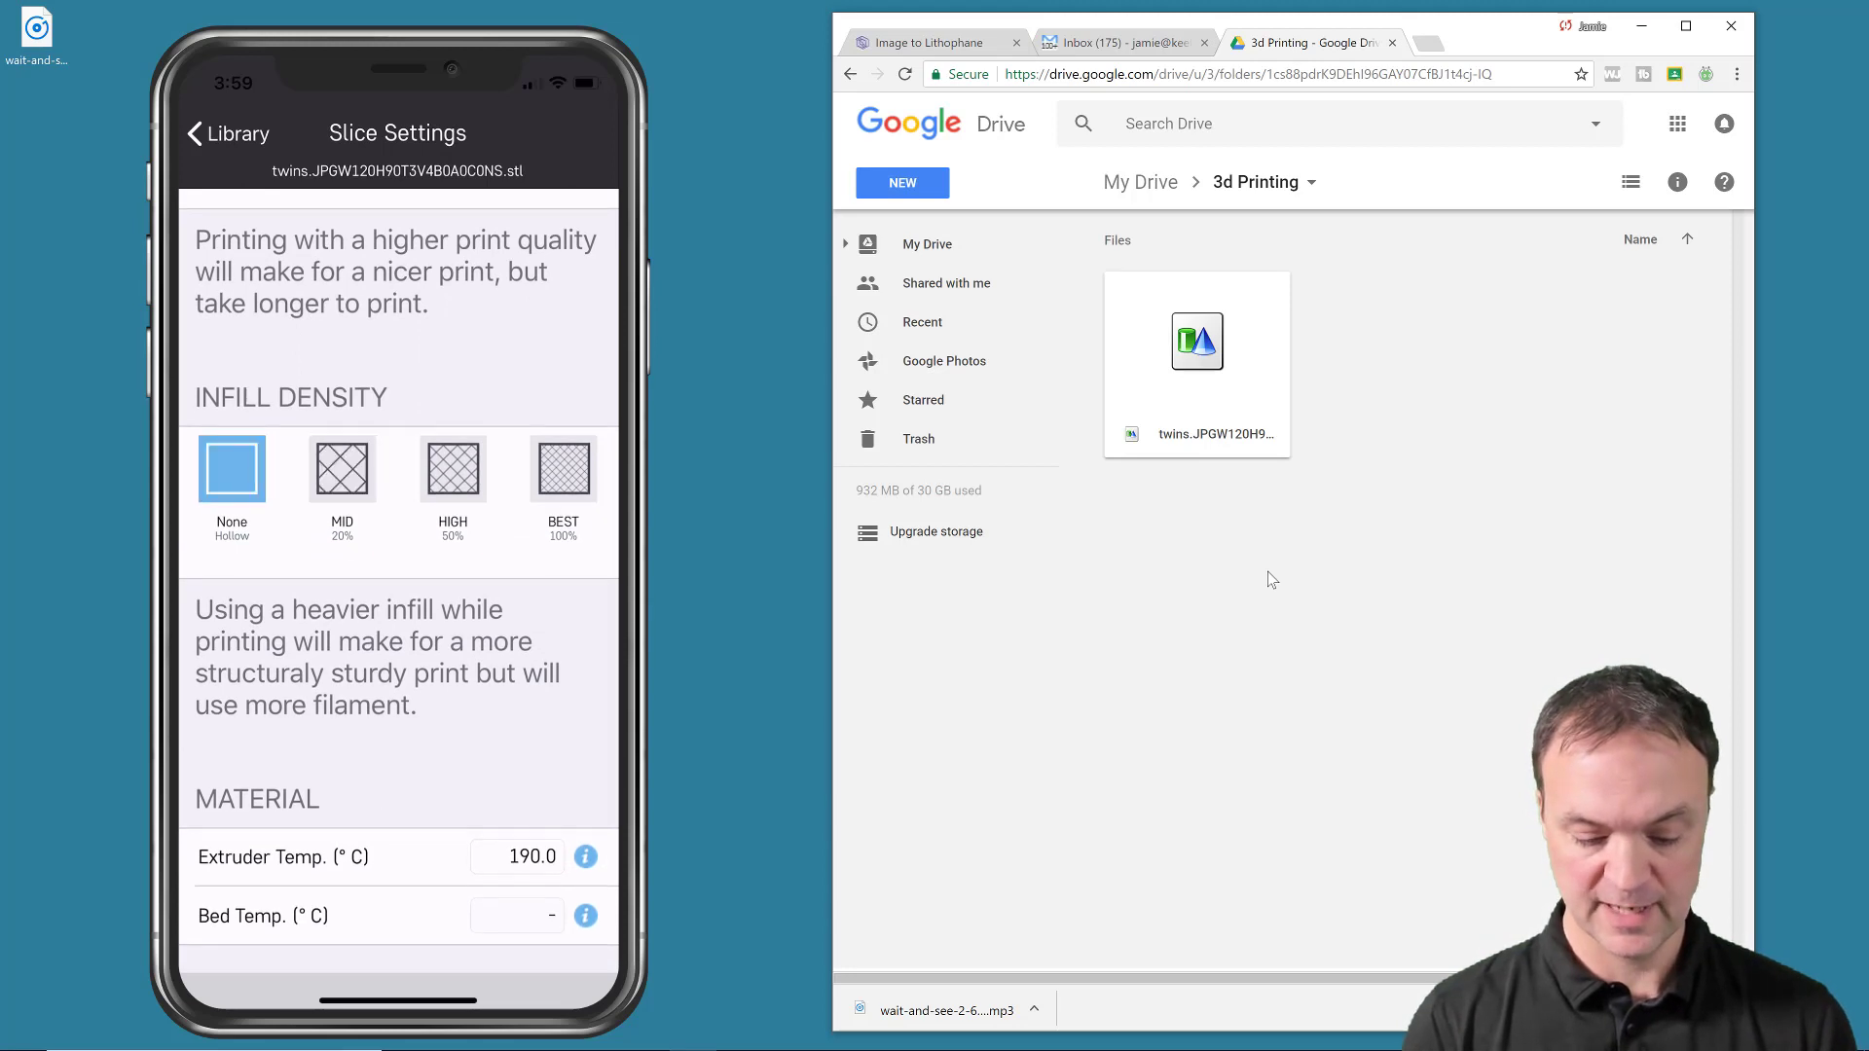